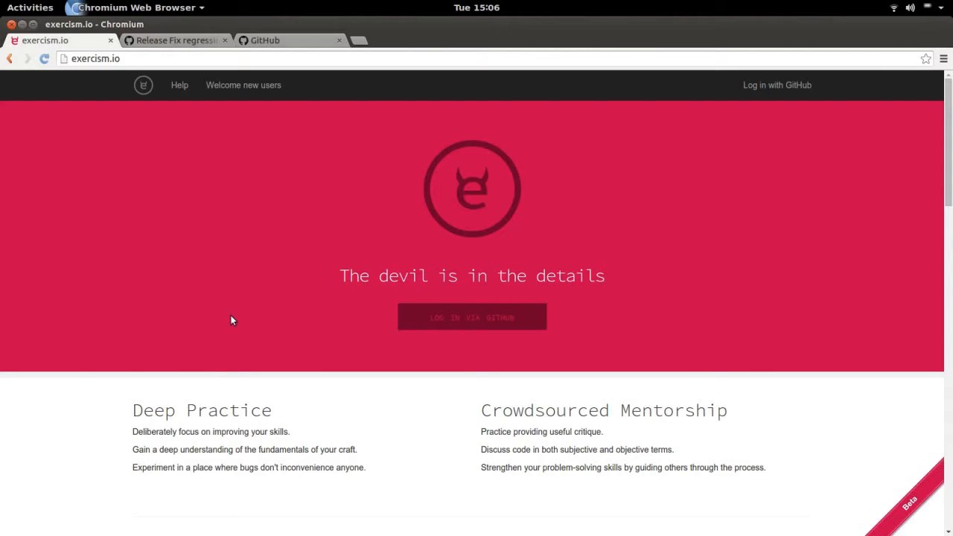
mouse_move(454, 295)
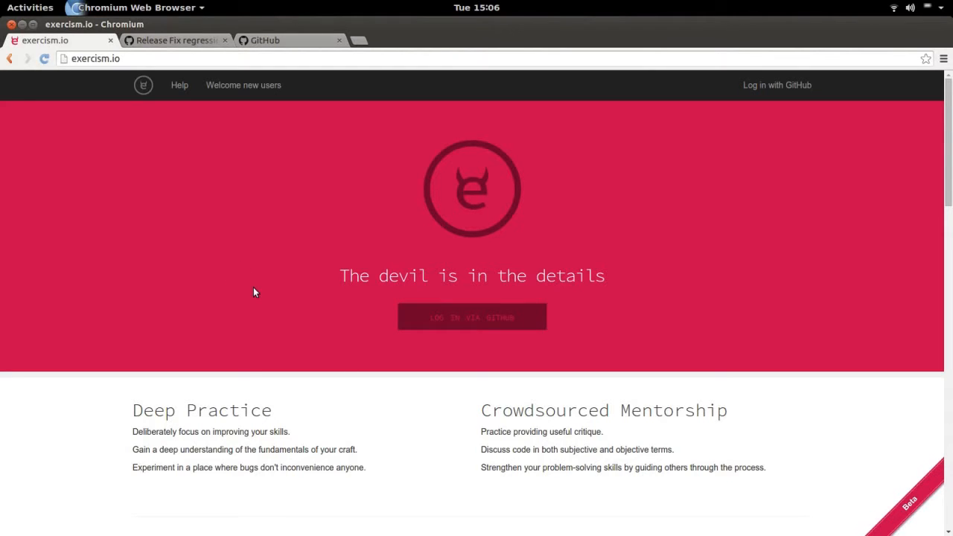
Step: Log in with GitHub and authorize exercism, landing on the Install CLI onboarding page
click(282, 41)
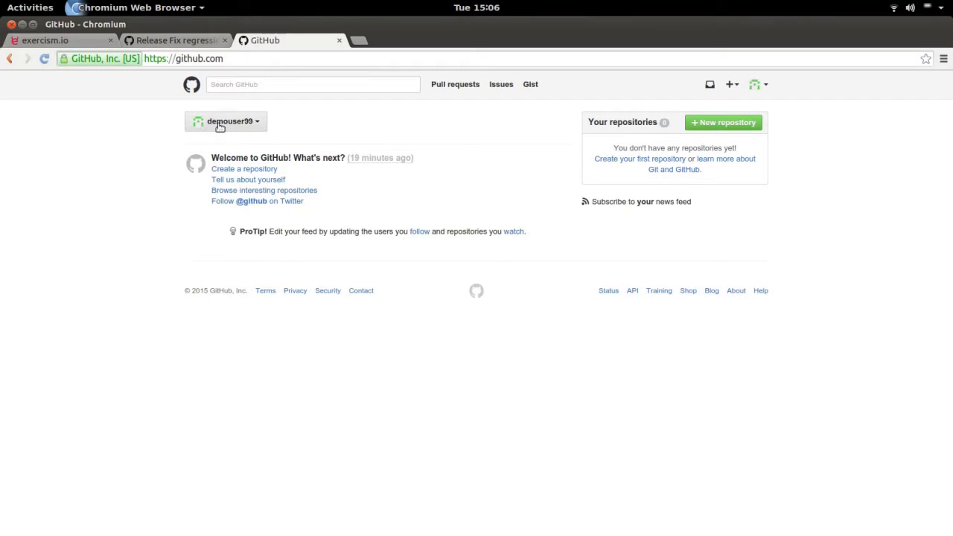
mouse_move(137, 162)
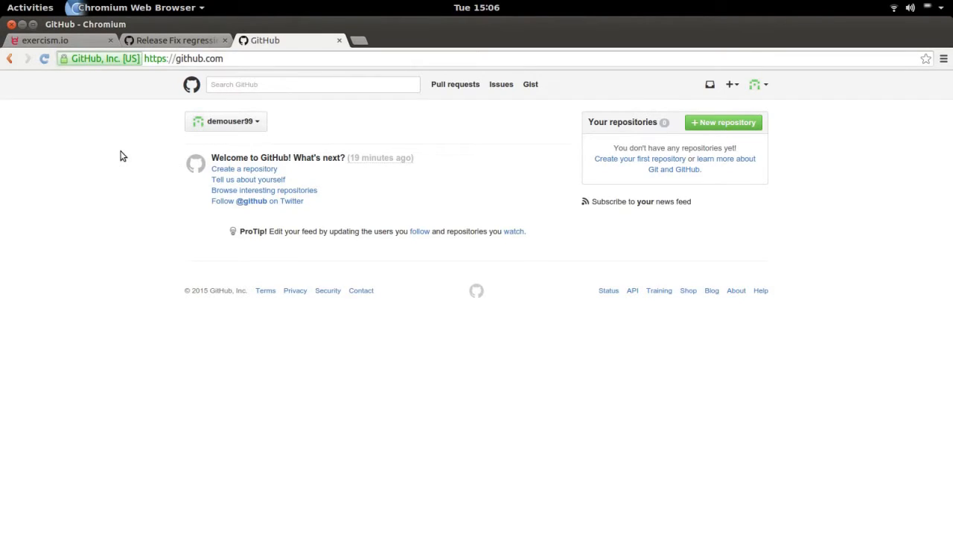
click(59, 41)
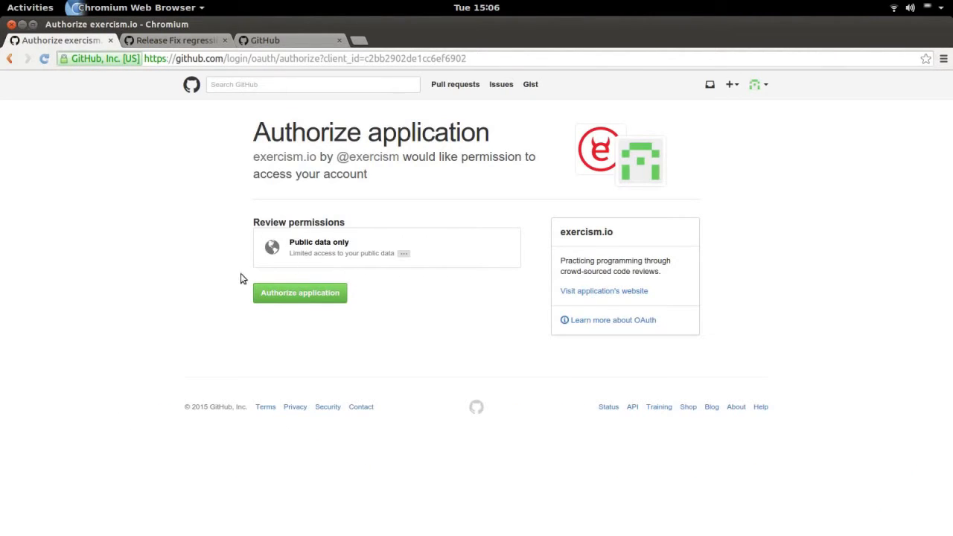
mouse_move(300, 292)
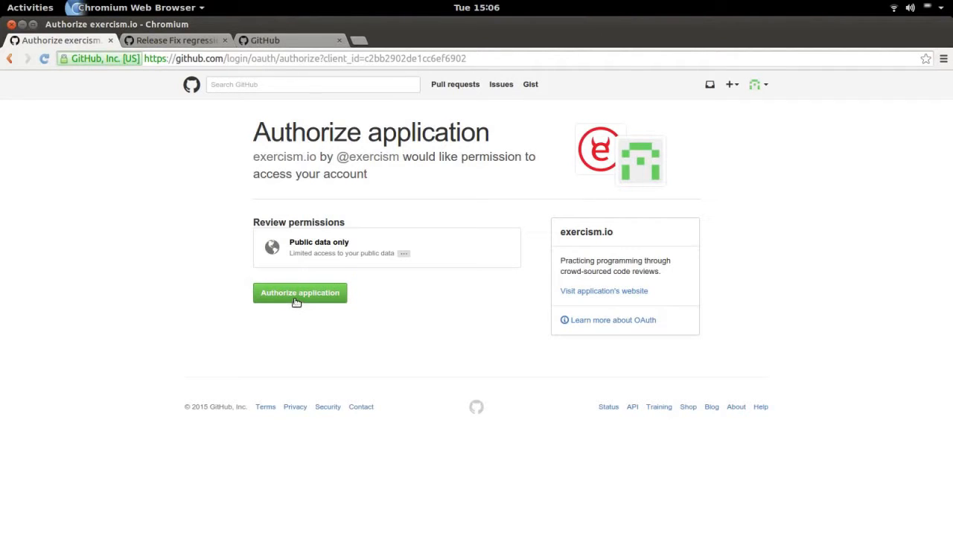
click(299, 291)
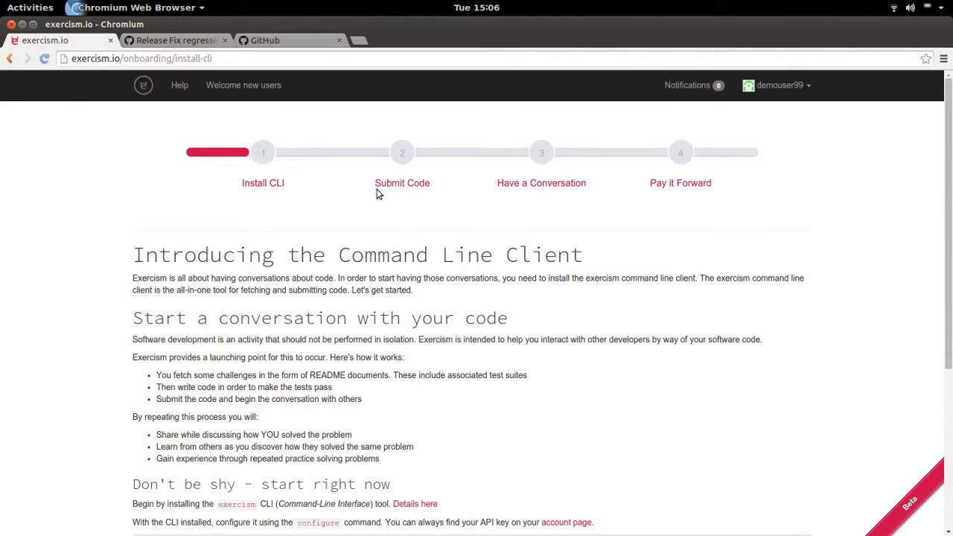
Step: Read the Installing the CLI help article's Linux instructions, then bring up the terminal
scroll(down, 3)
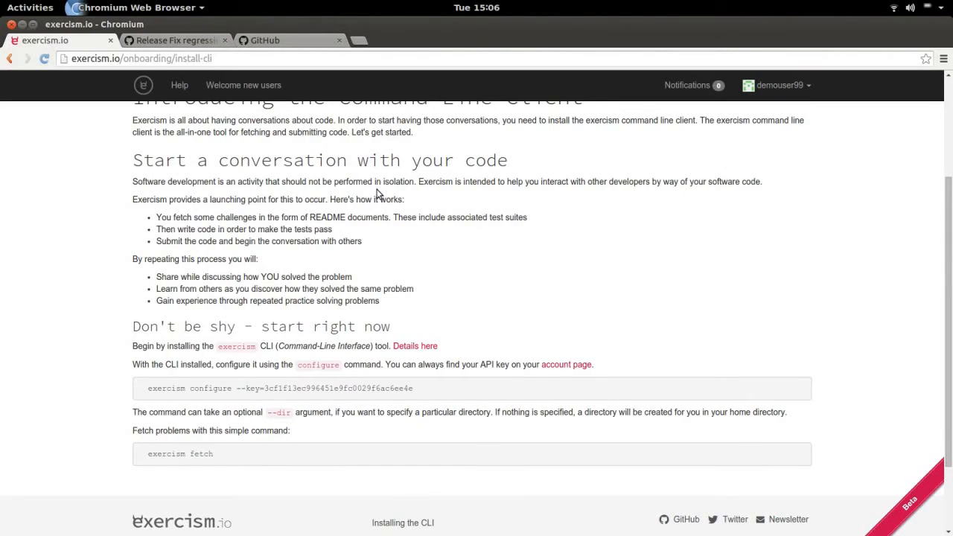
mouse_move(156, 389)
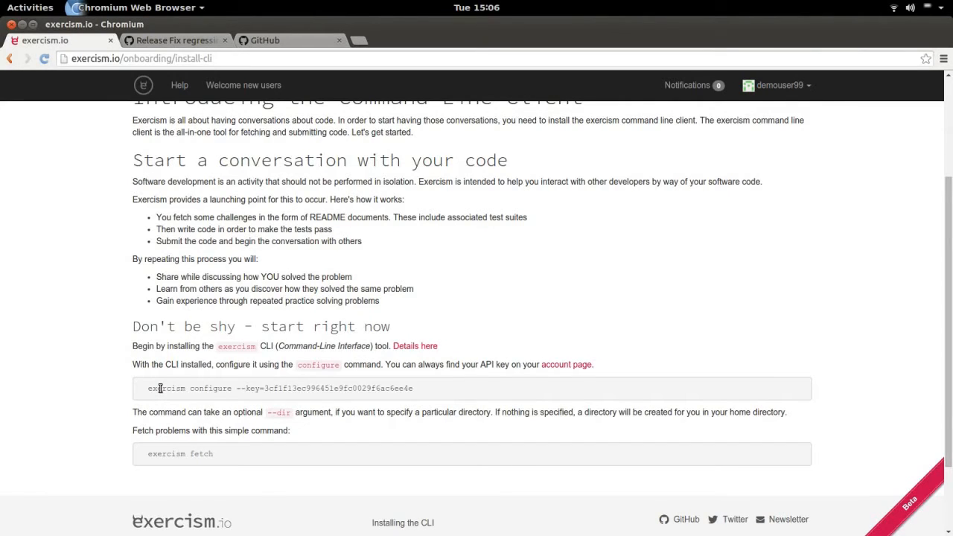
mouse_move(95, 377)
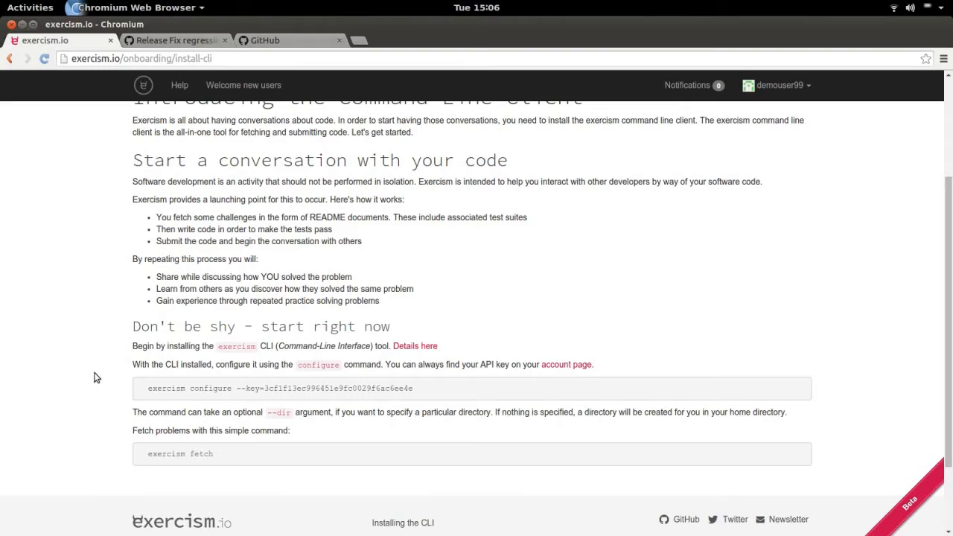
mouse_move(402, 360)
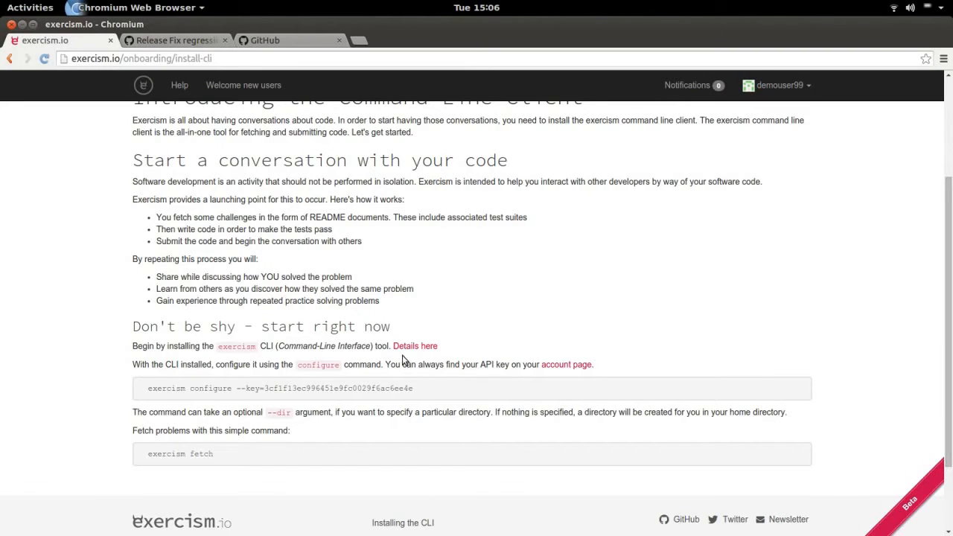
click(414, 346)
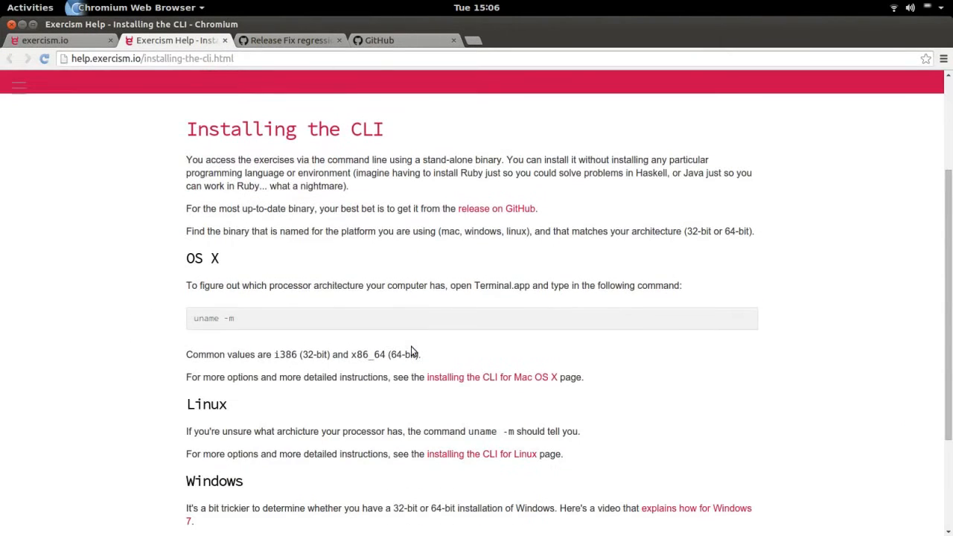
scroll(down, 3)
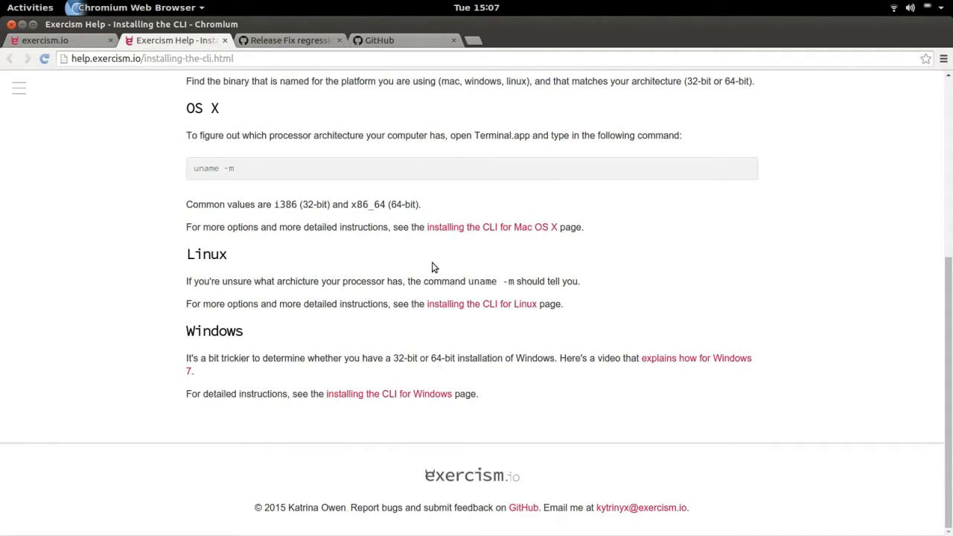
key(alt+Tab)
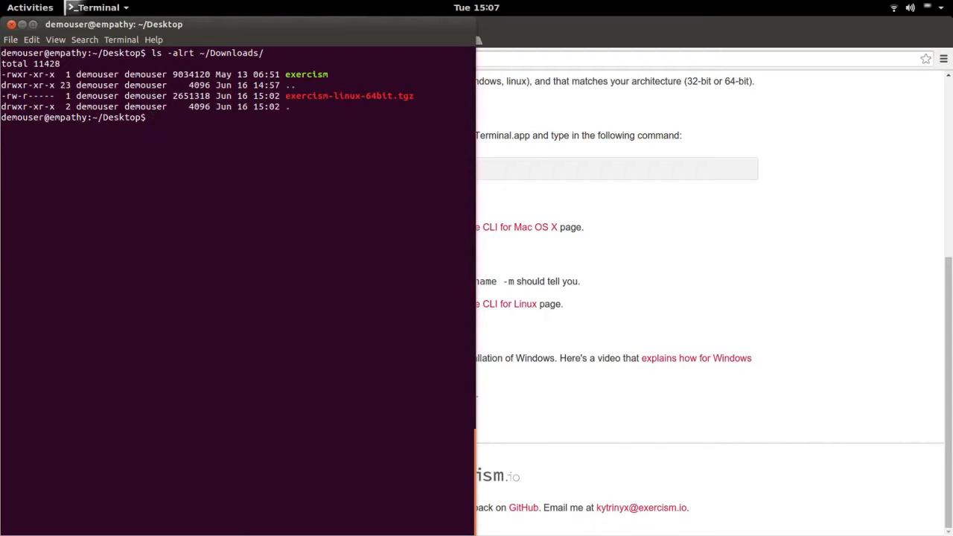
Step: Run 'which exercism' to confirm the binary lives at /usr/local/bin/exercism
text(which)
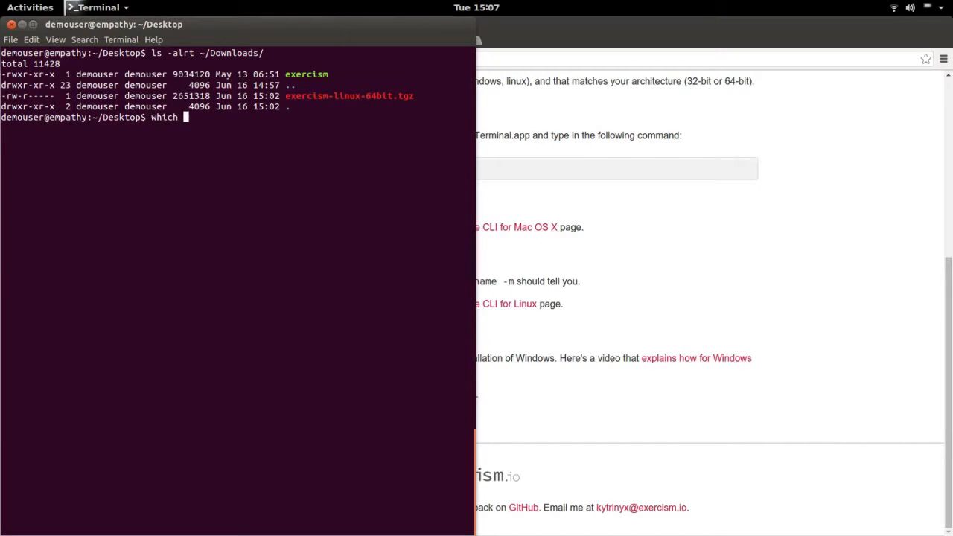
text(exercism)
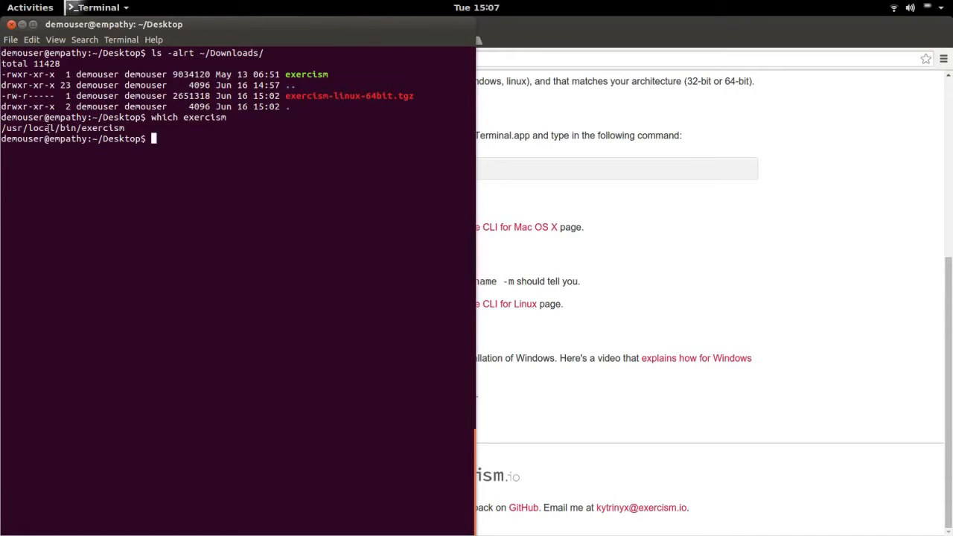
mouse_move(173, 191)
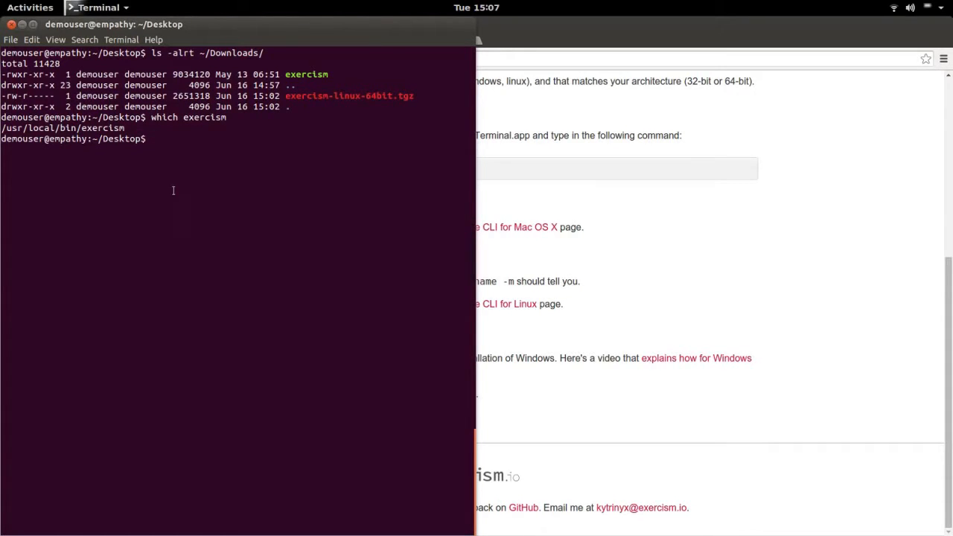
text(exercism.io/onboarding/install-cli)
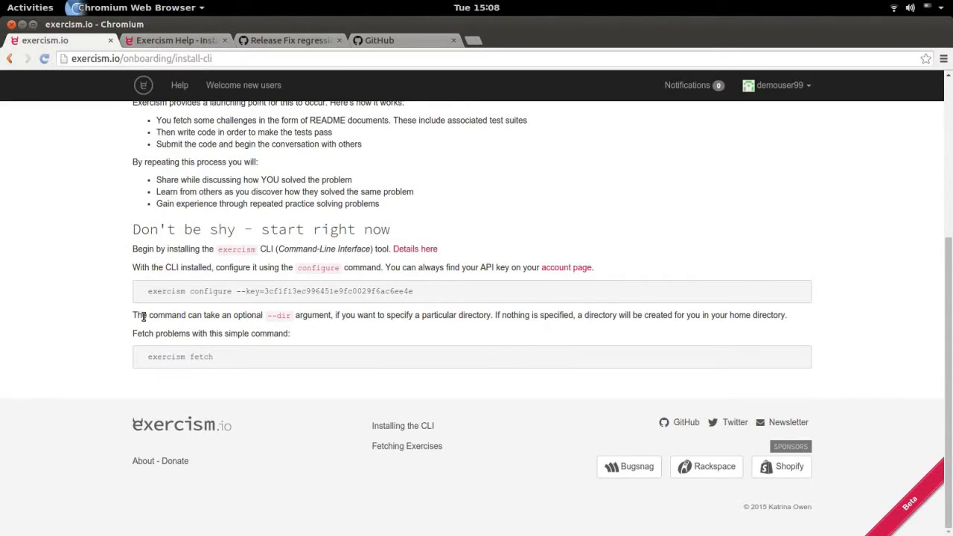
mouse_move(330, 291)
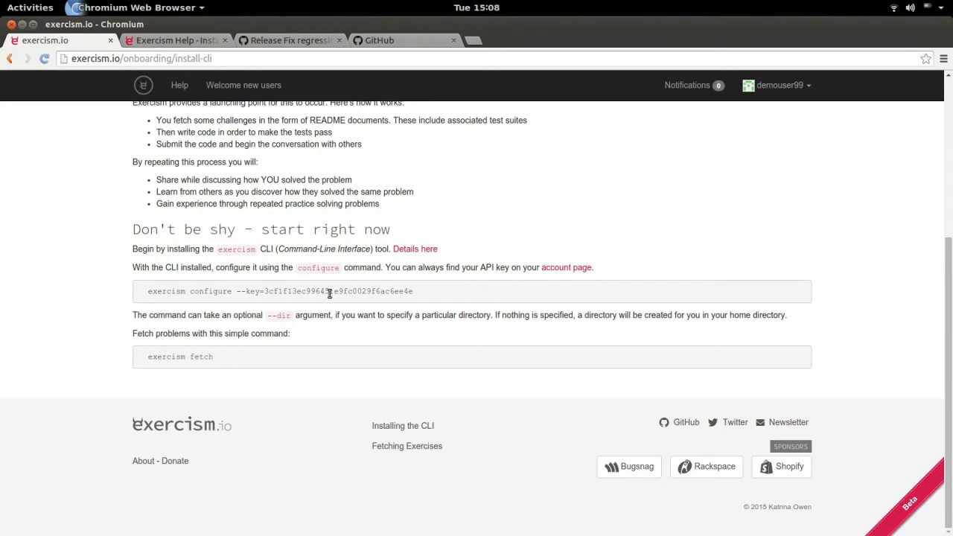
mouse_move(566, 267)
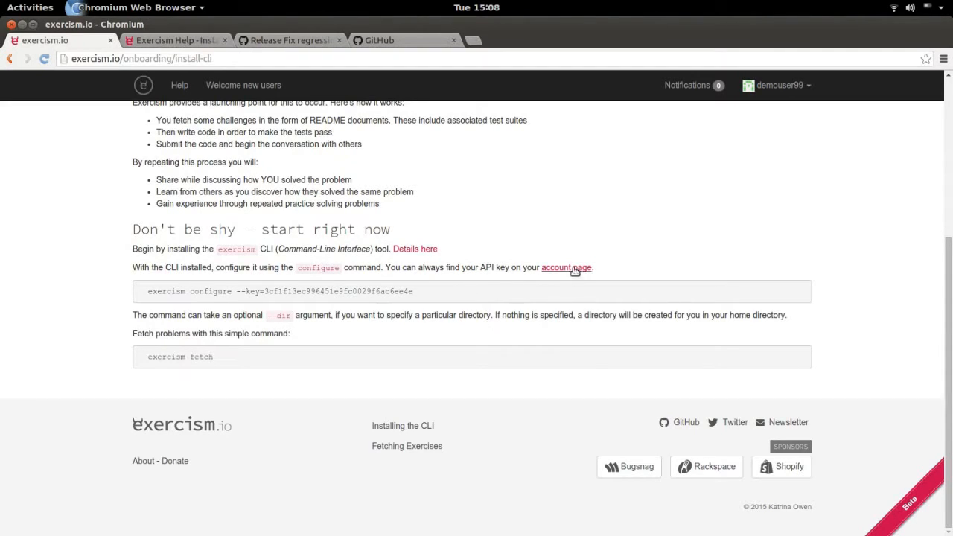
Step: Check the API key in account settings and select the full configure command on the onboarding page
click(566, 268)
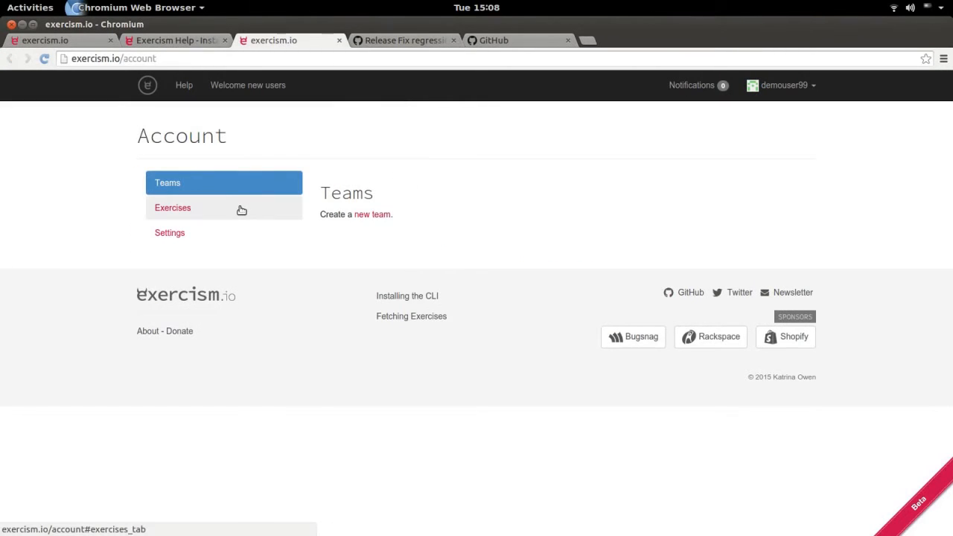
click(170, 232)
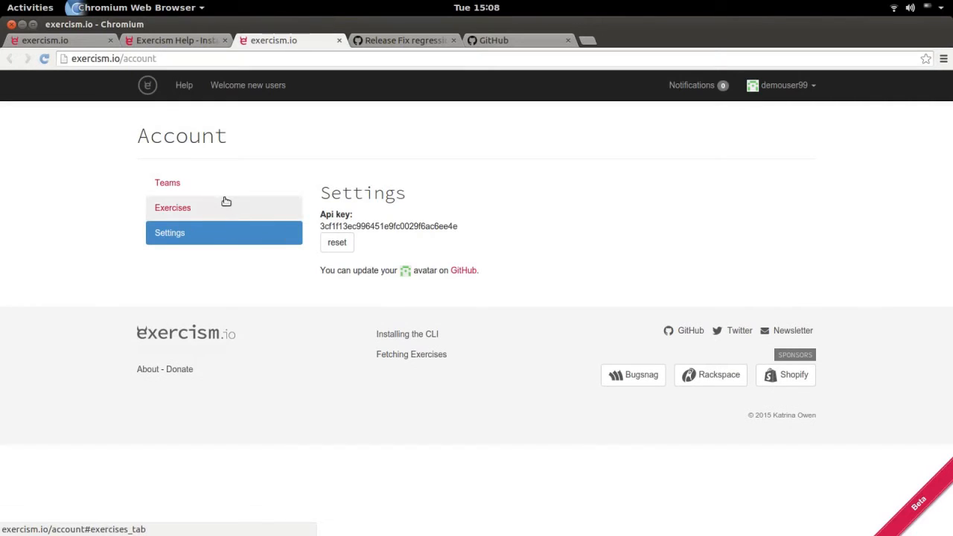
click(57, 40)
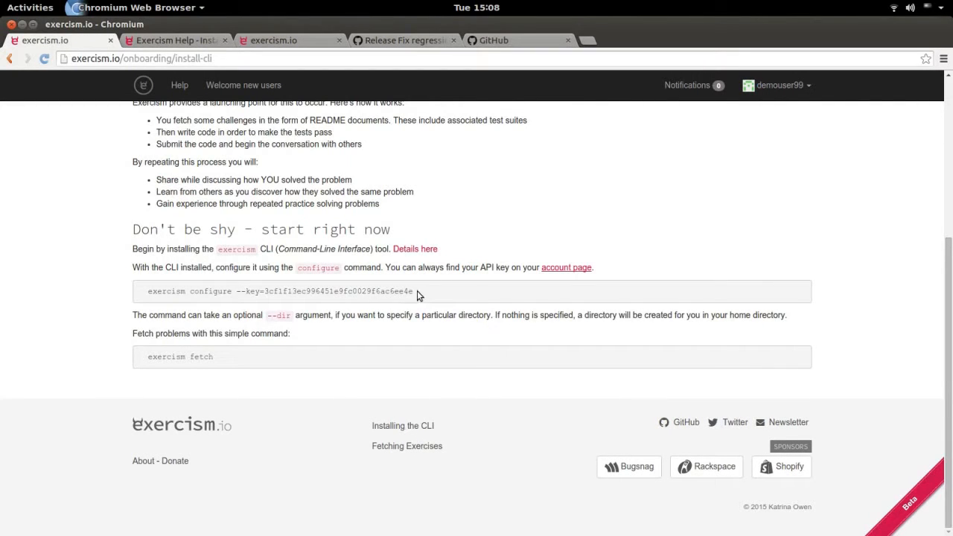
drag(244, 290, 414, 290)
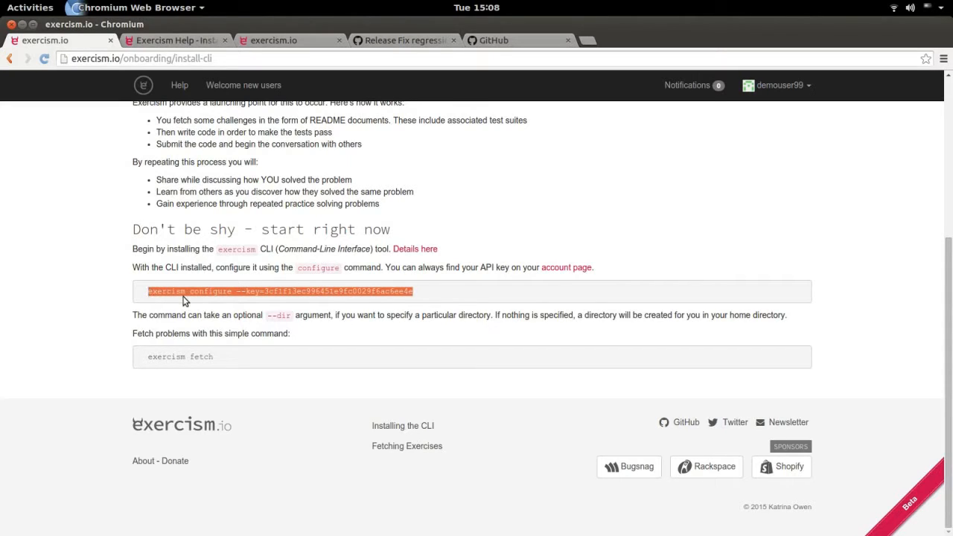
mouse_move(193, 291)
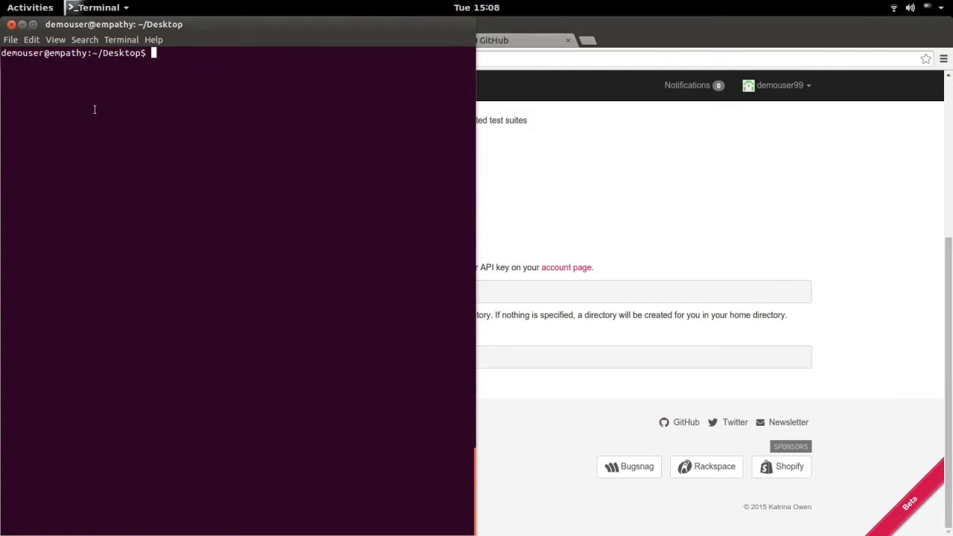
Step: Configure exercism with the API key and run 'exercism fetch' to download the first exercises
text(exercism configure --key=3cf1f13ec996451e9fc0029f6ac6ee4e)
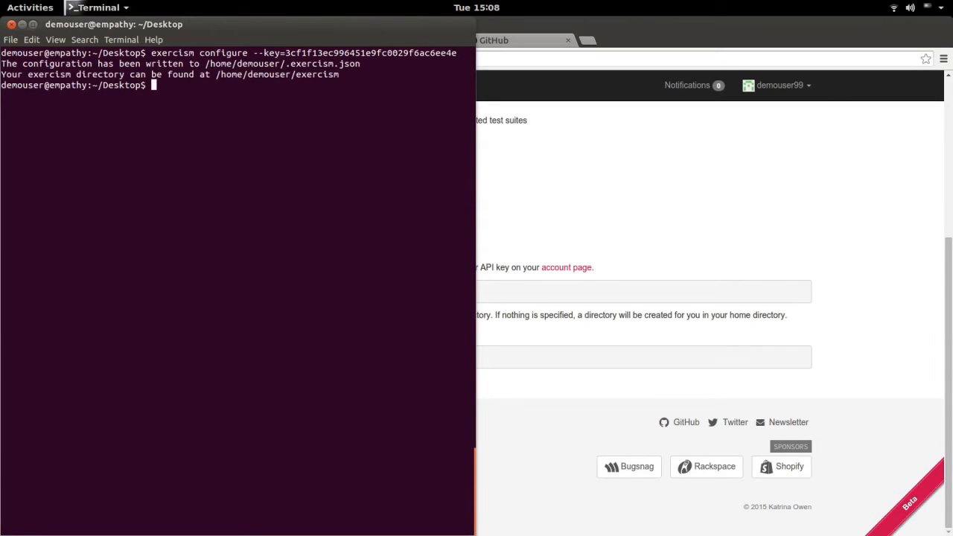
text(exercism)
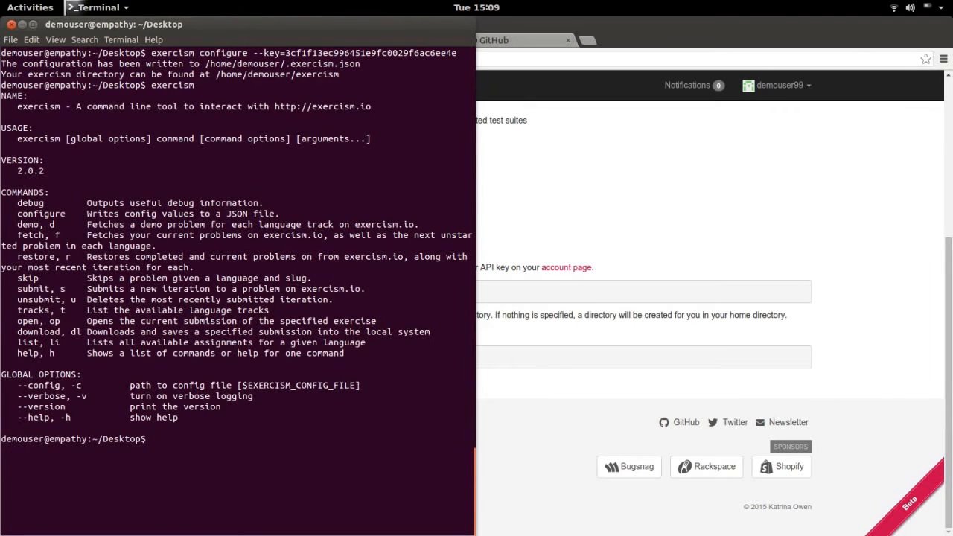
text(exercism fetch)
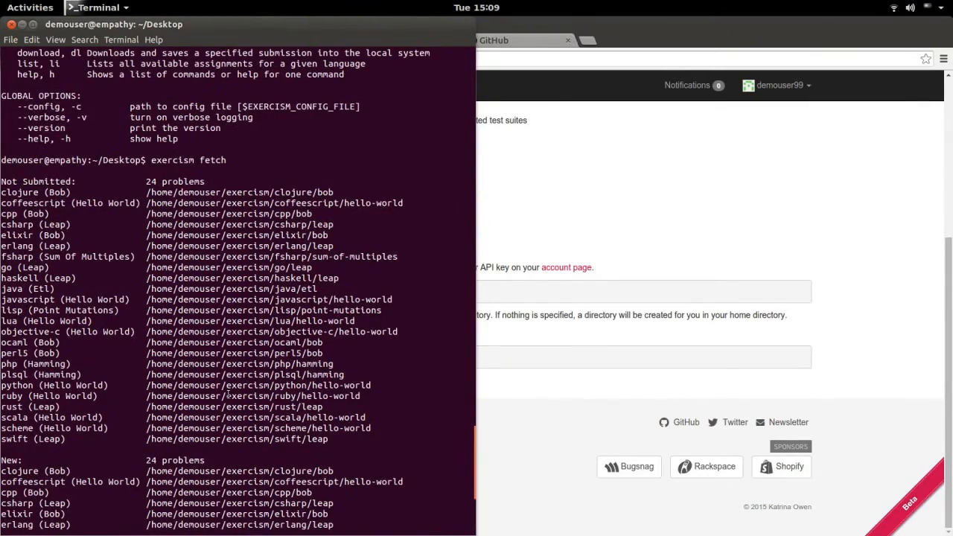
Step: Move into the exercism directory, list the language folders and enter javascript/
scroll(down, 3)
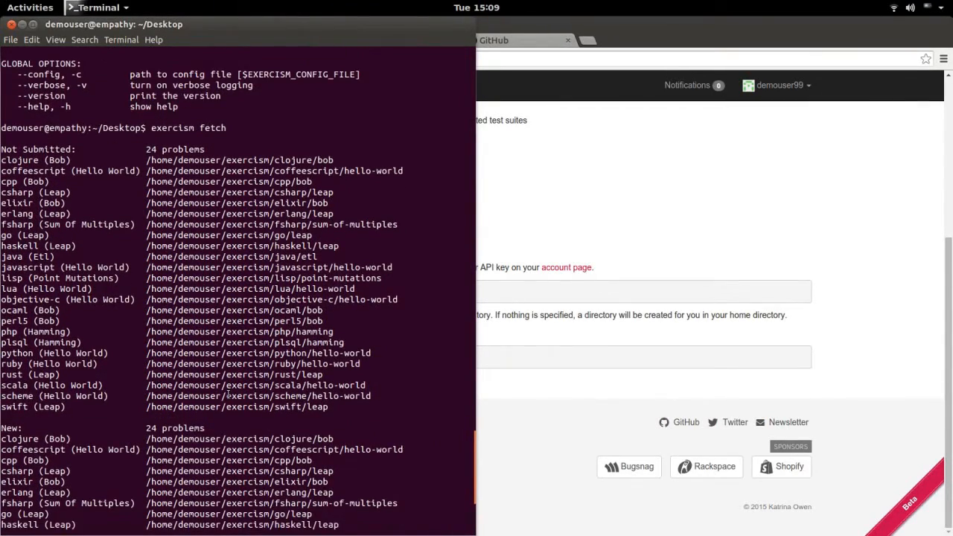
scroll(down, 3)
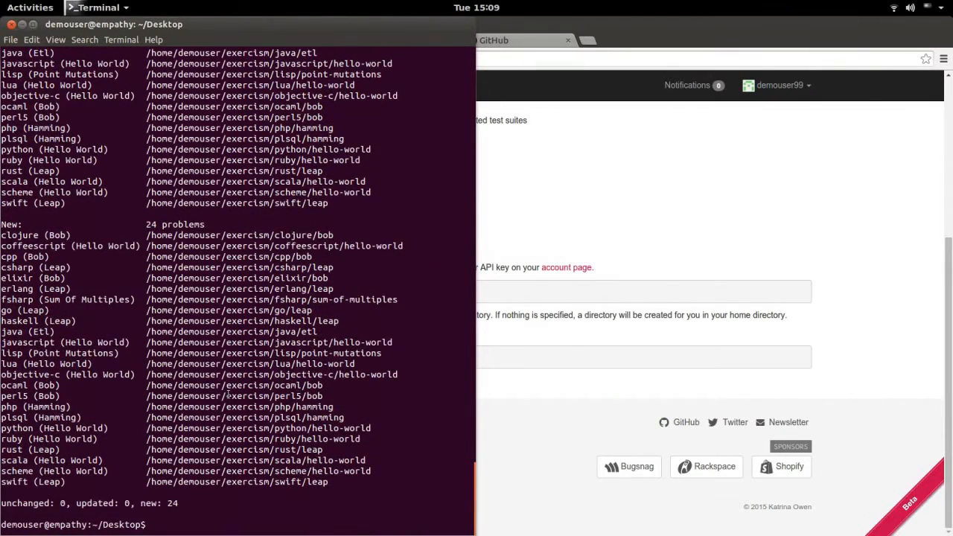
text(cd)
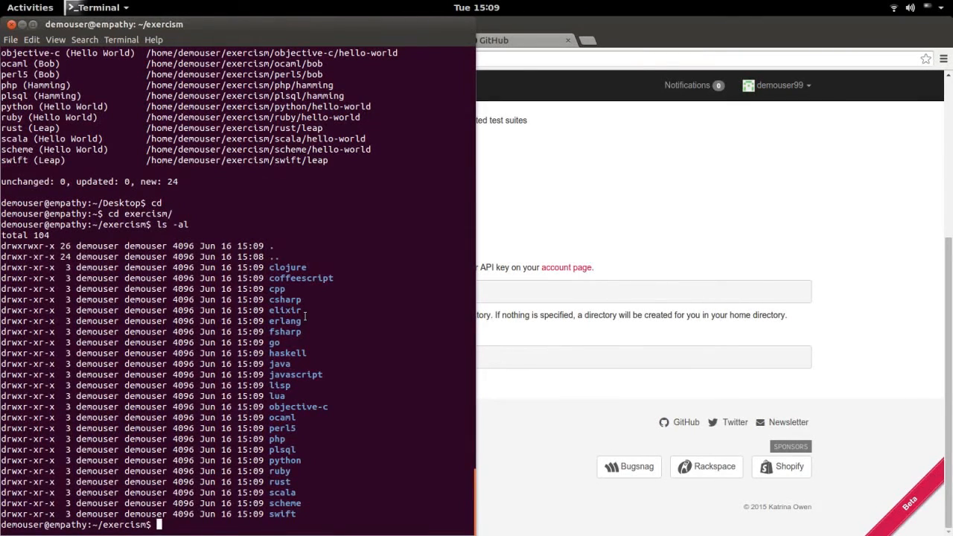
text(cd javascript/)
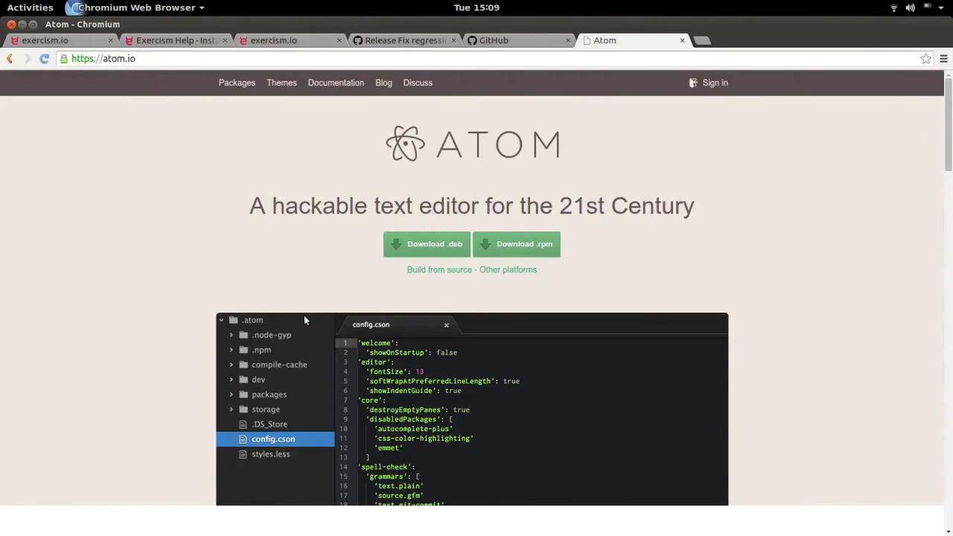
mouse_move(253, 367)
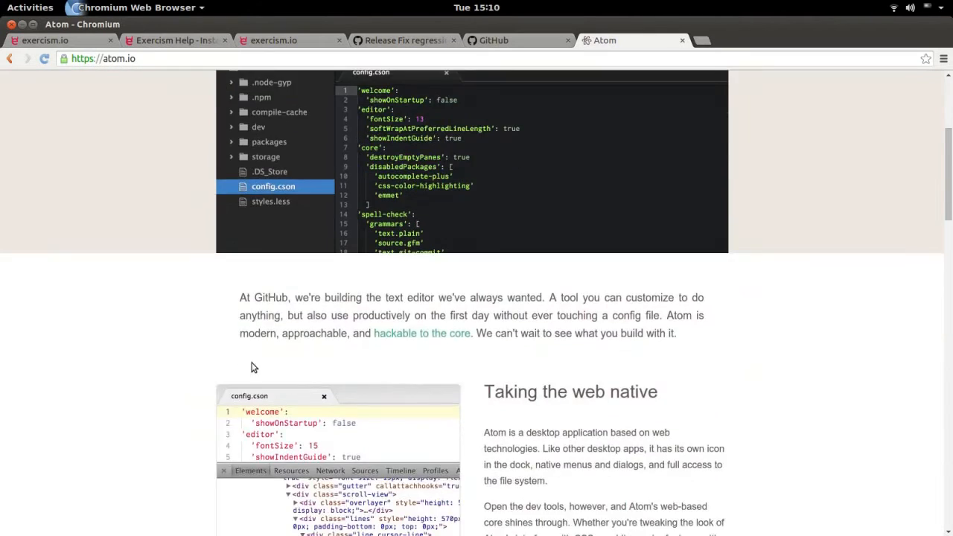
scroll(down, 3)
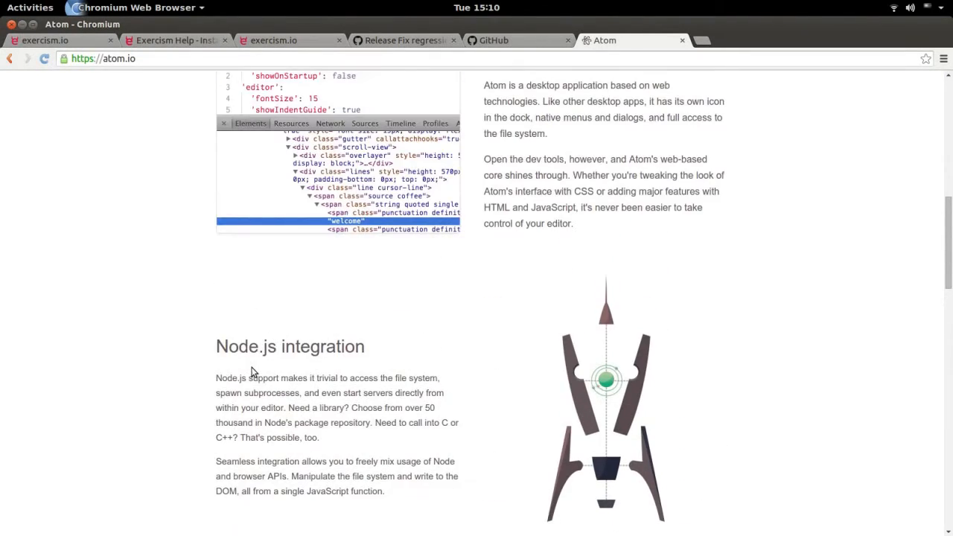
scroll(up, 3)
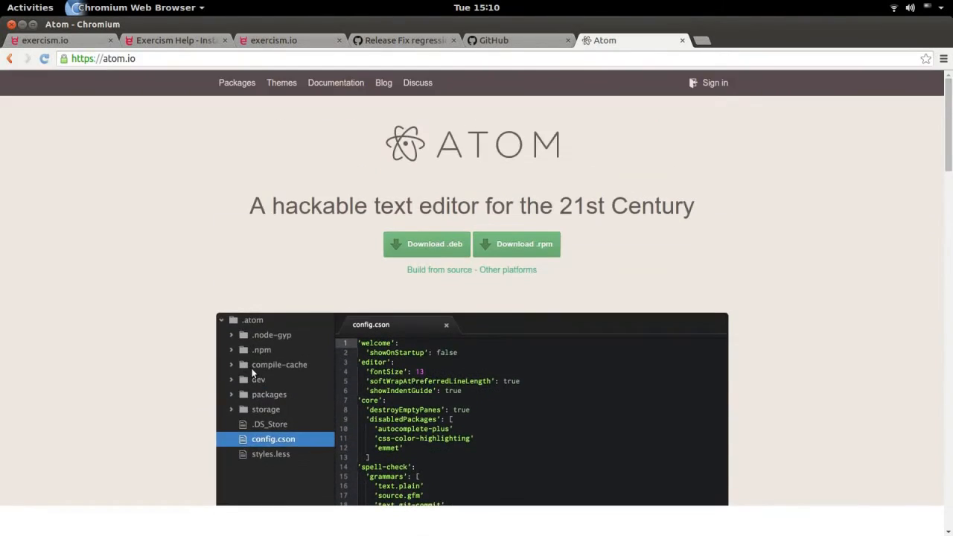
mouse_move(211, 362)
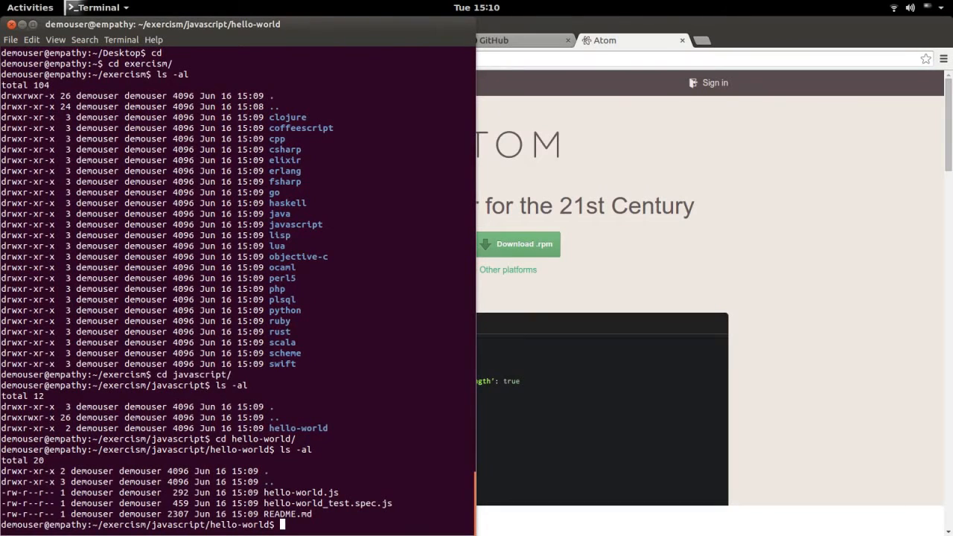
Step: Start opening hello-world.js in Atom from the hello-world exercise folder
text(atom hell)
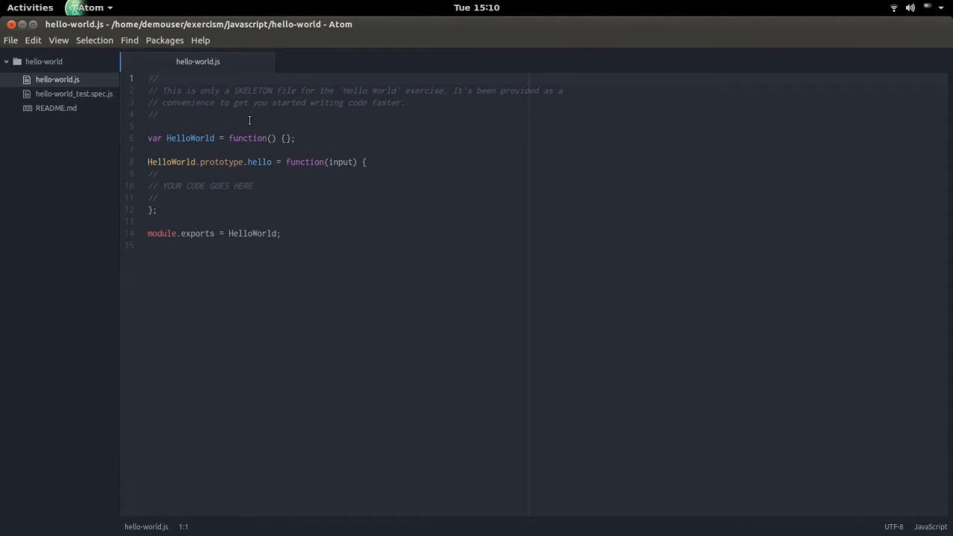
Step: Open hello-world_test.spec.js and highlight the hello call and the name Bob in the first tests
click(149, 78)
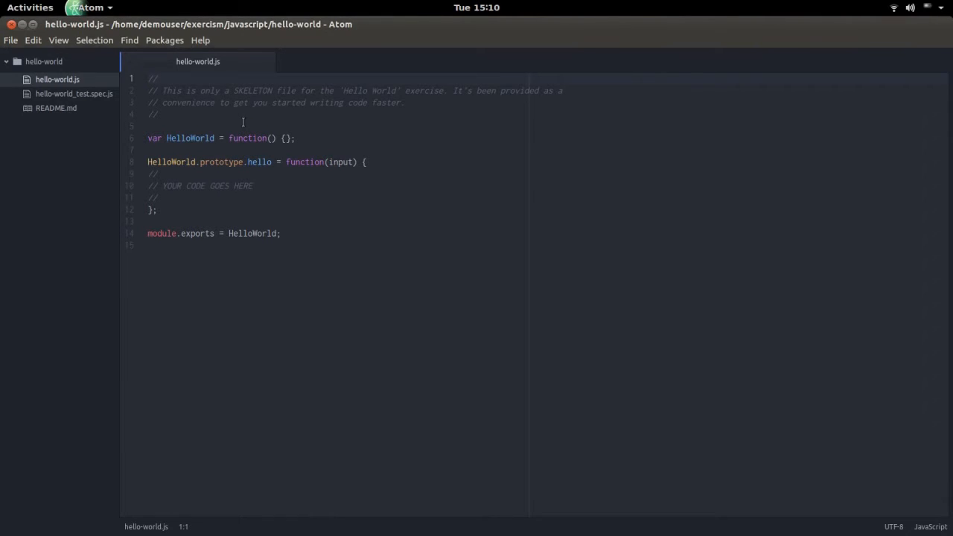
click(152, 77)
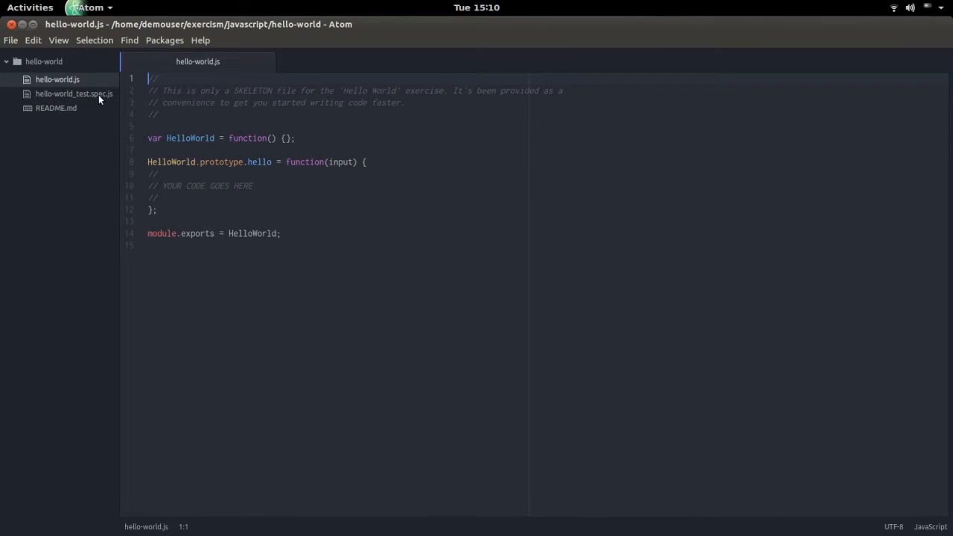
click(75, 92)
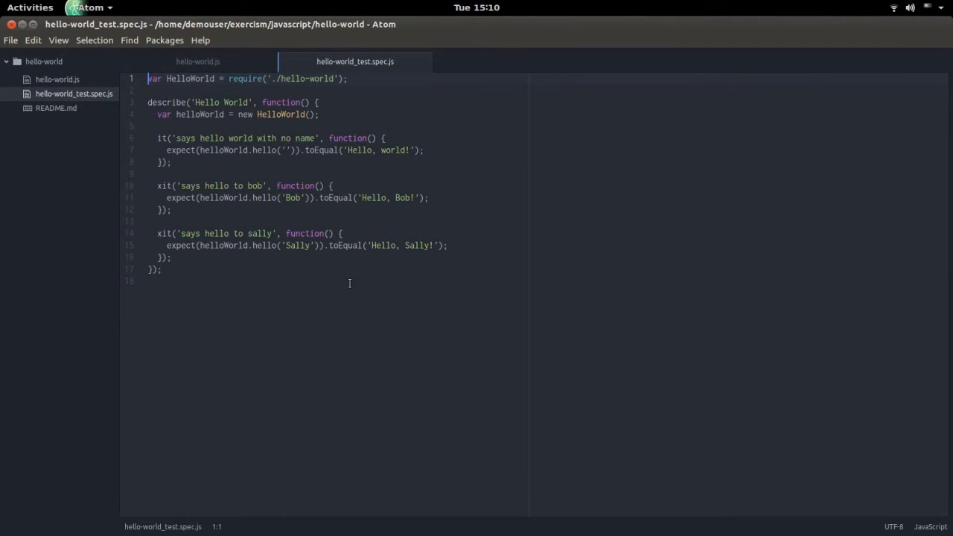
mouse_move(348, 286)
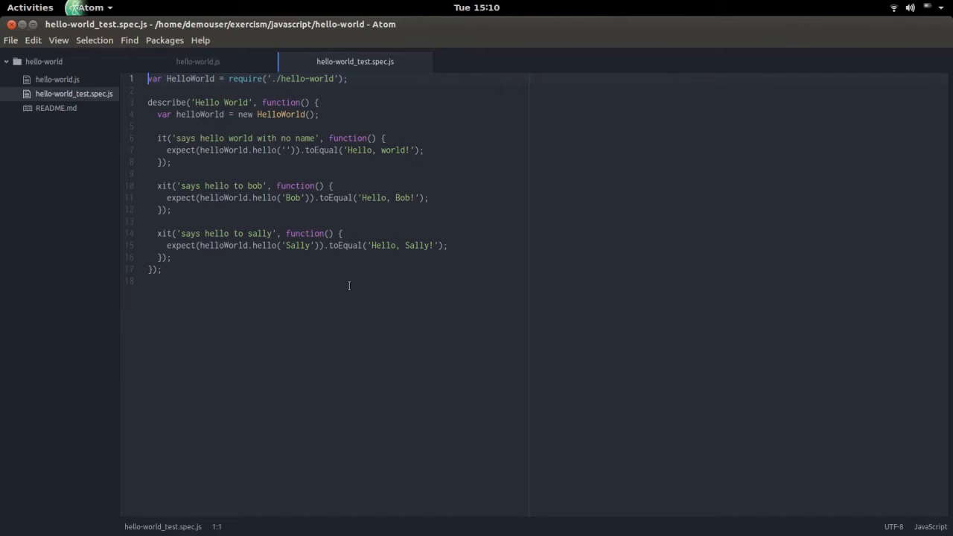
mouse_move(351, 283)
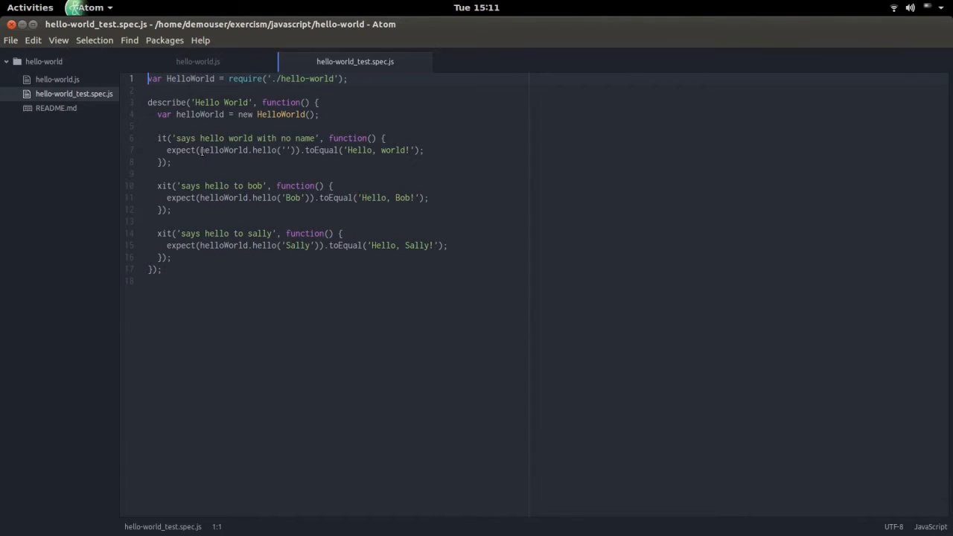
click(211, 149)
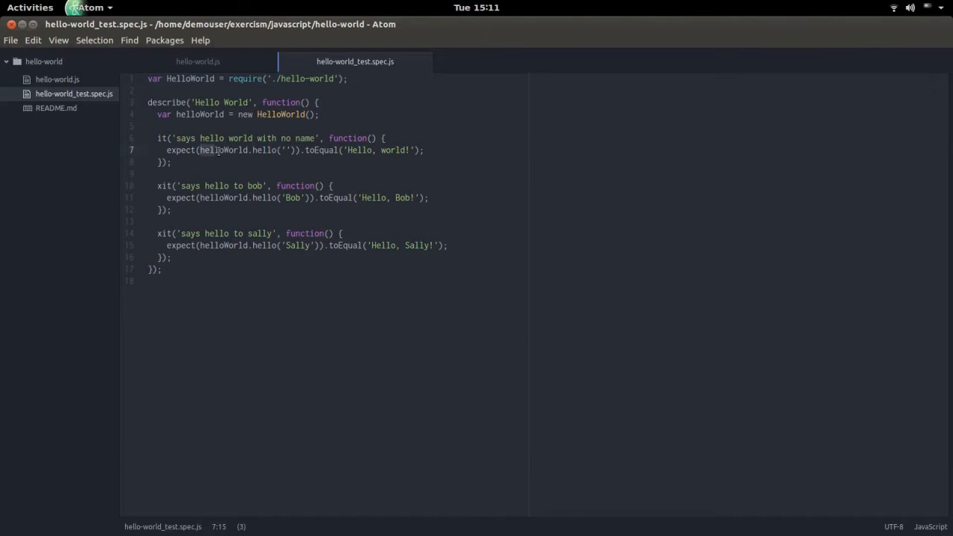
double_click(216, 148)
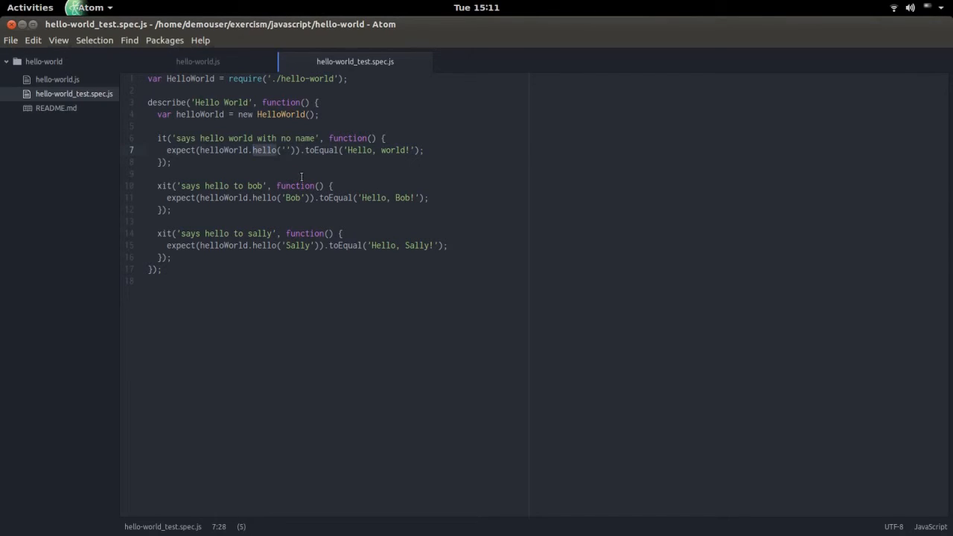
double_click(292, 197)
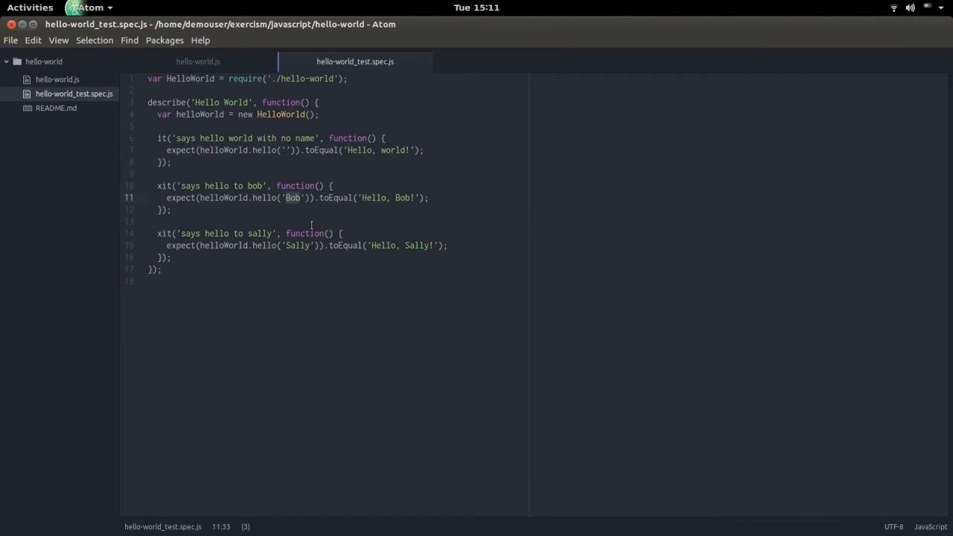
Step: Examine the Sally test and the empty-name expectation in the first test
double_click(297, 244)
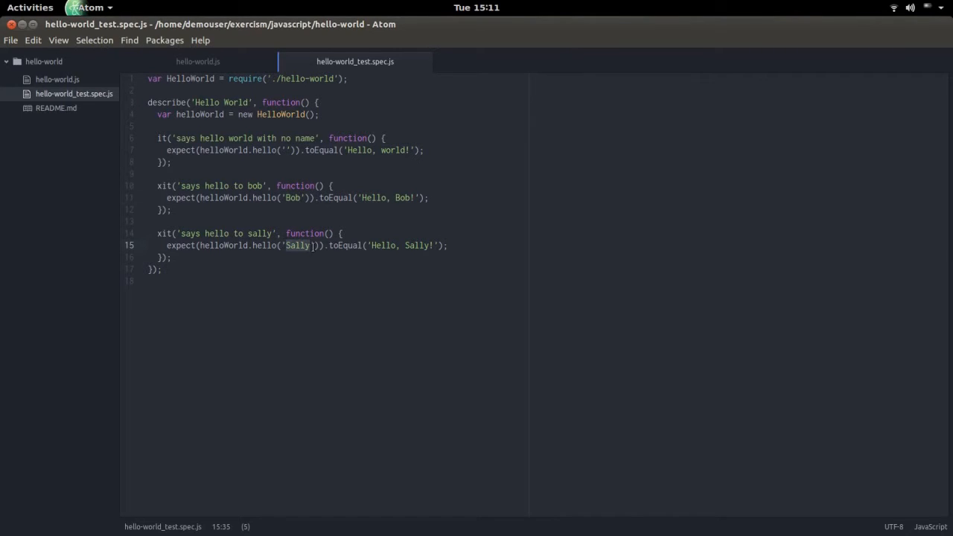
click(351, 149)
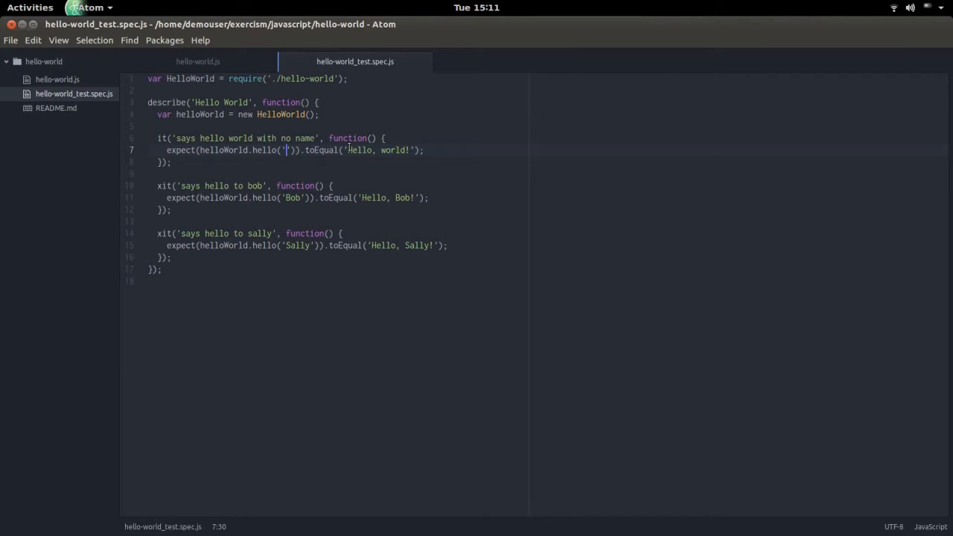
drag(346, 149, 408, 149)
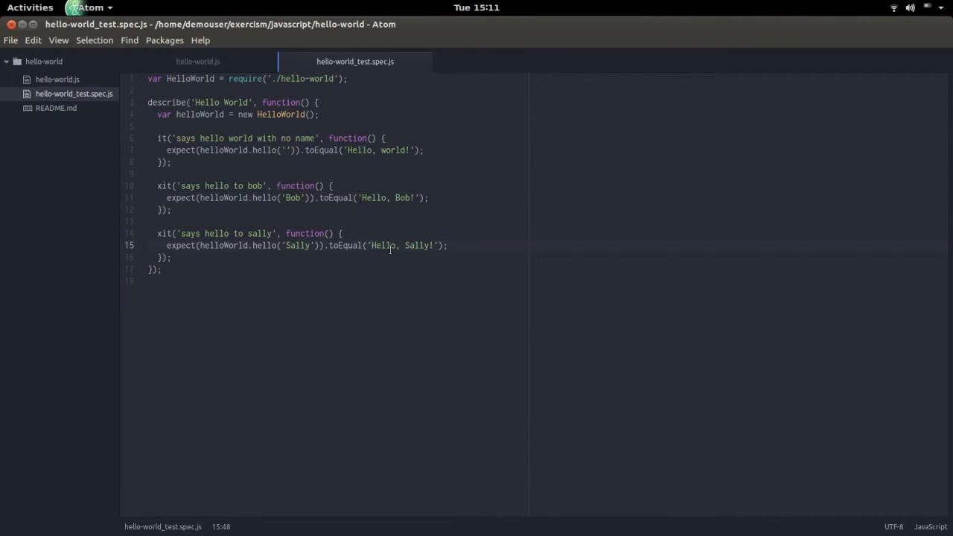
click(372, 246)
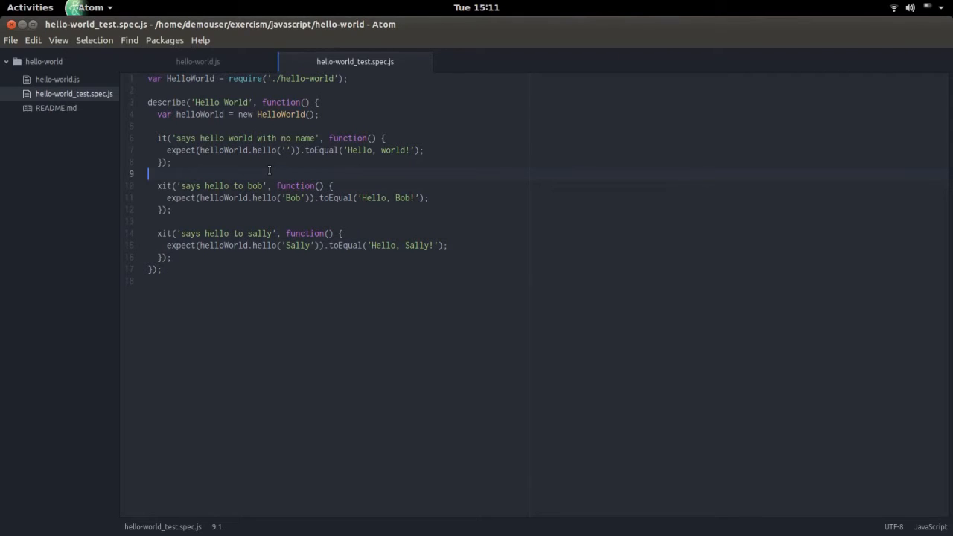
mouse_move(298, 128)
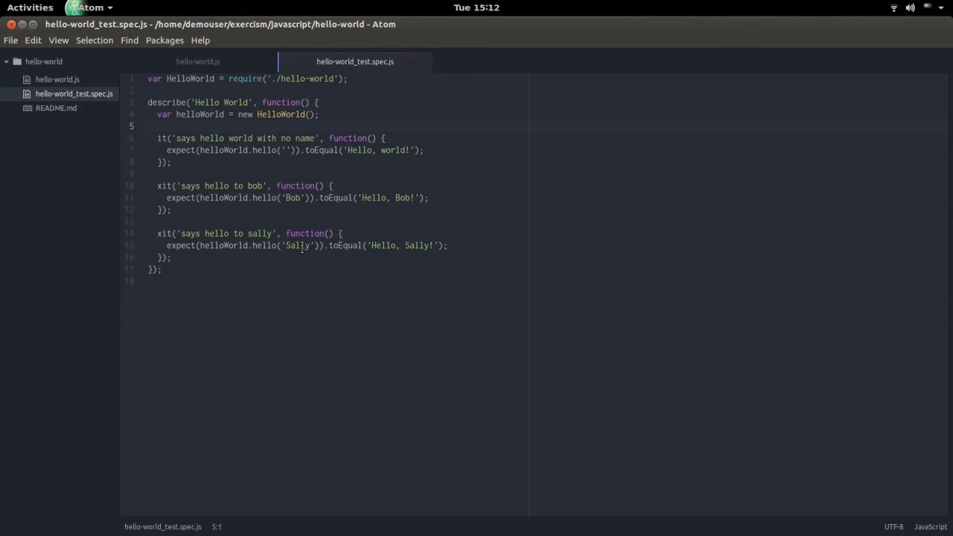
double_click(296, 244)
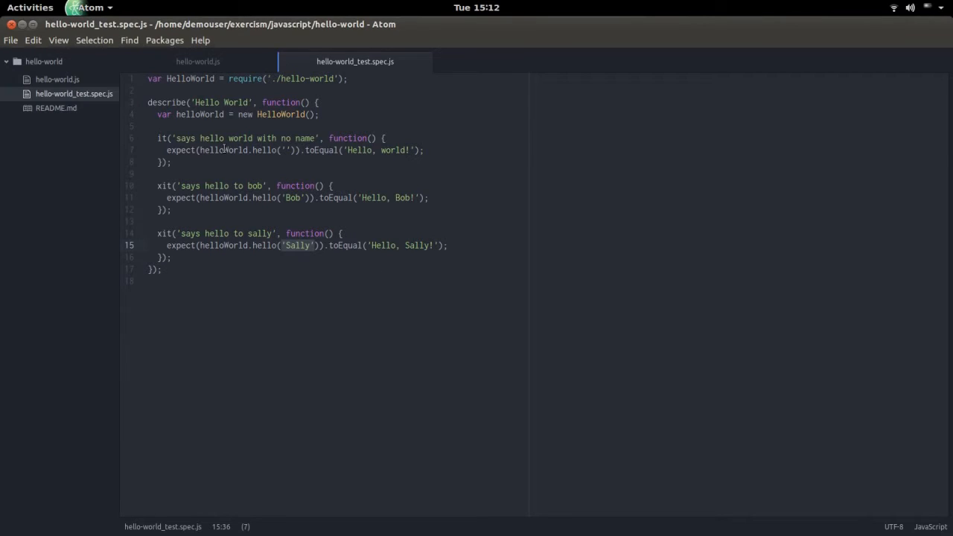
click(220, 149)
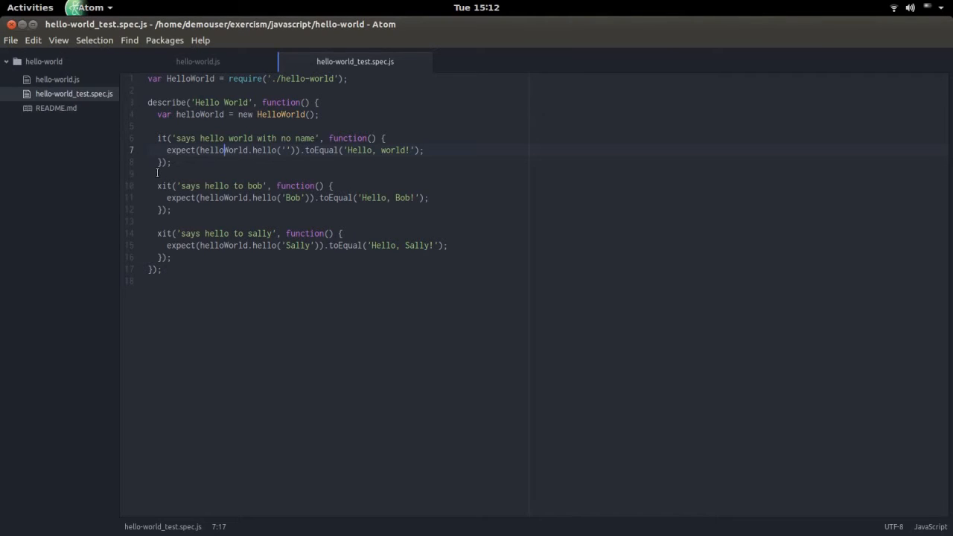
mouse_move(84, 121)
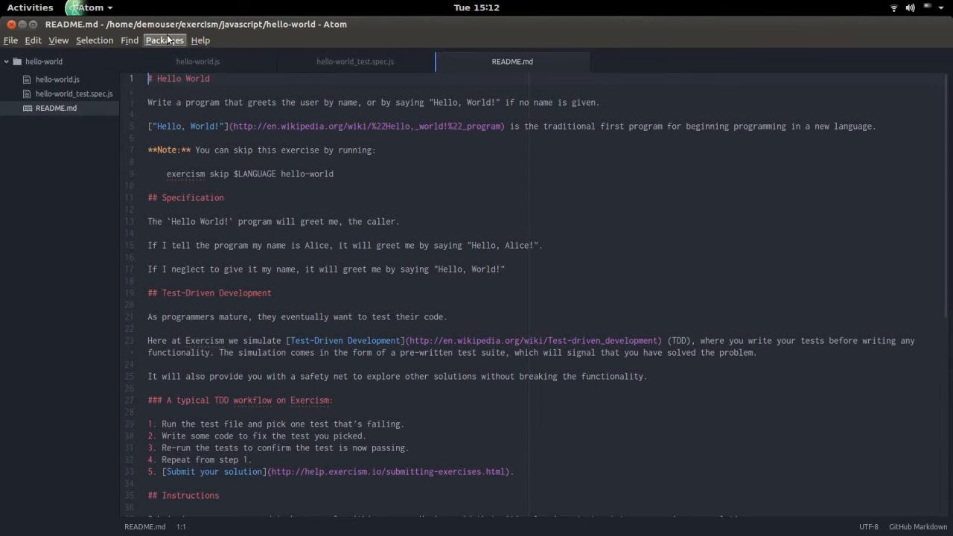
click(163, 40)
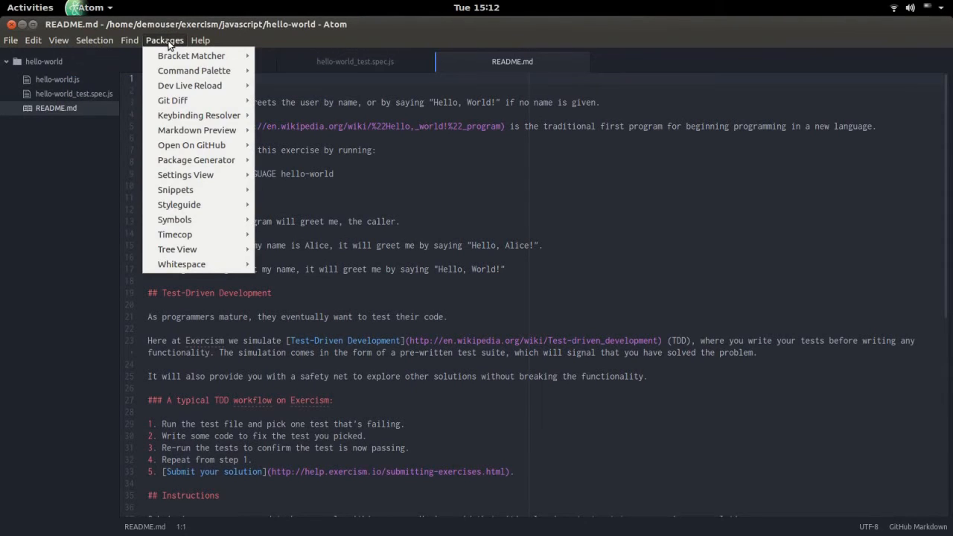
mouse_move(197, 129)
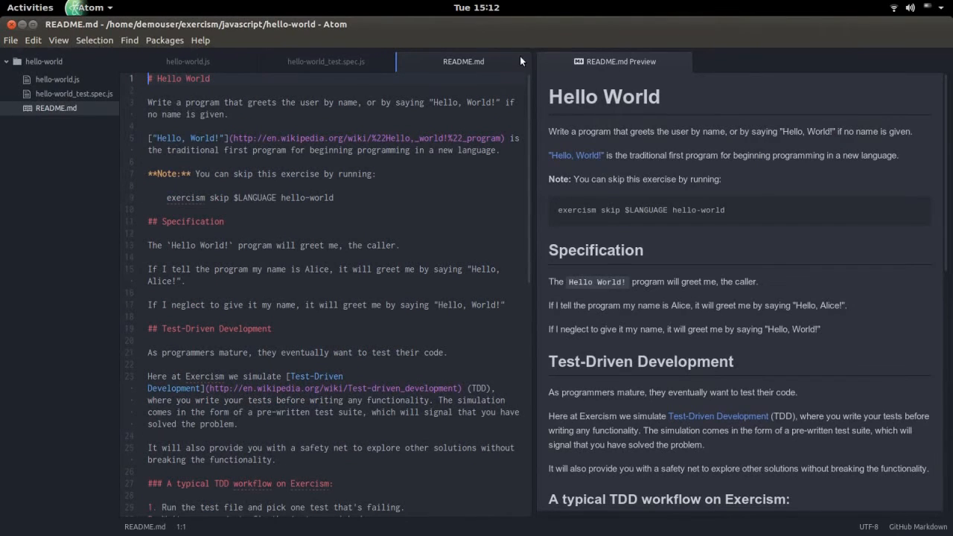
click(326, 63)
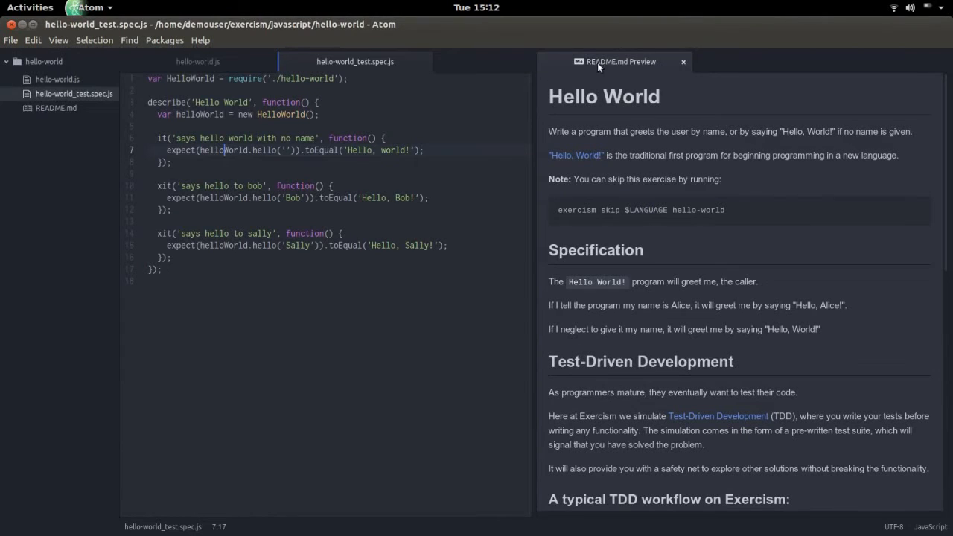
click(620, 61)
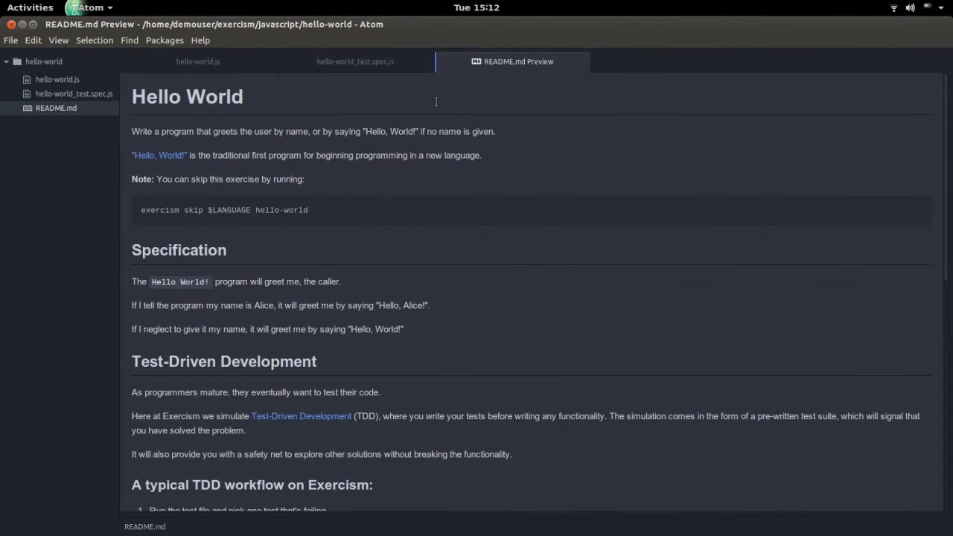
mouse_move(458, 202)
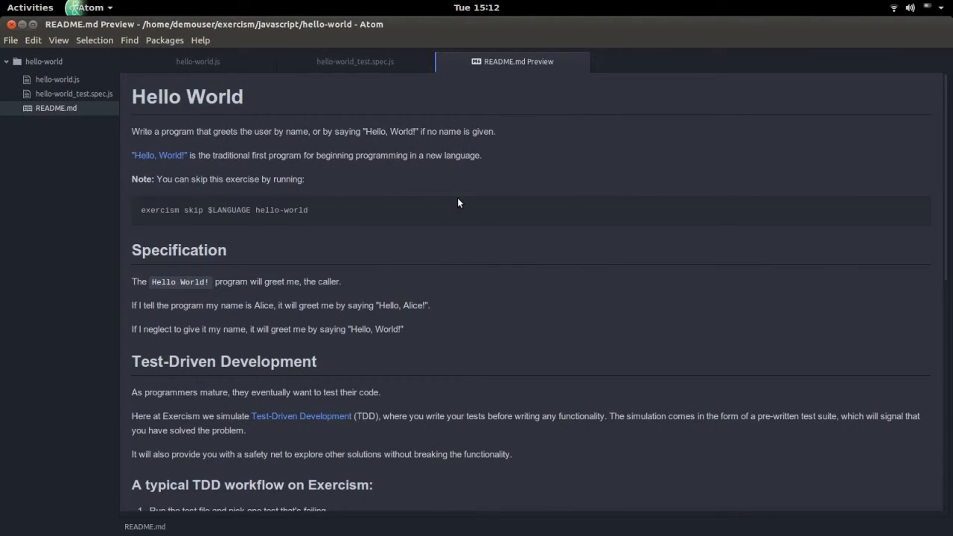
mouse_move(405, 101)
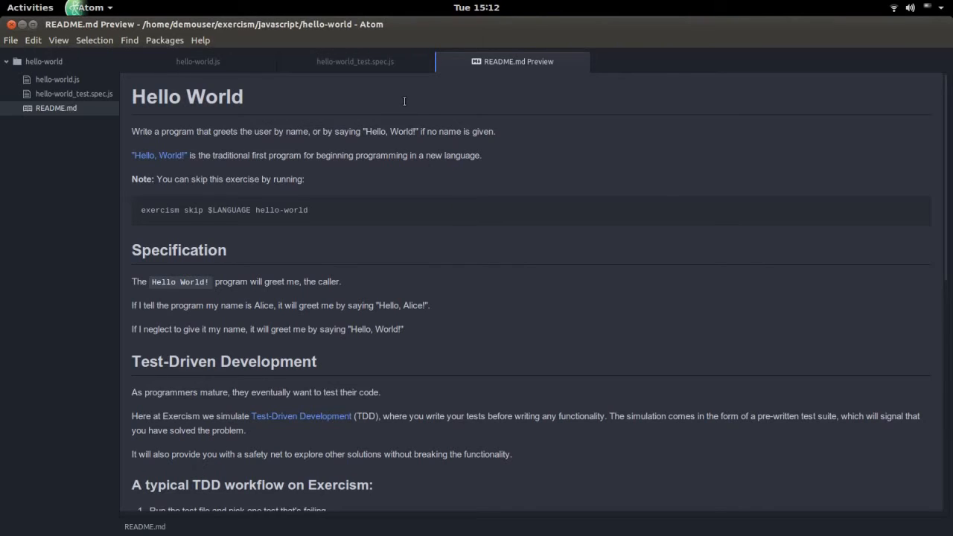
mouse_move(402, 170)
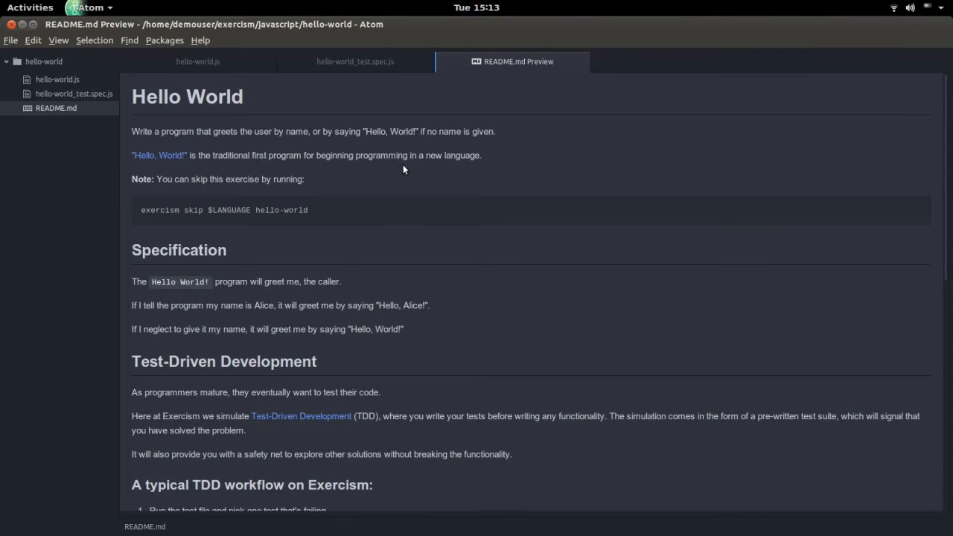
mouse_move(198, 61)
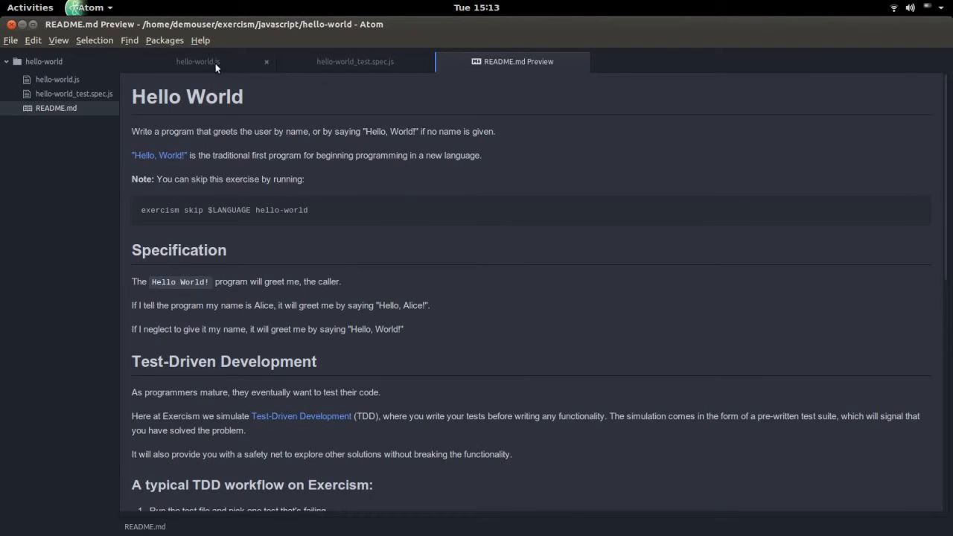
Step: Make the hello function in hello-world.js return 'Hello, world!';
click(197, 61)
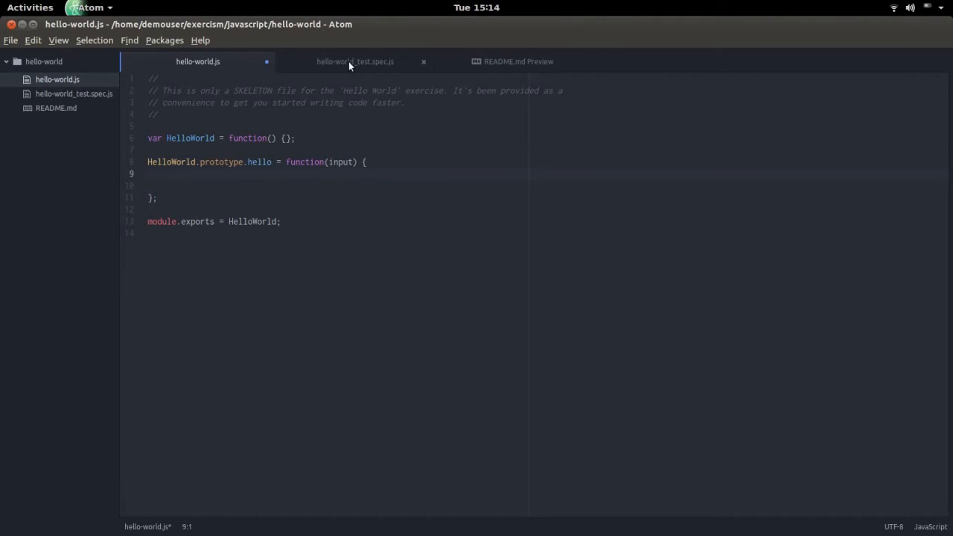
click(354, 61)
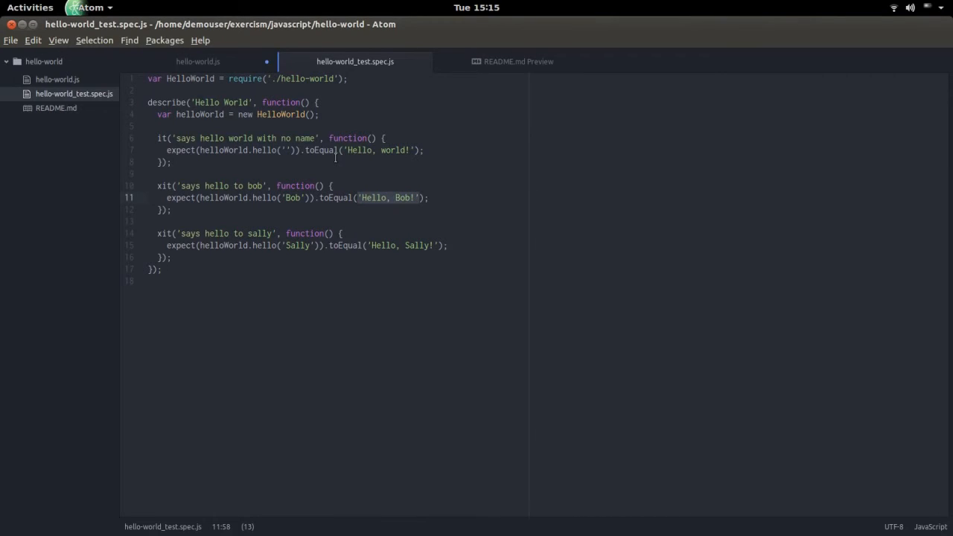
click(196, 61)
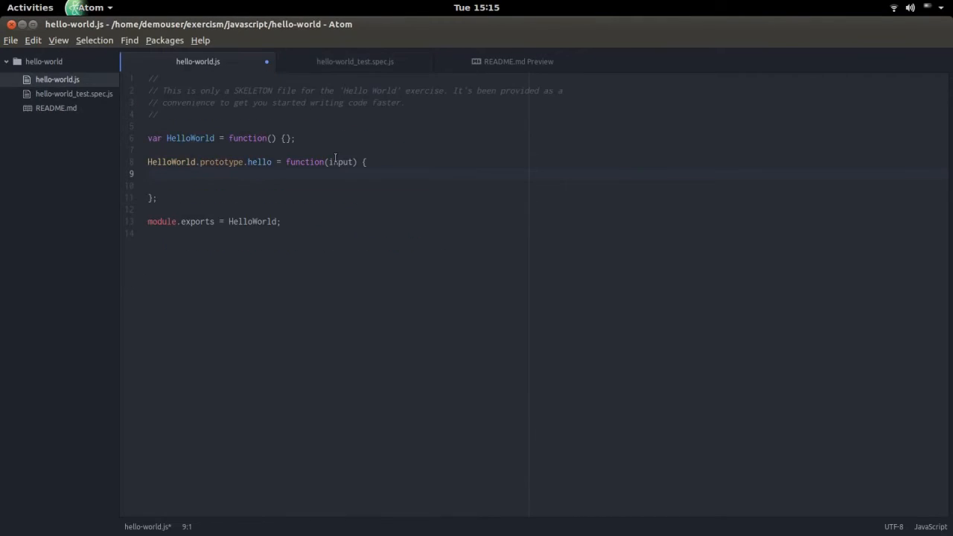
text(ret)
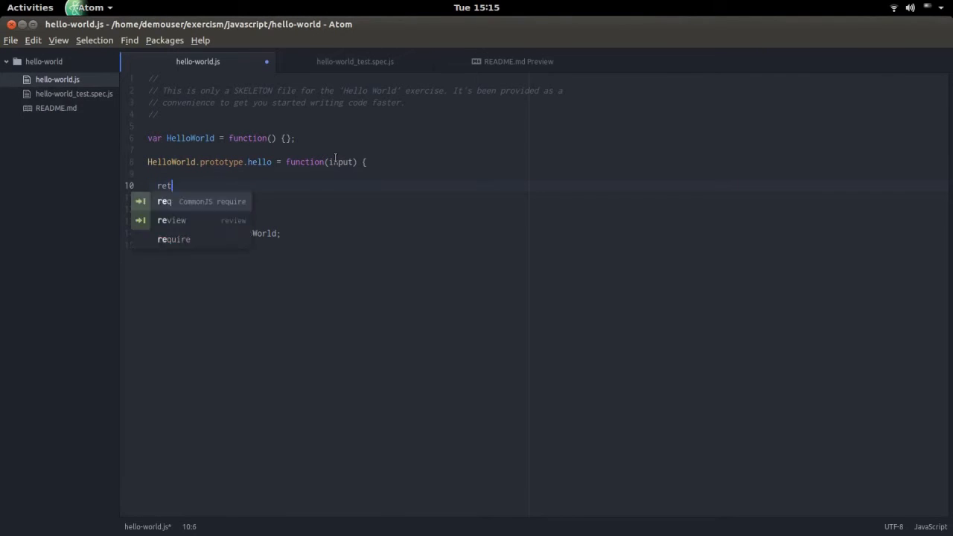
text(urn 'Hello,)
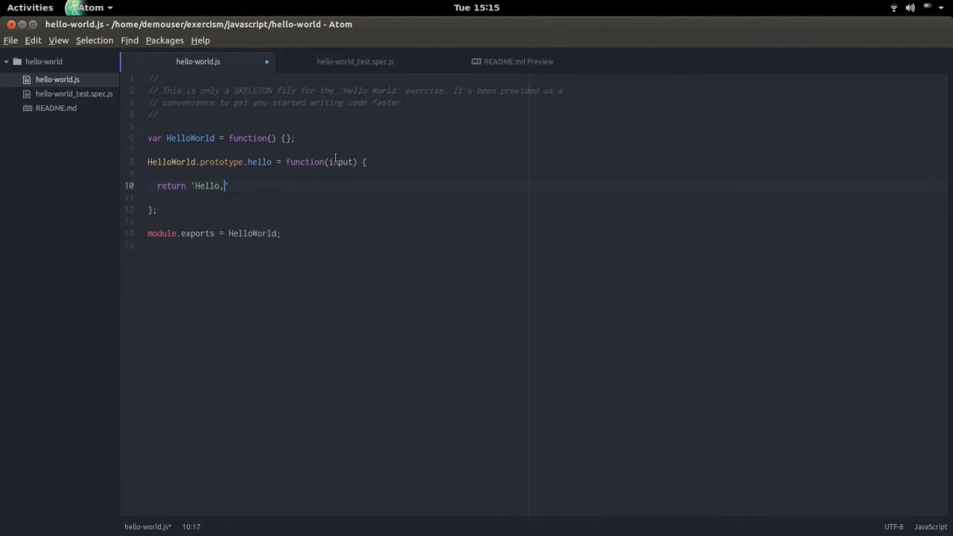
text(world!';)
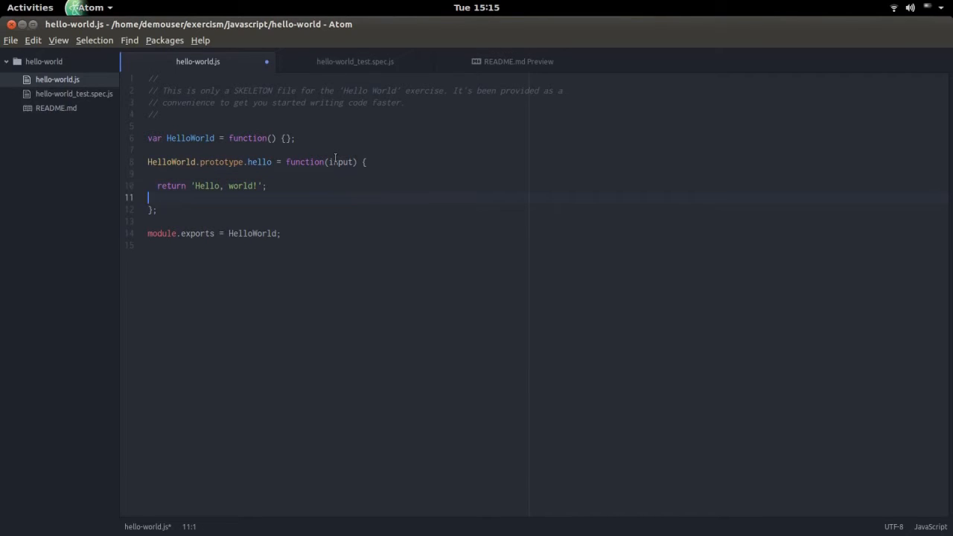
Step: Compare the greeting against the test spec and return to the solution file
click(354, 61)
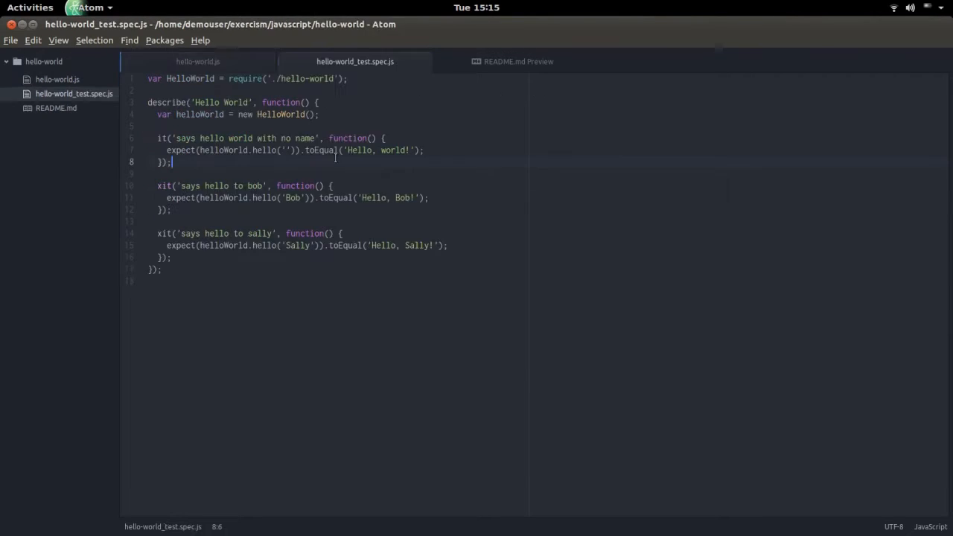
mouse_move(354, 214)
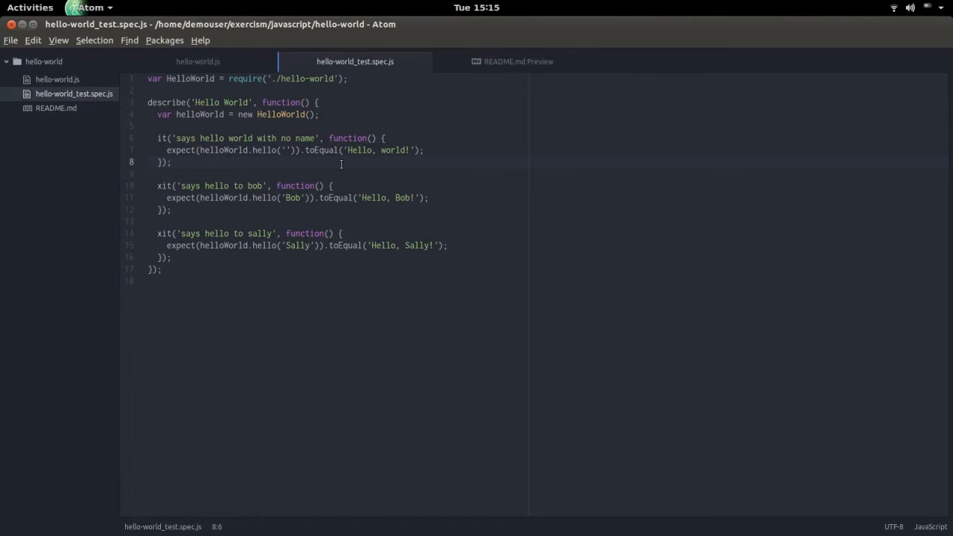
click(196, 61)
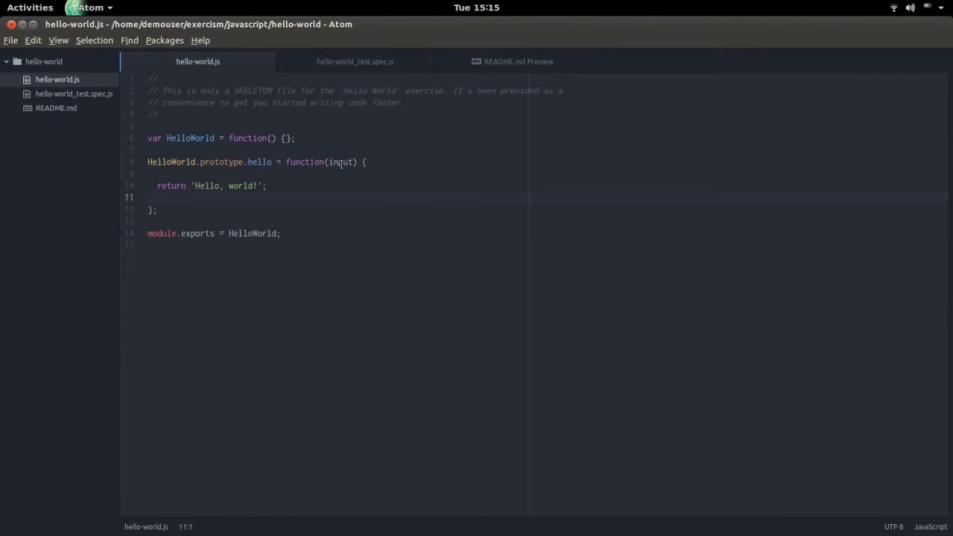
Step: Run the test suite with 'jasmine-node .' in the hello-world folder
key(alt+Tab)
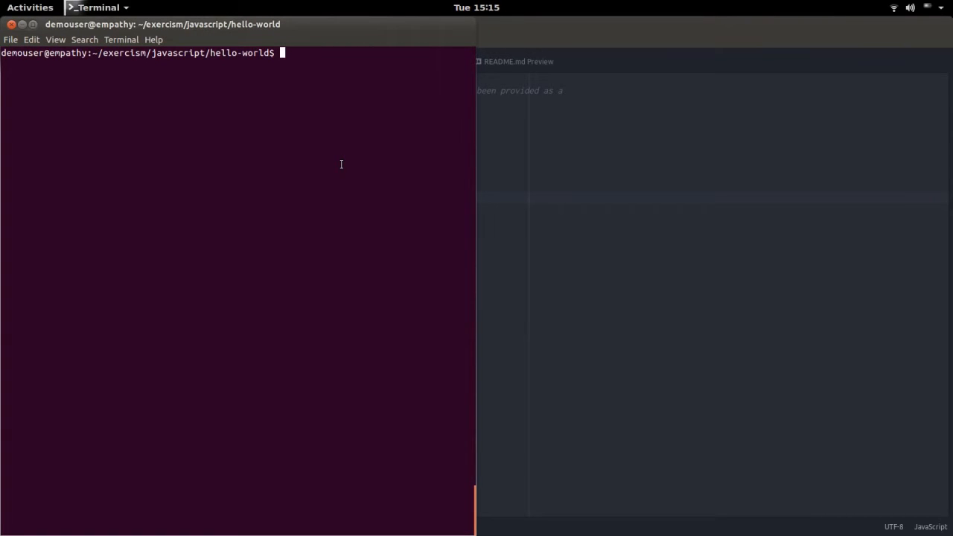
text(jasmine-node .)
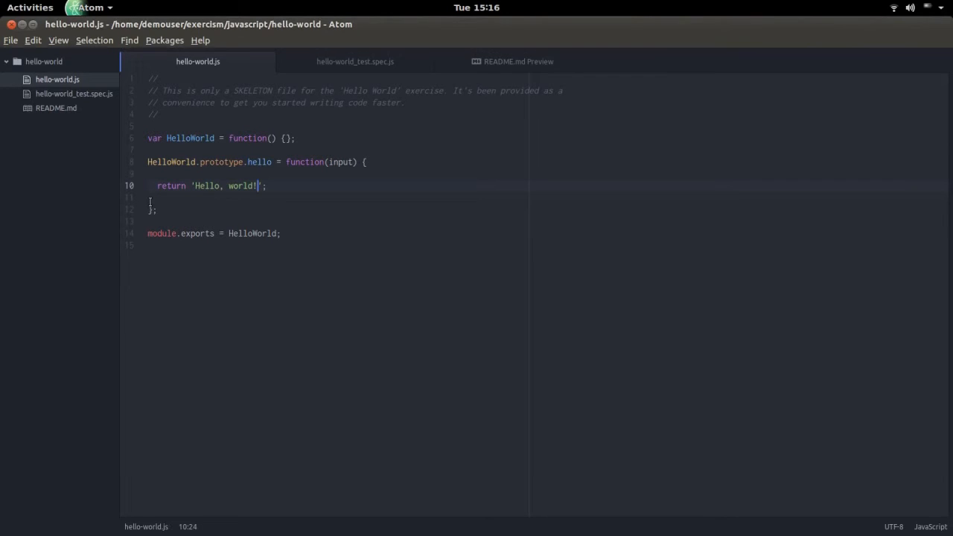
Step: Rewrite the return line as input ? 'Hello, '+input+'!' ahead of the 'Hello, world!' default
click(198, 185)
text( 'Hello, '+)
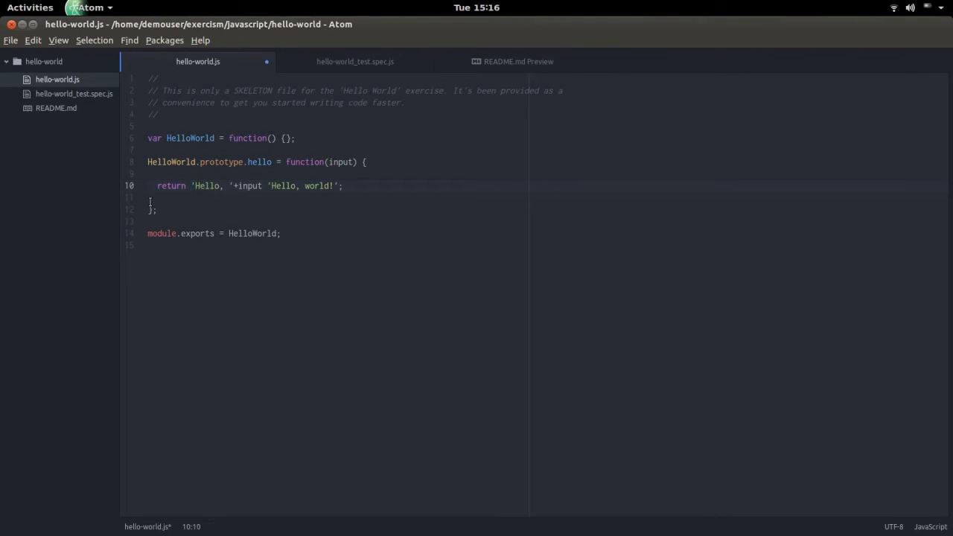
text(input)
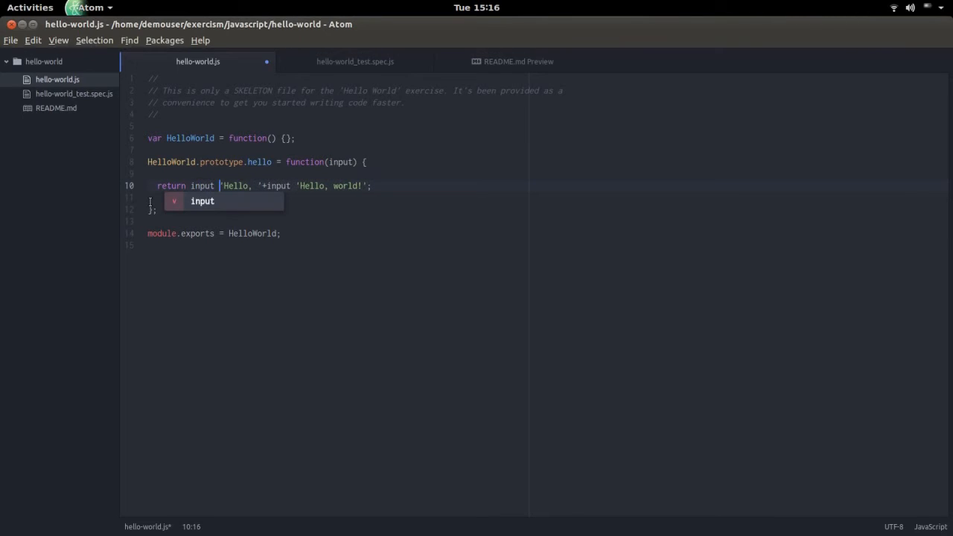
text(?)
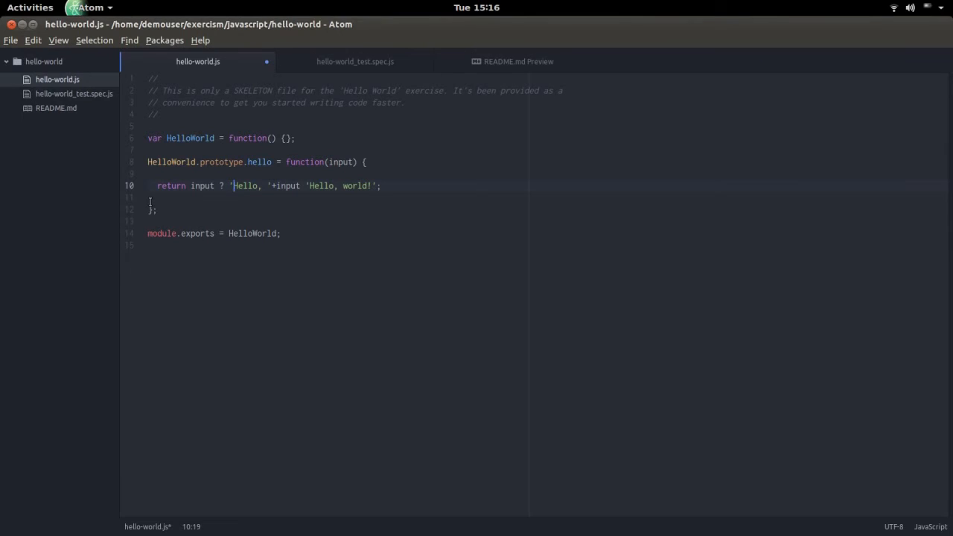
click(305, 184)
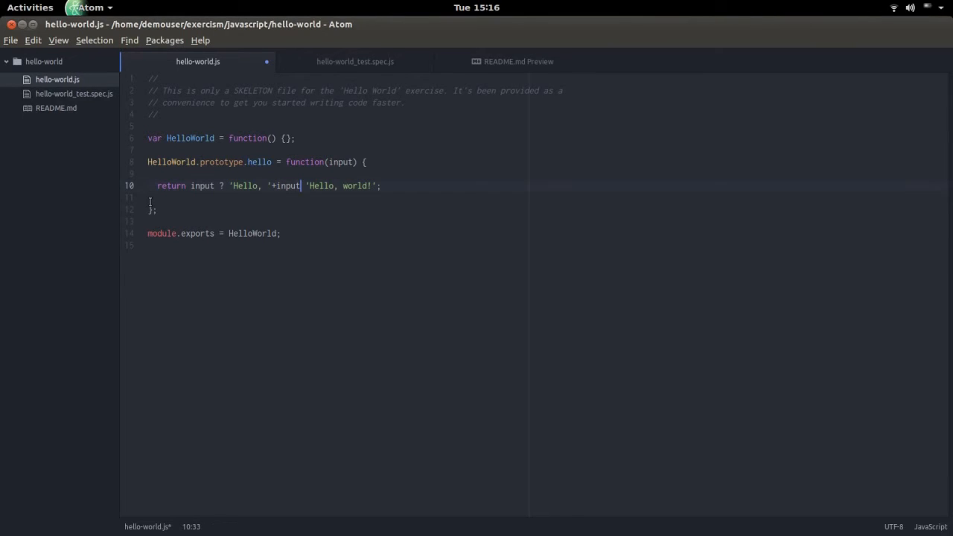
text(+'!')
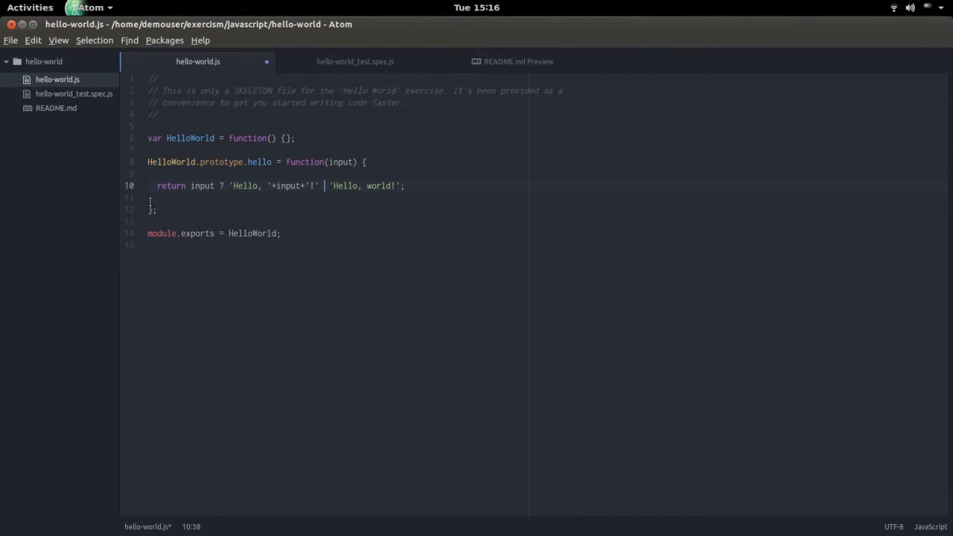
key(BackSpace)
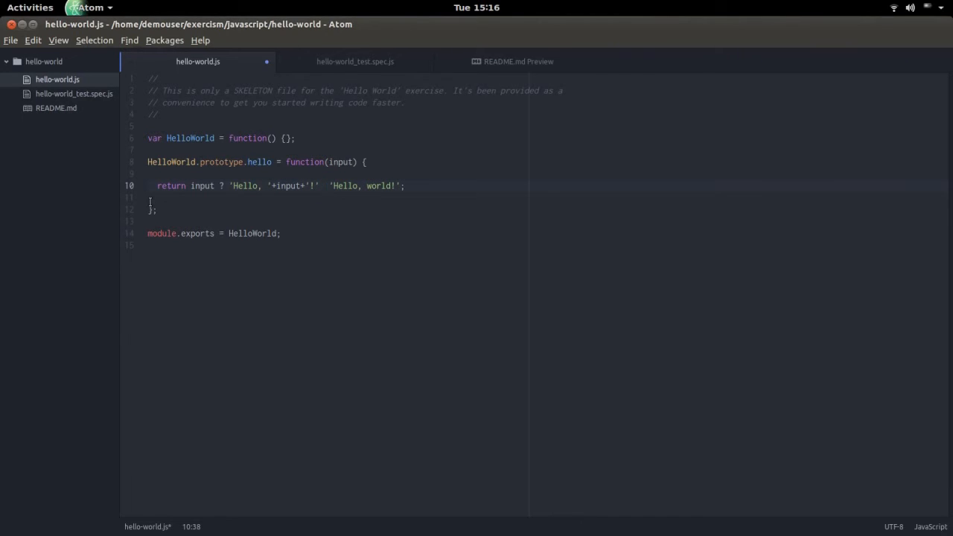
Step: Compare spec and solution files, then change xit to it to enable the Bob and Sally tests
click(354, 61)
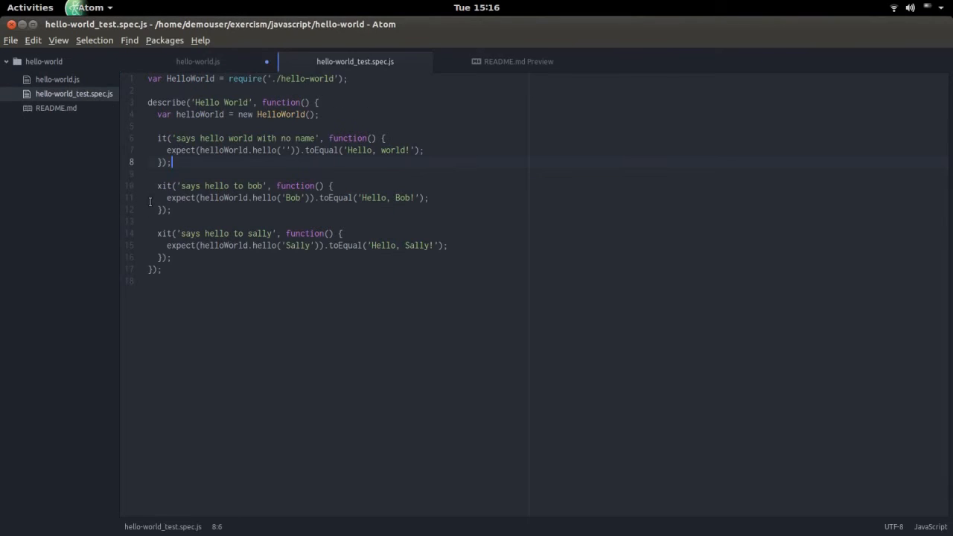
click(198, 61)
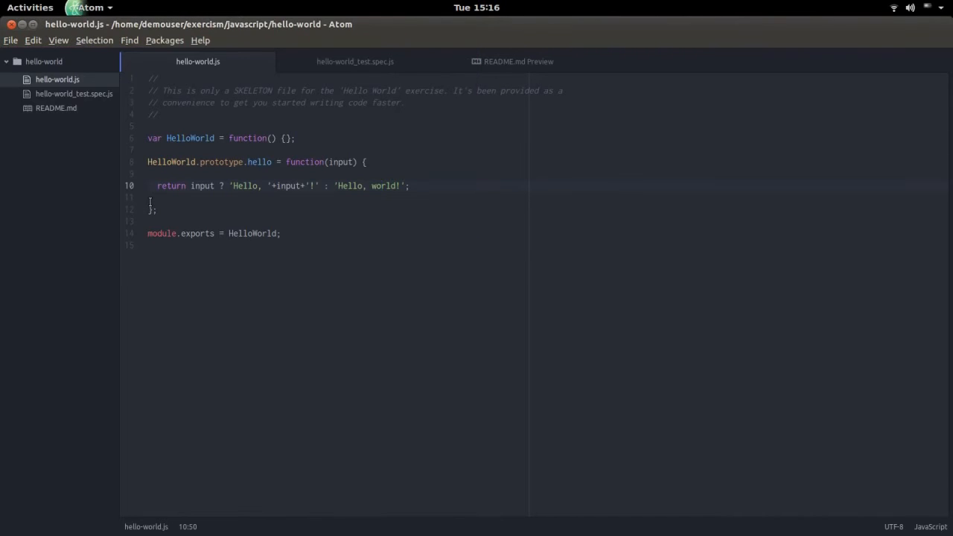
click(354, 61)
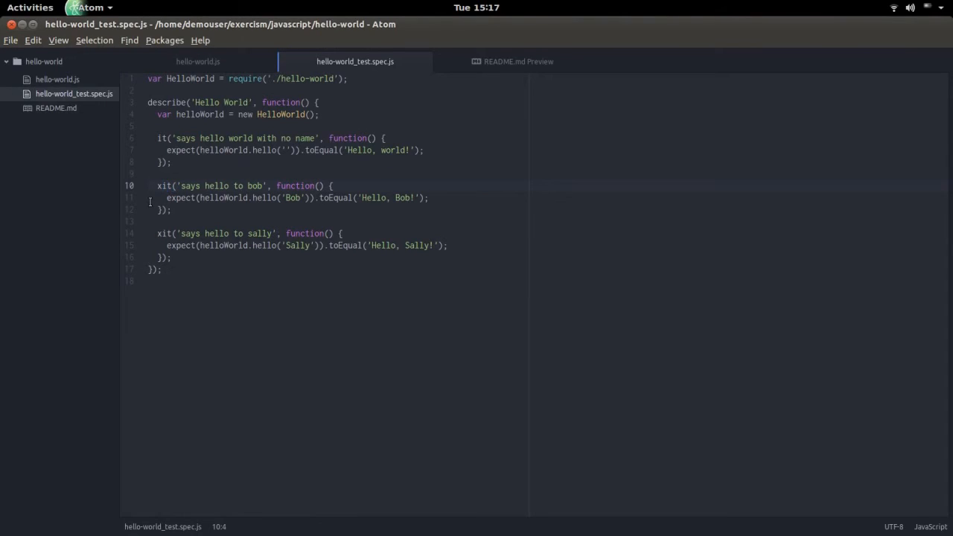
key(BackSpace)
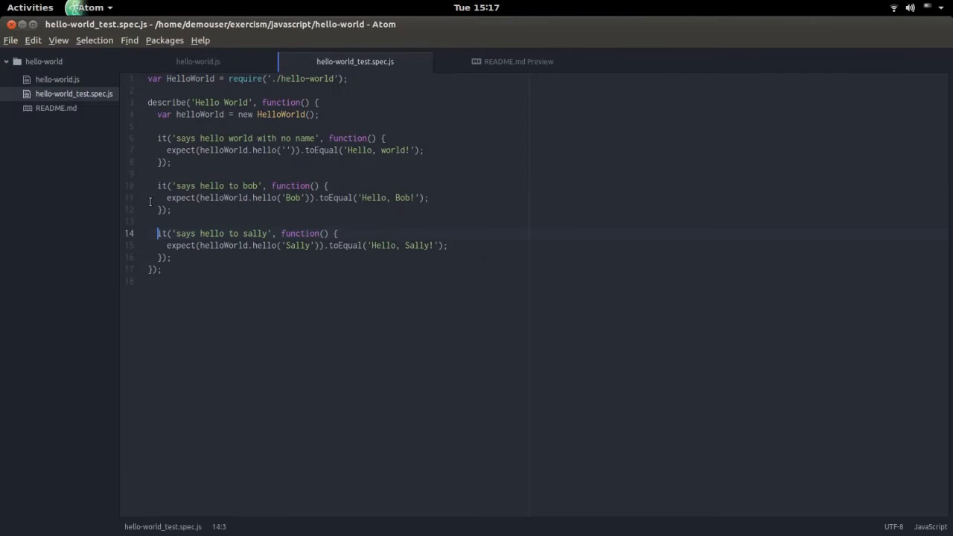
click(198, 61)
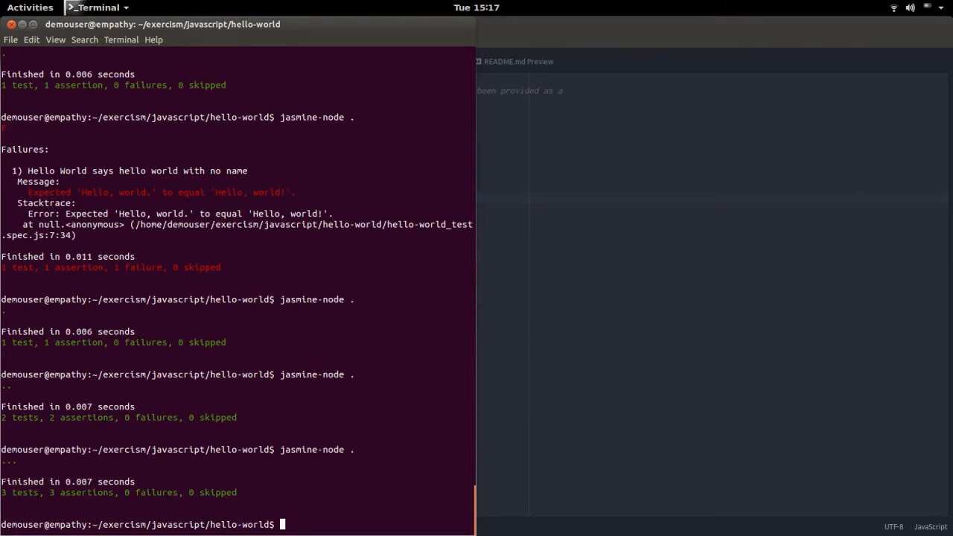
Step: Run 'exercism submit hello-world.js' to send the solution
text(exercism submit)
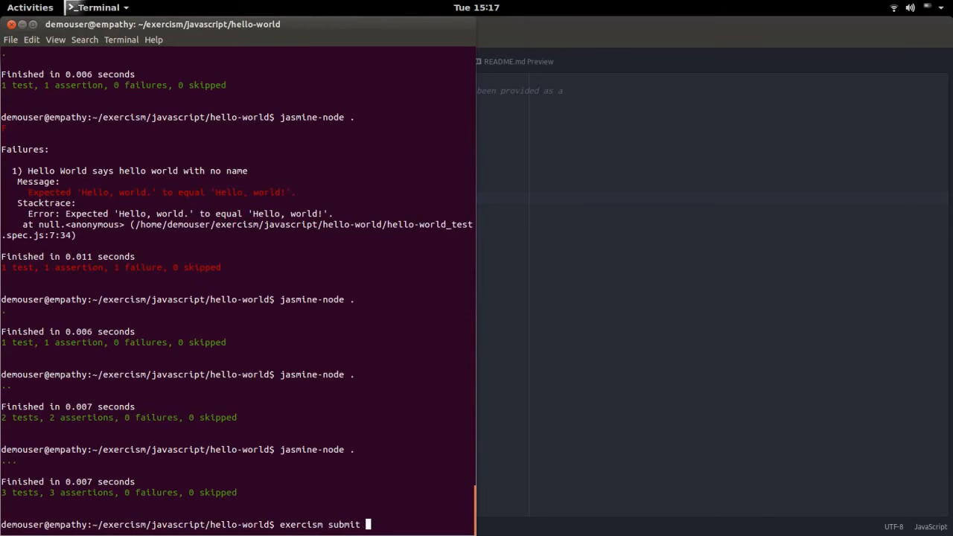
text(hello-world.)
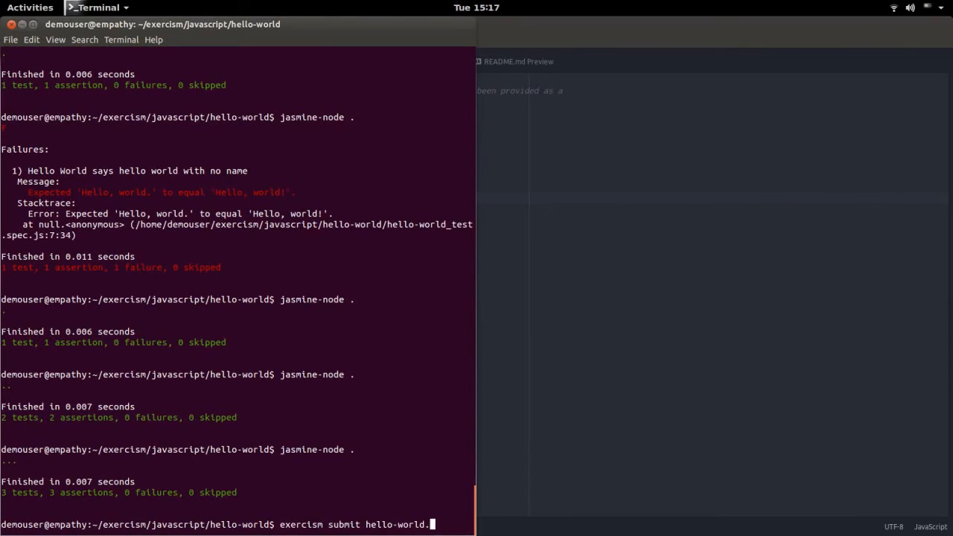
text(js)
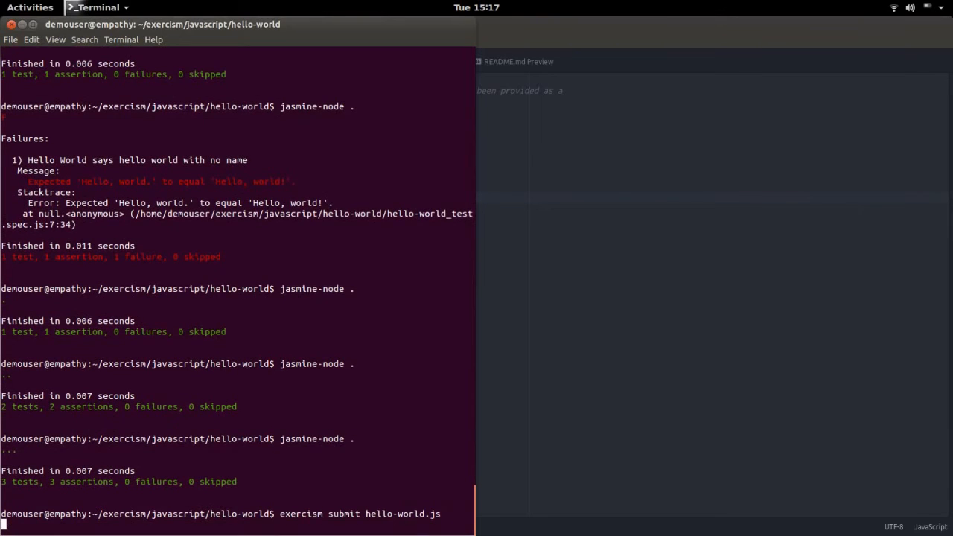
key(Return)
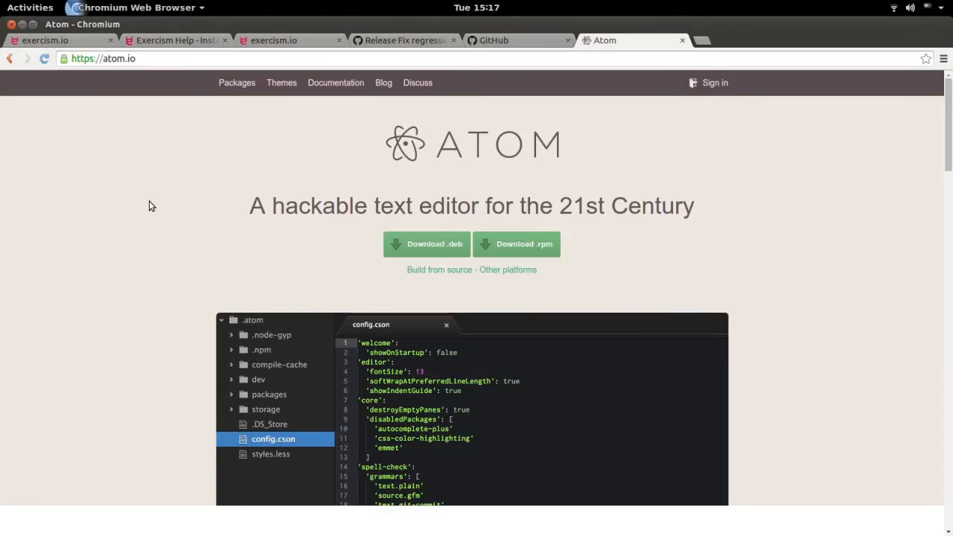
Step: Go via the account dropdown to Account, then Notifications, reaching the Hello World submission
click(60, 40)
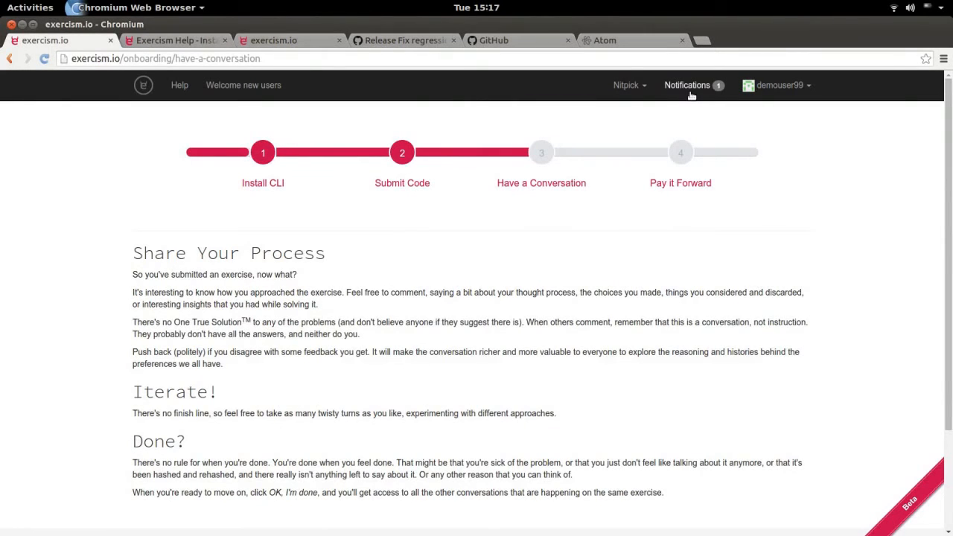
scroll(down, 3)
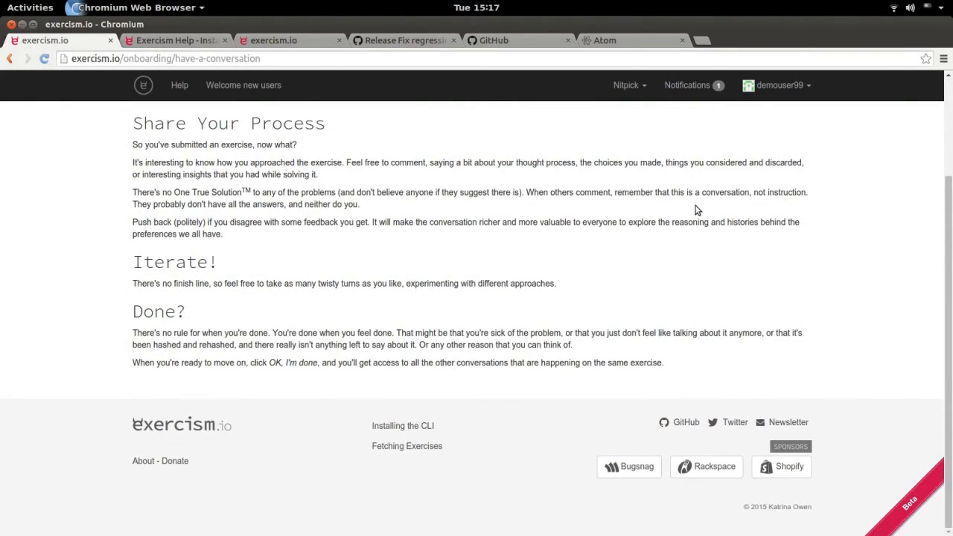
click(778, 85)
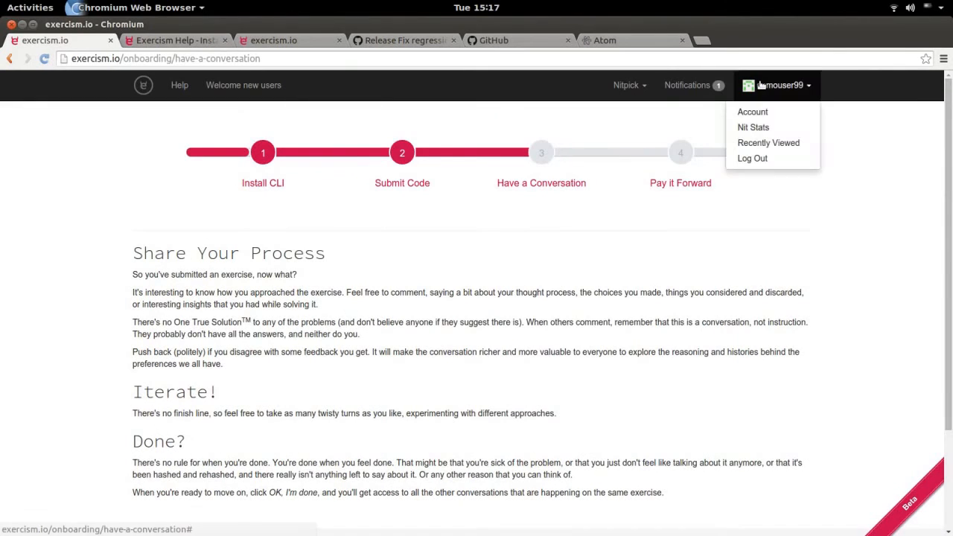
click(752, 112)
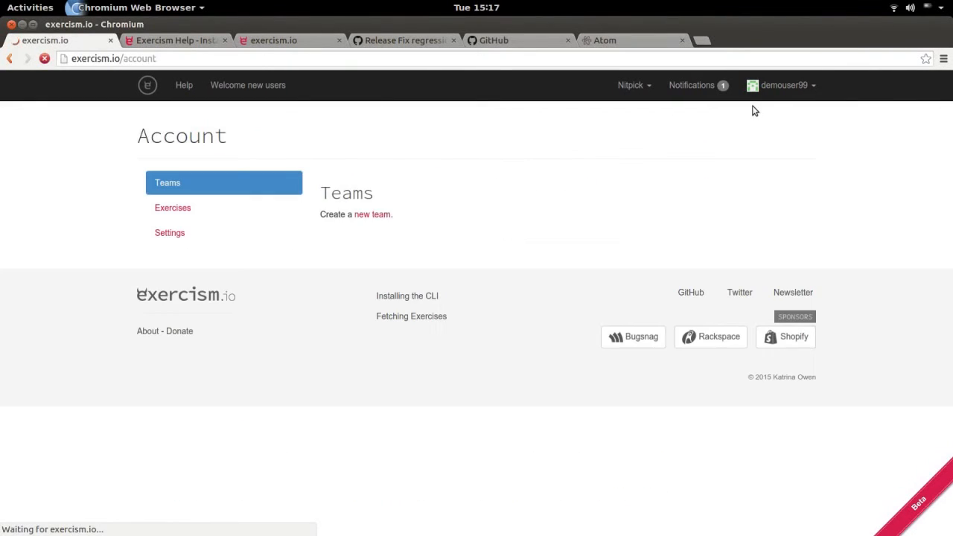
click(172, 208)
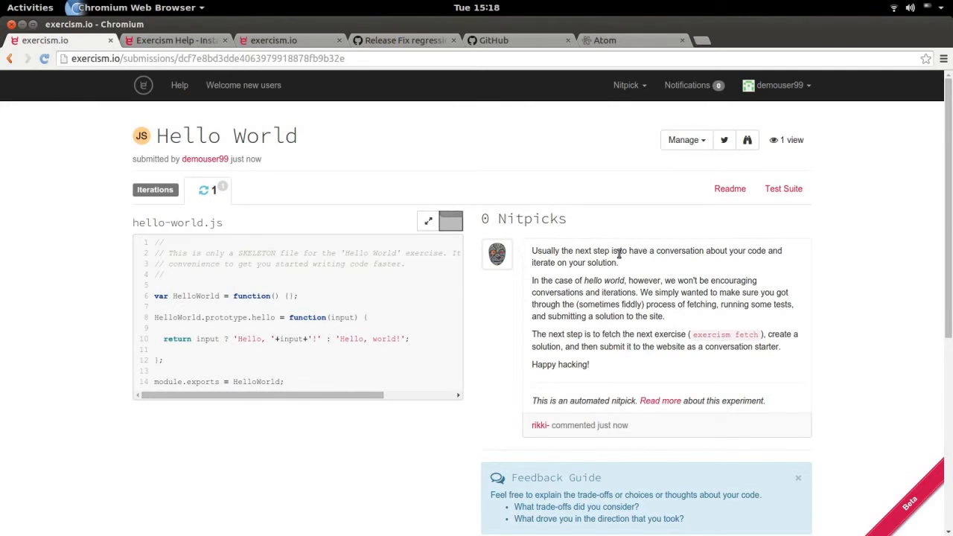
mouse_move(521, 250)
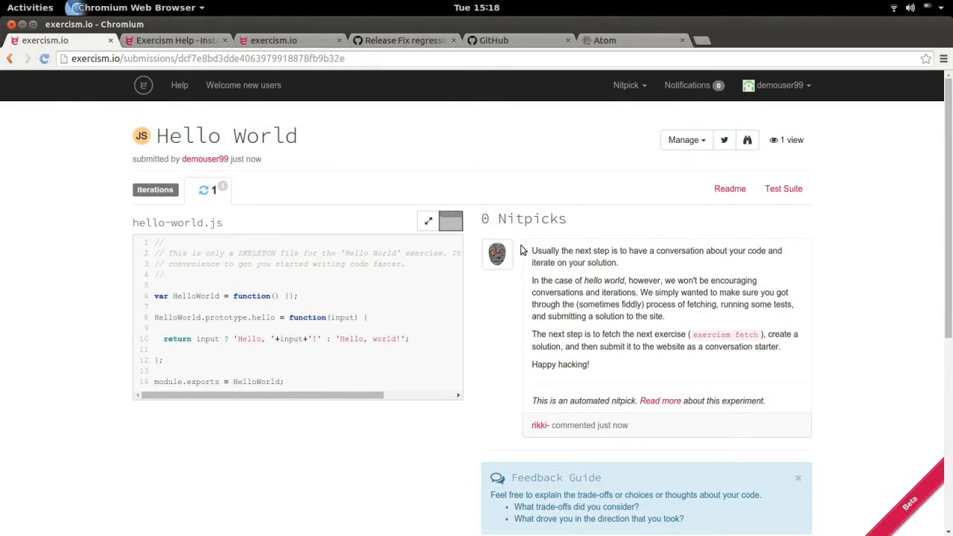
mouse_move(603, 320)
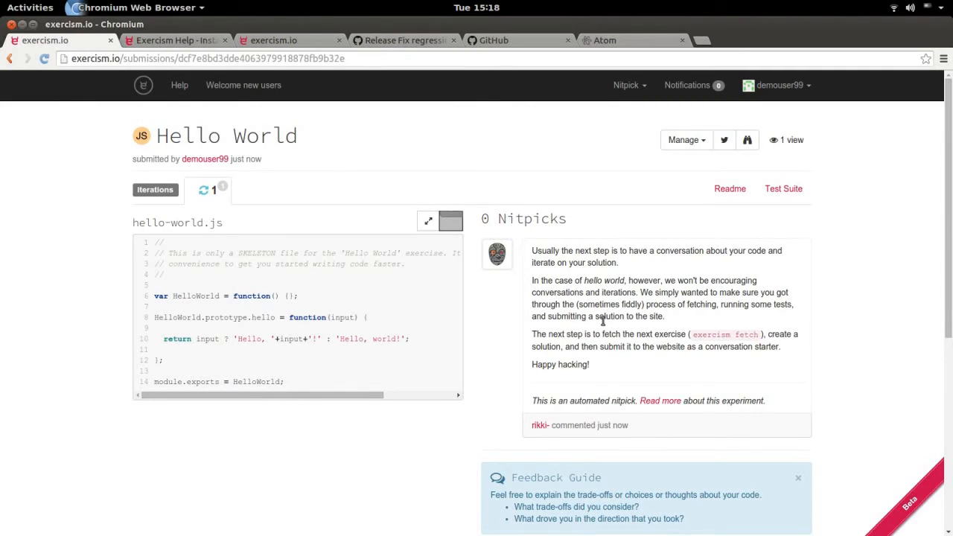
scroll(down, 3)
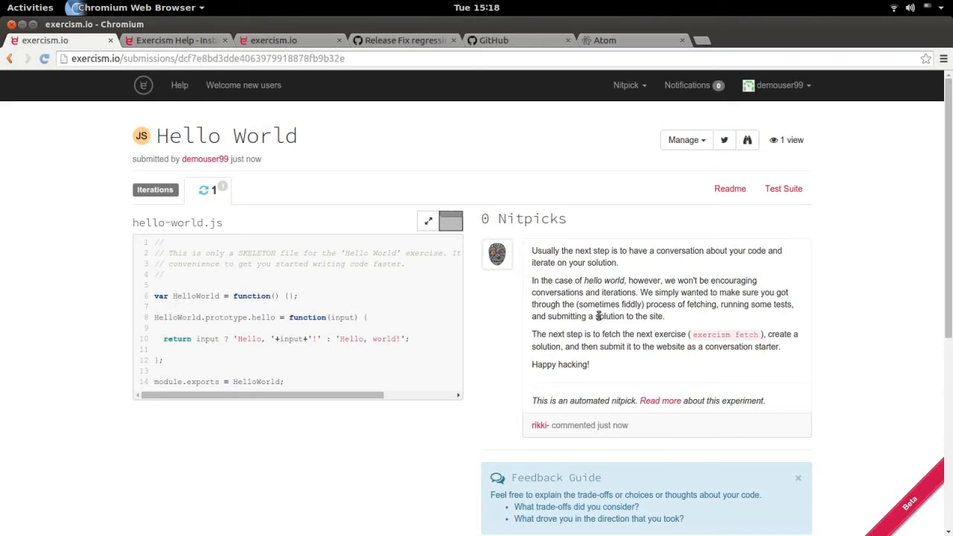
mouse_move(601, 261)
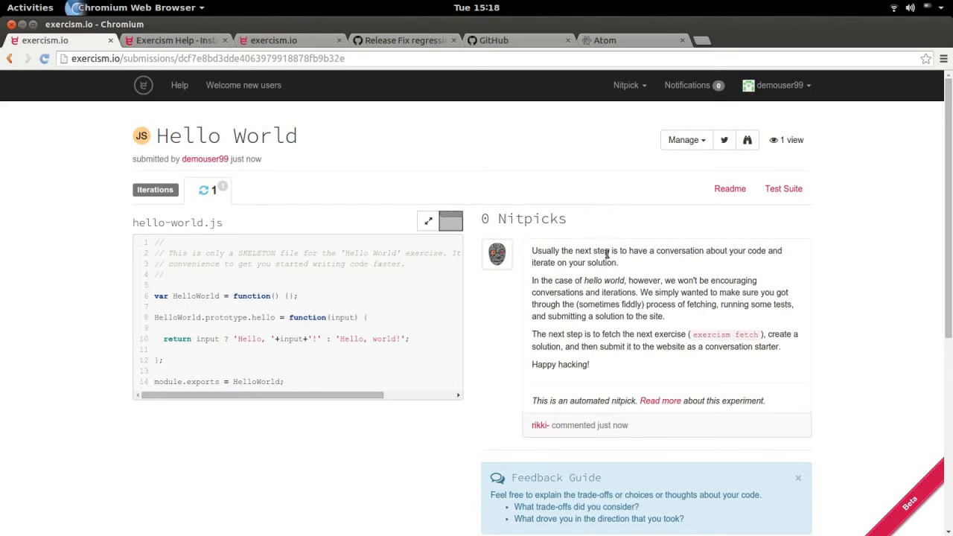
mouse_move(748, 140)
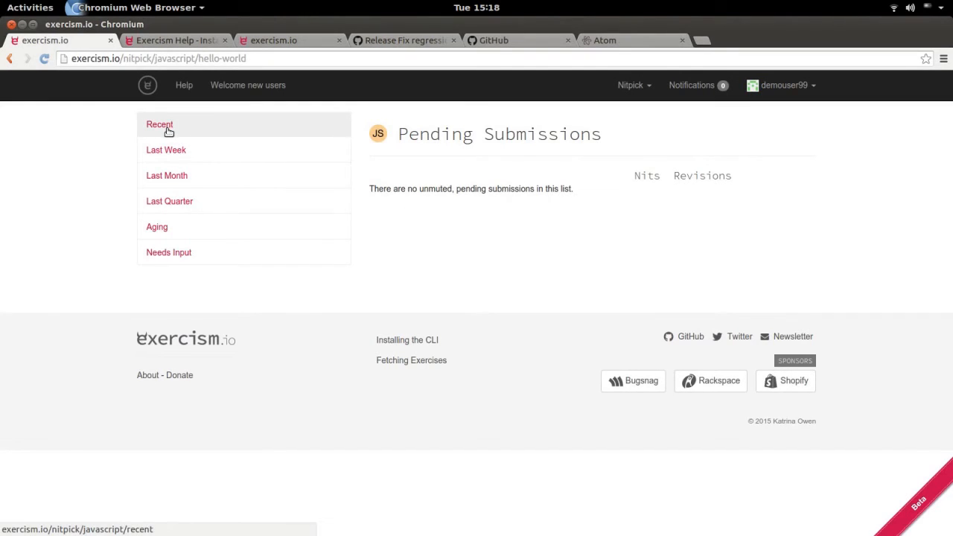
Step: Check the Recent pending JavaScript submissions, return, and highlight the nitpick paragraph about conversations
click(159, 125)
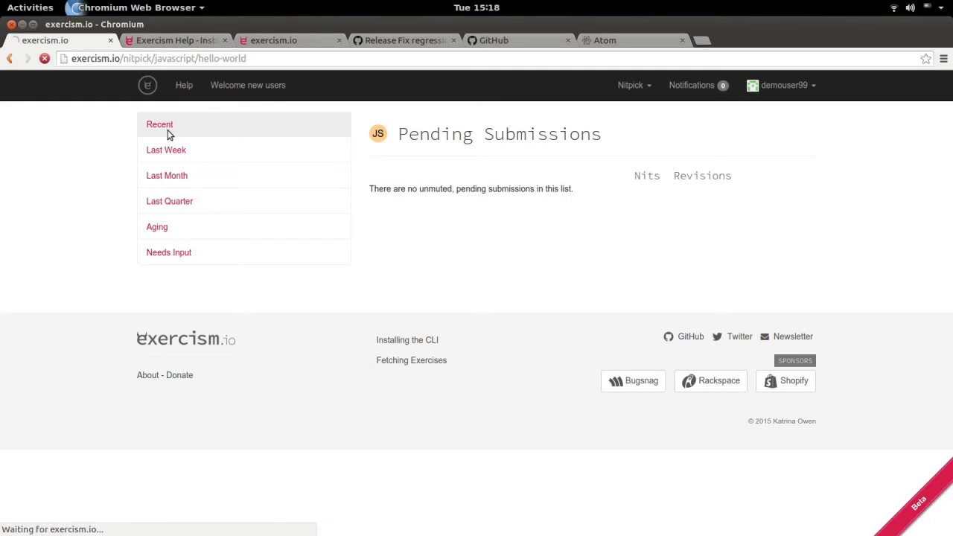
click(159, 125)
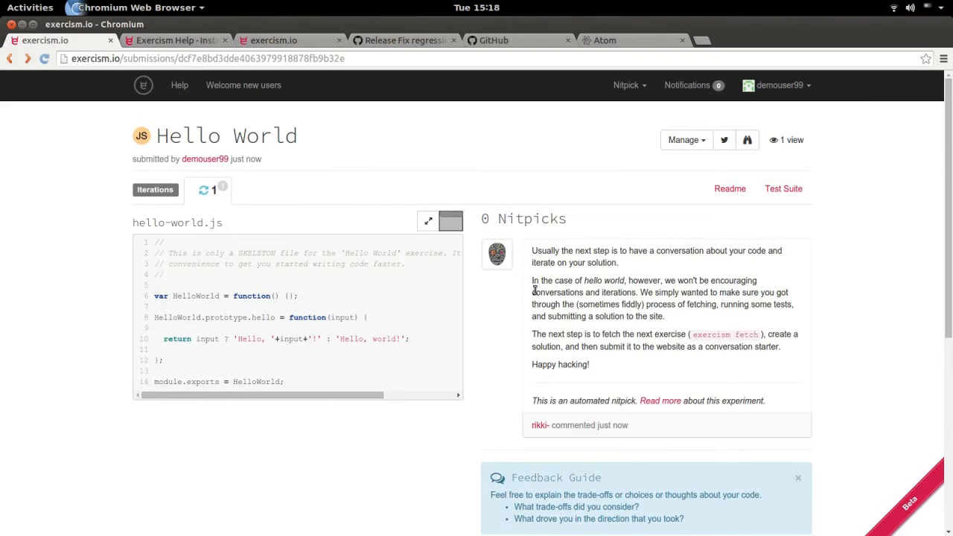
drag(532, 280, 635, 292)
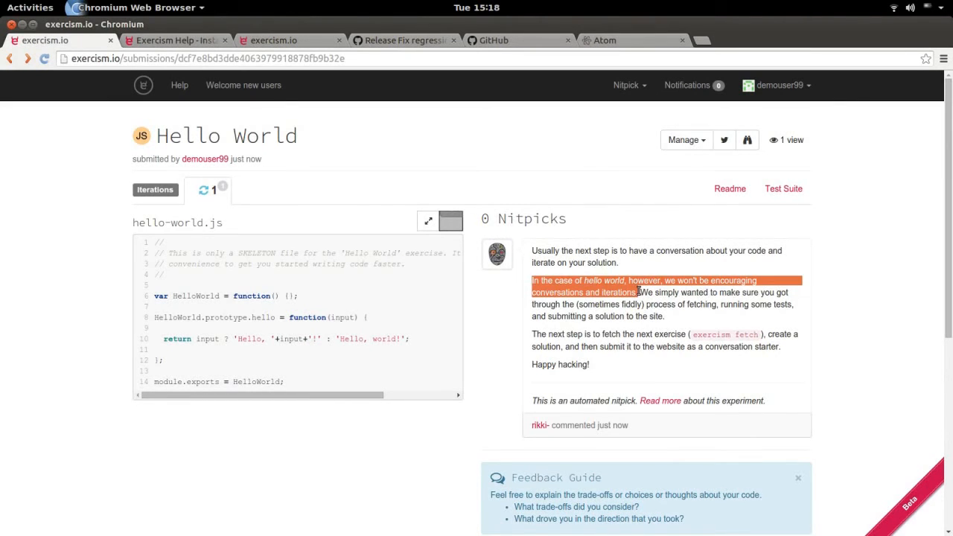
drag(638, 291, 662, 316)
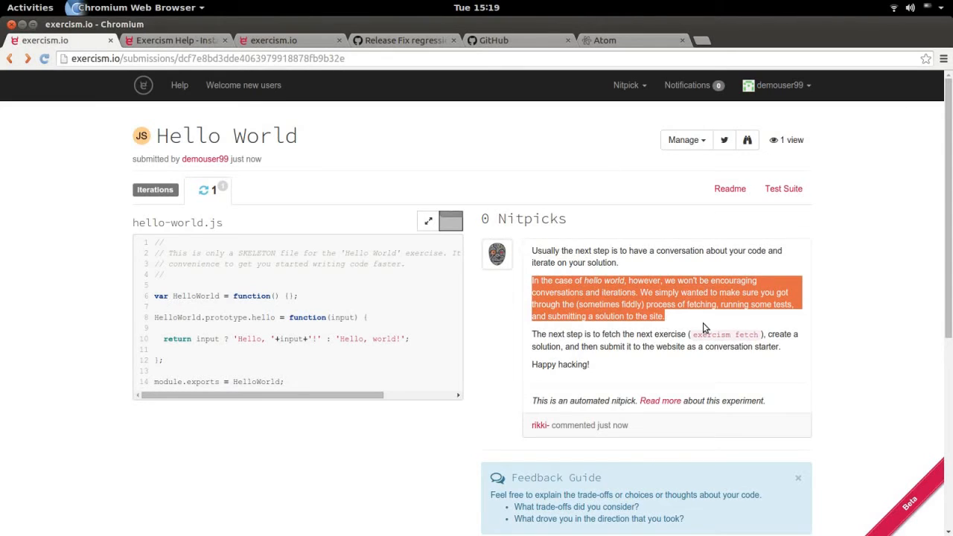
mouse_move(698, 323)
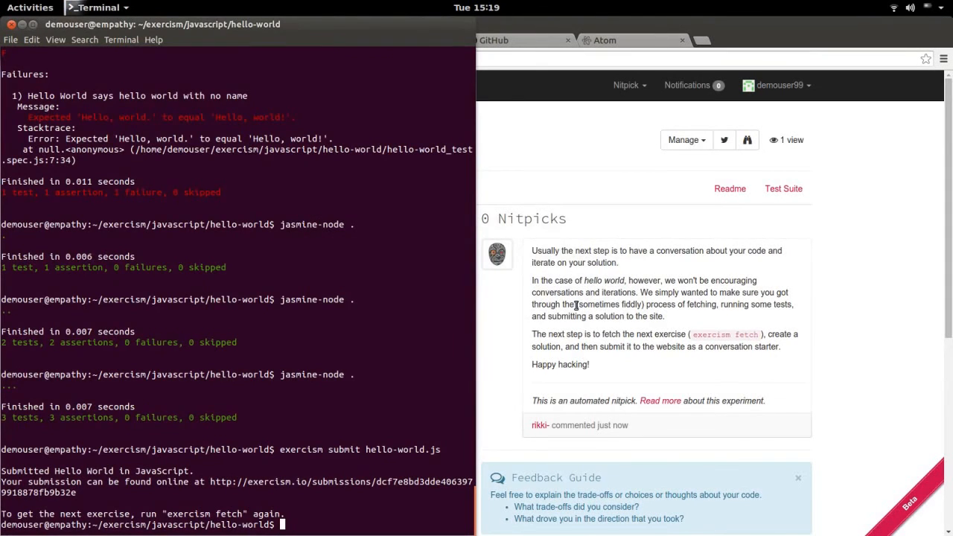
Step: Run 'exercism fetch', move into the bob folder and open bob_test.spec.js and README.md in Atom
text(exerci)
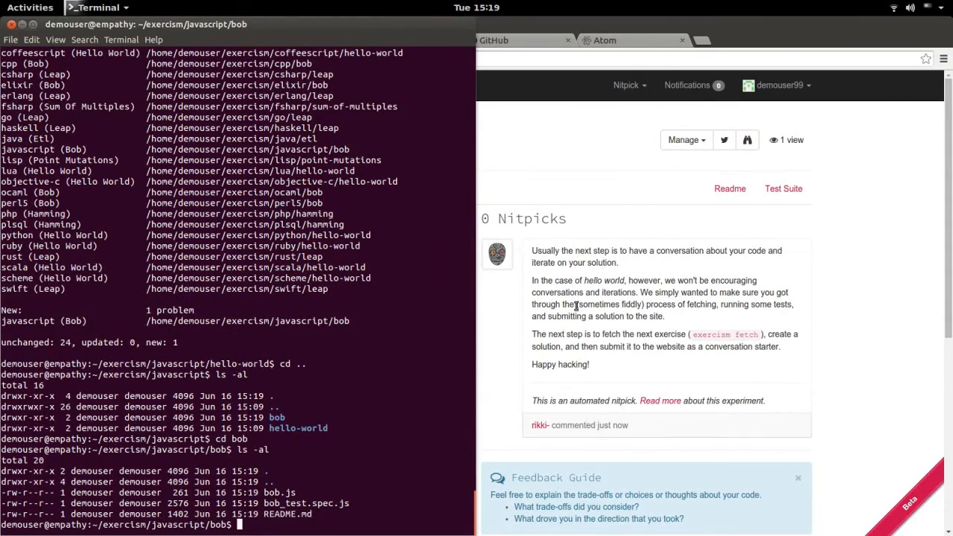
text(atom bob_test.spec.js)
text(atom REA)
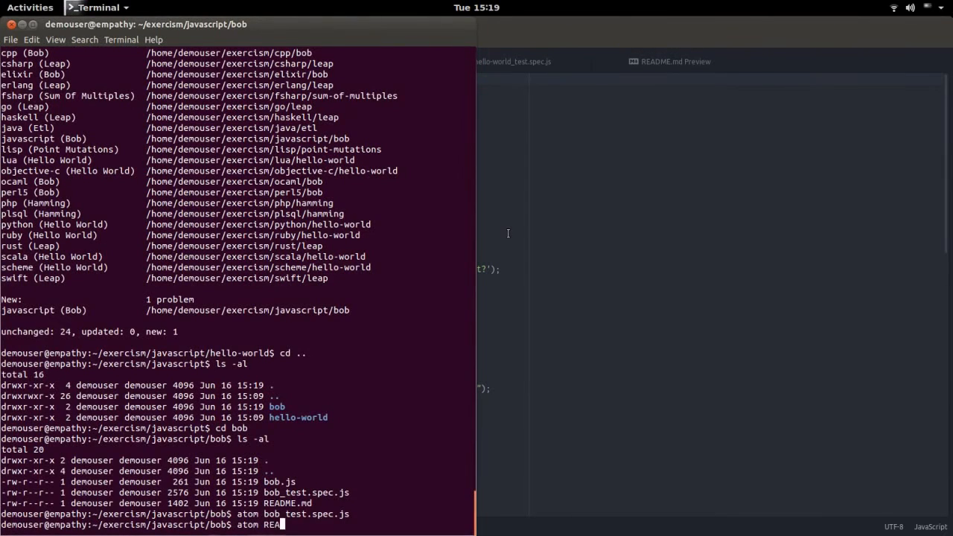
key(Return)
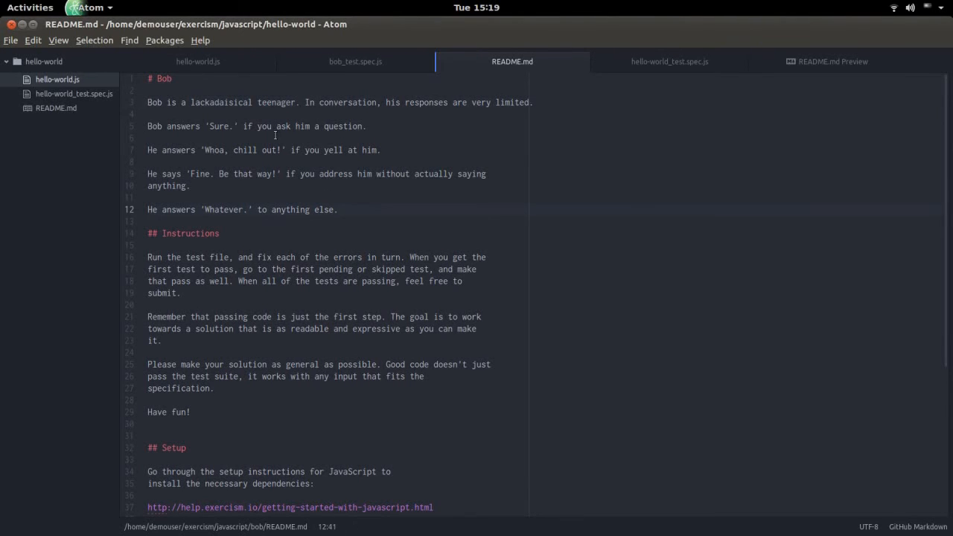
Step: Read the Bob README in Atom before opening bob.js
click(339, 209)
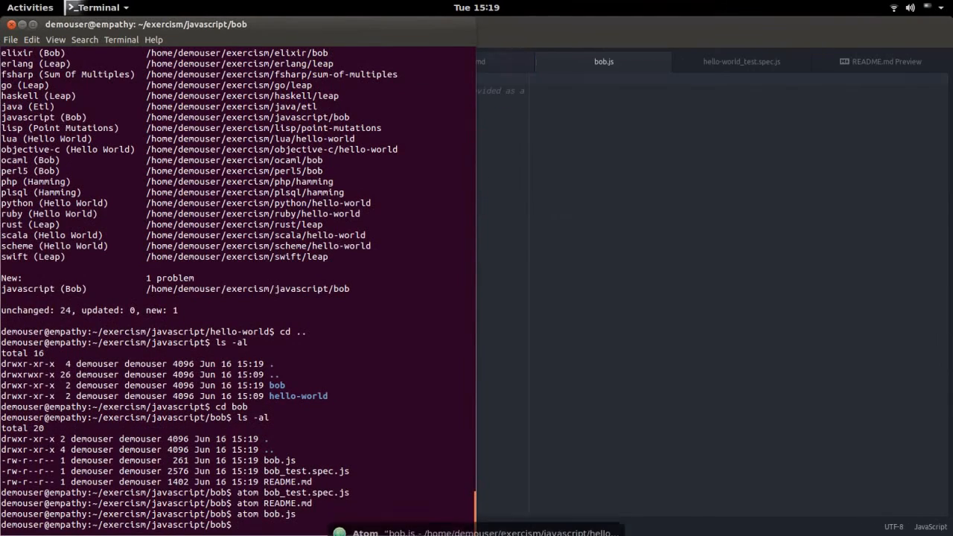
Step: Run 'exercism submit bob.js' in the terminal, then switch to the browser
click(365, 530)
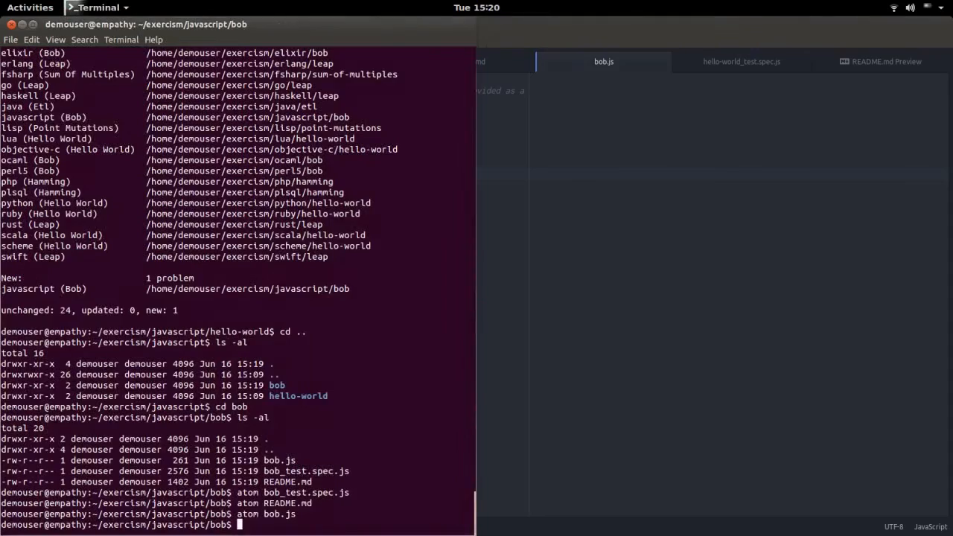
text(exercism s)
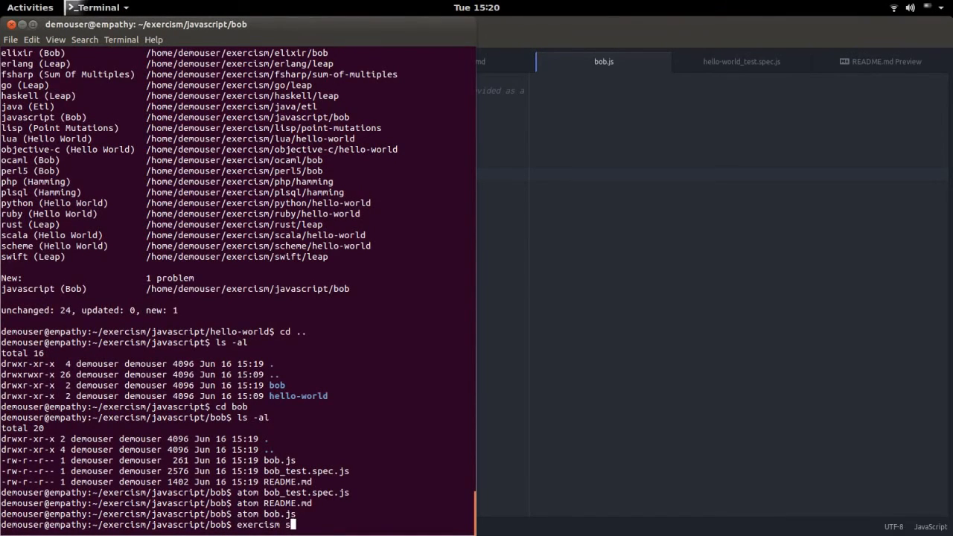
text(ubmit bob.js)
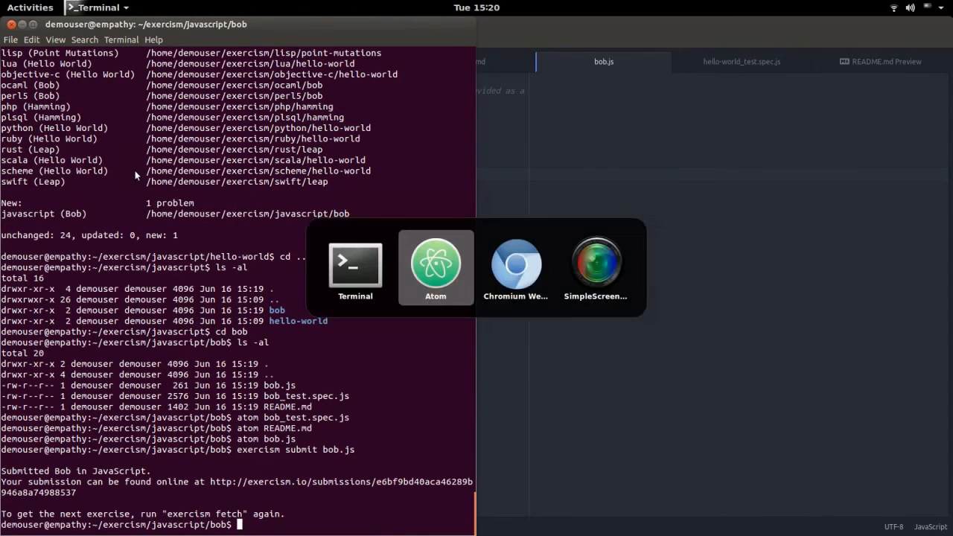
click(515, 265)
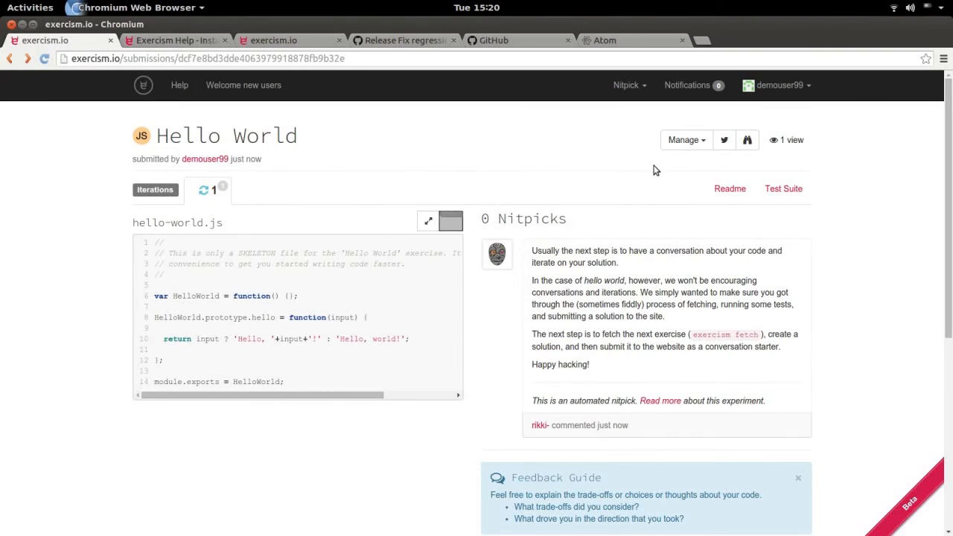
mouse_move(742, 121)
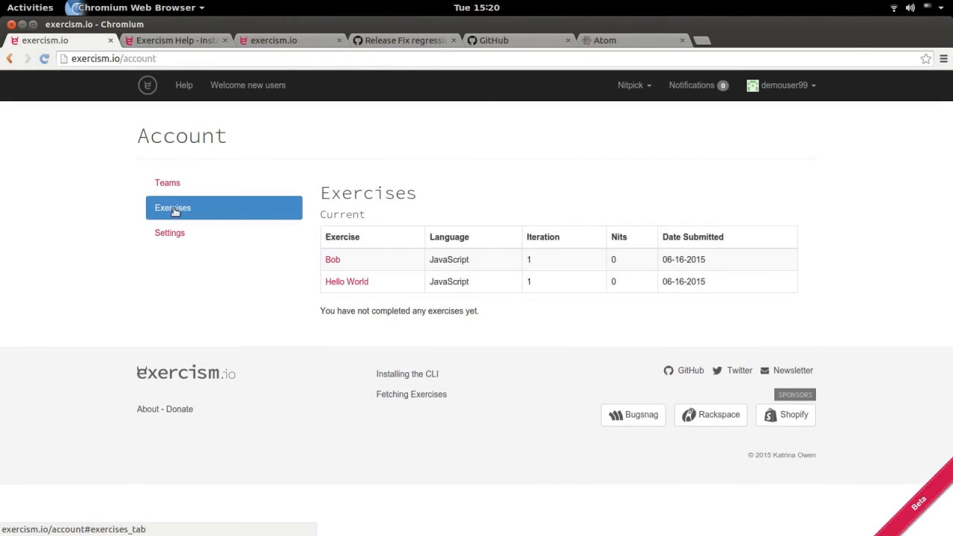
Step: Open your own Bob submission from the Account page's Exercises table
click(334, 259)
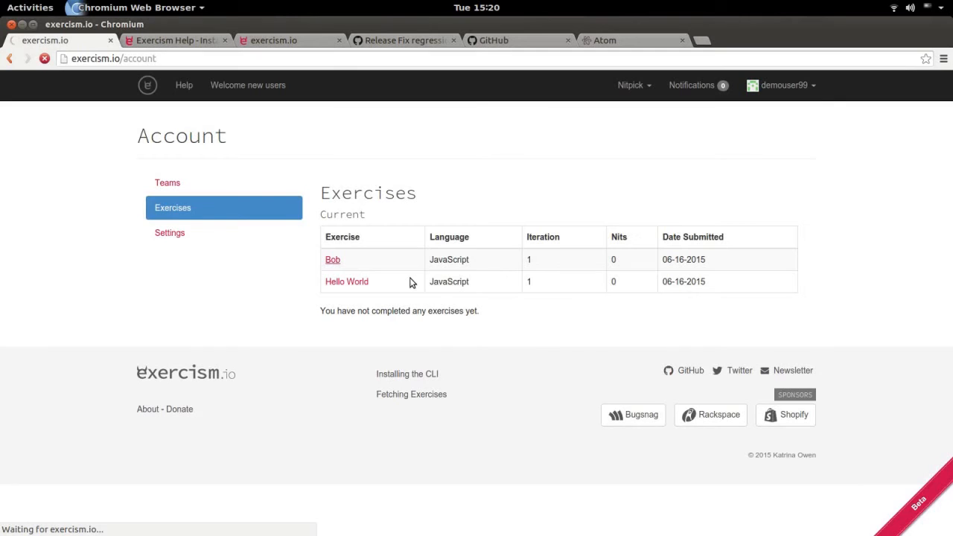
mouse_move(372, 274)
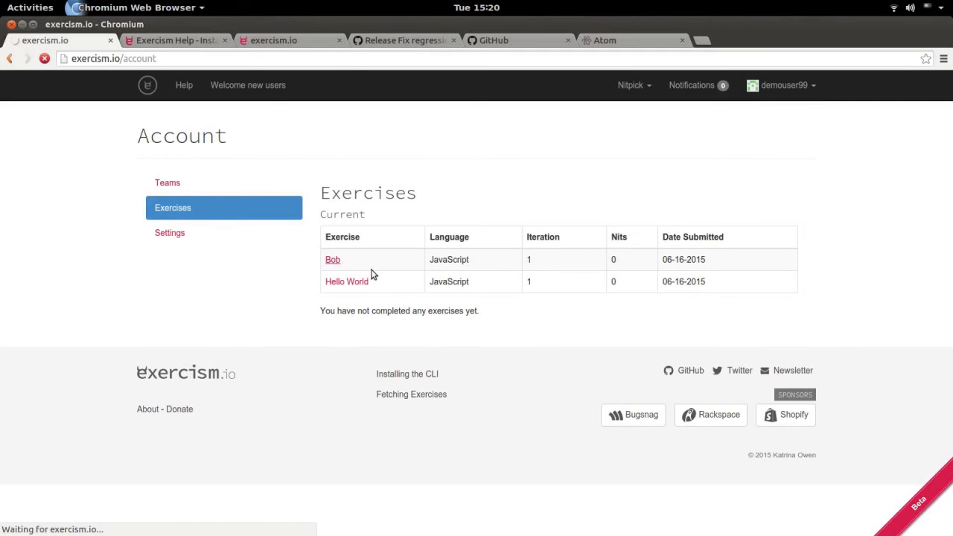
click(332, 259)
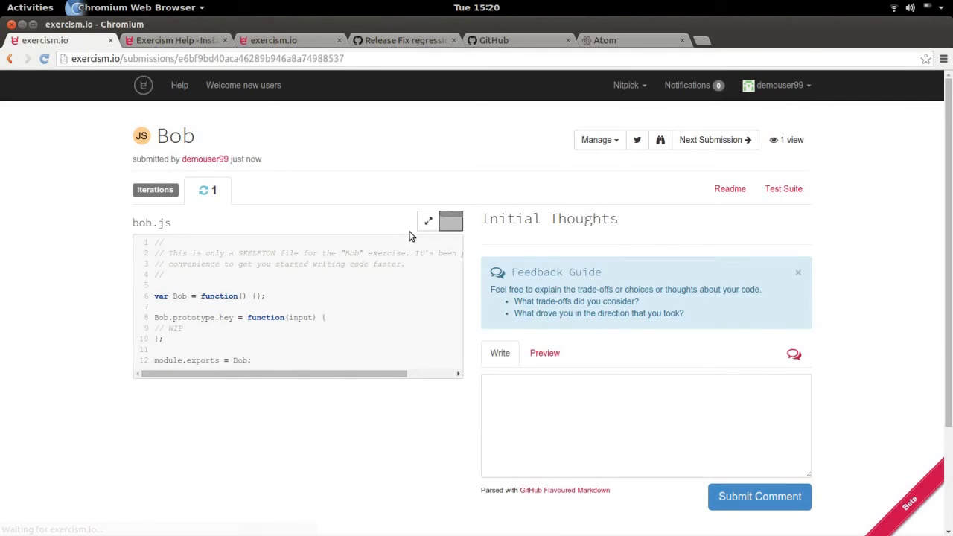
mouse_move(720, 167)
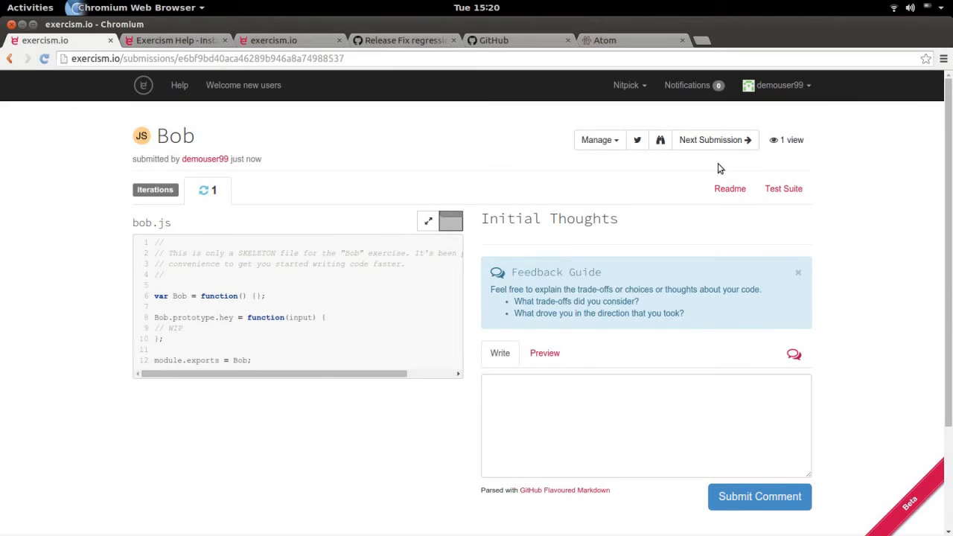
mouse_move(713, 140)
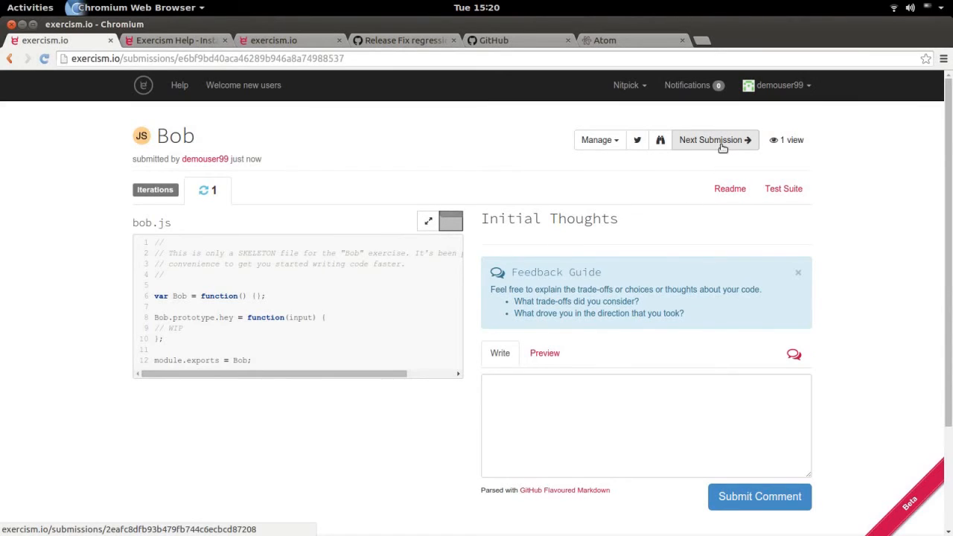
Step: Page through other users' JavaScript Bob solutions one after another
click(710, 140)
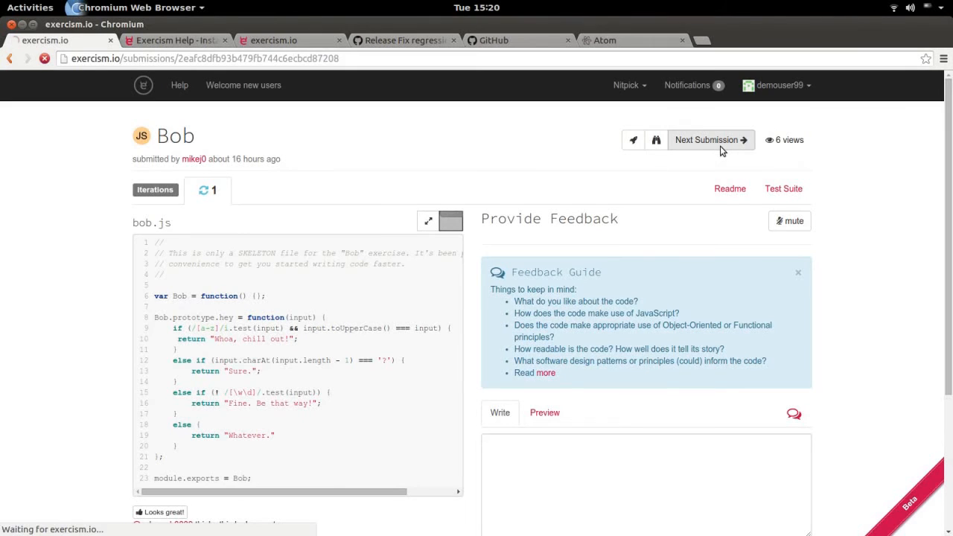
click(705, 140)
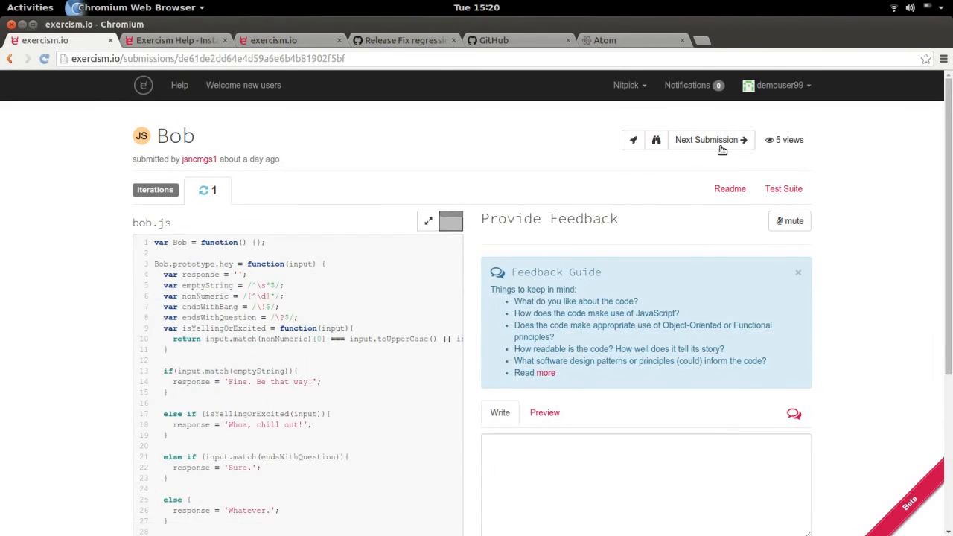
click(707, 140)
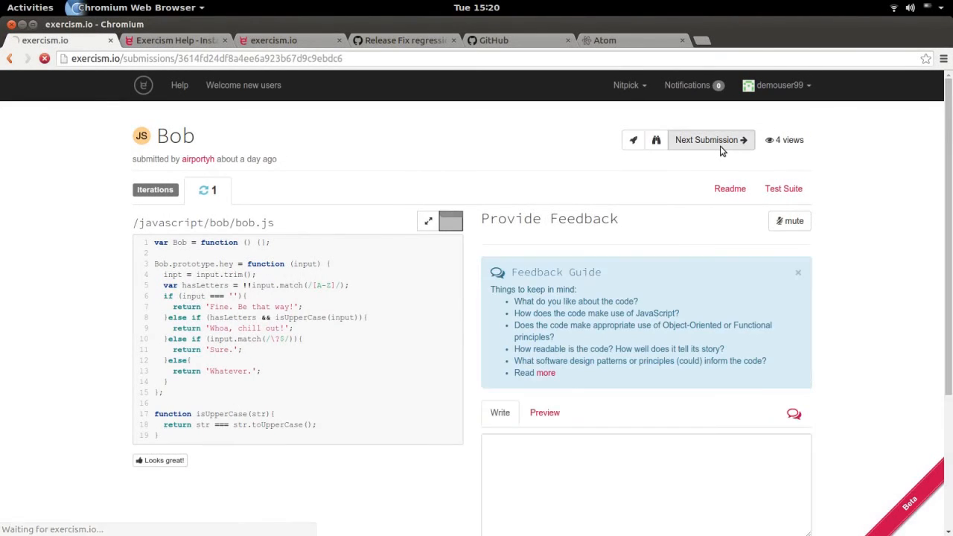
click(706, 140)
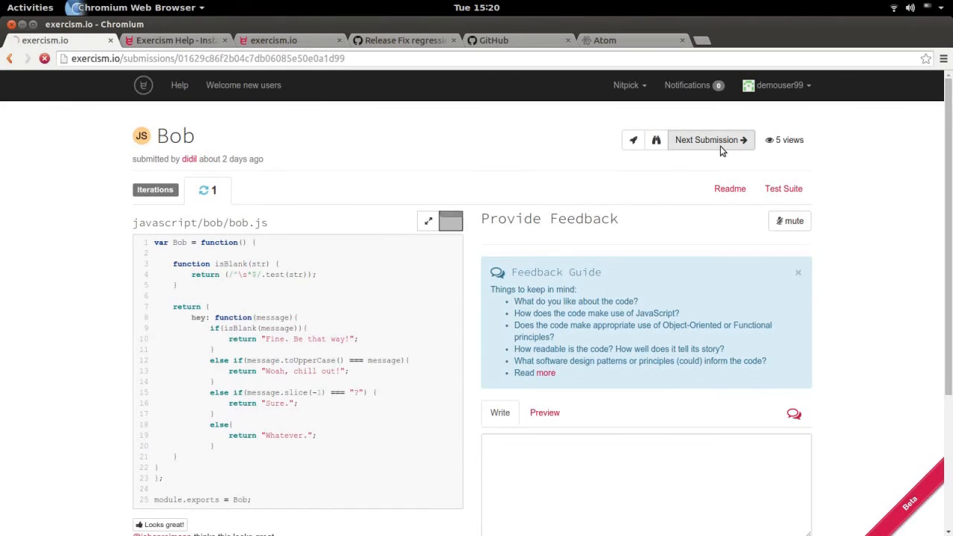
click(705, 140)
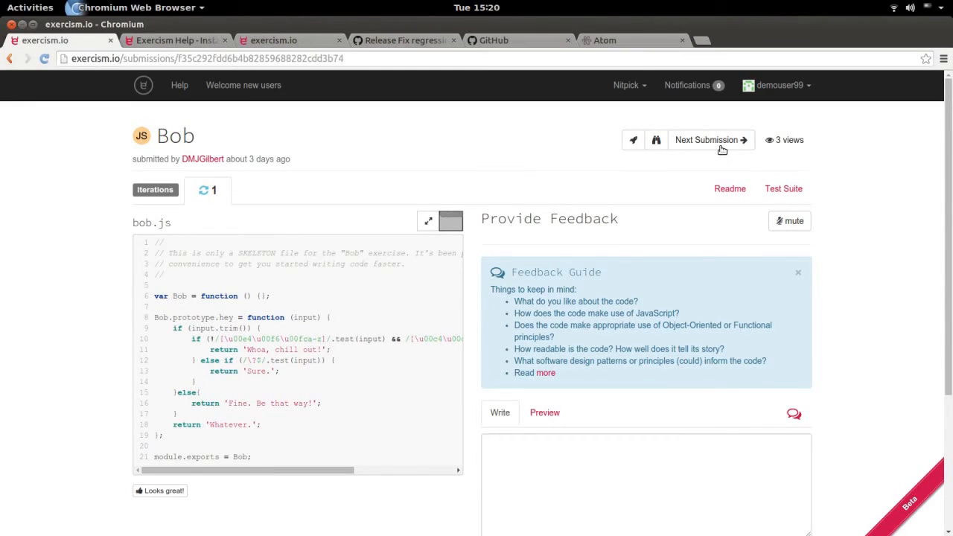
click(708, 140)
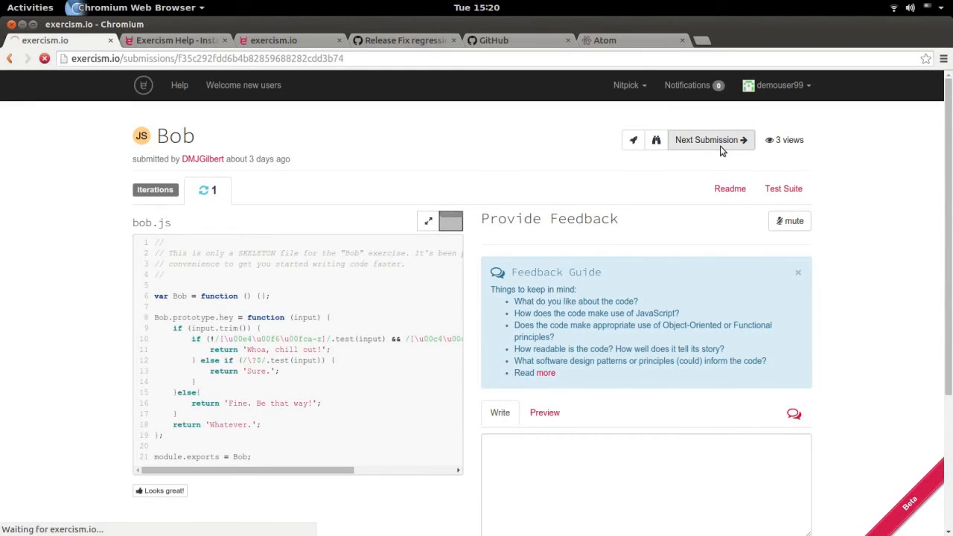
click(710, 140)
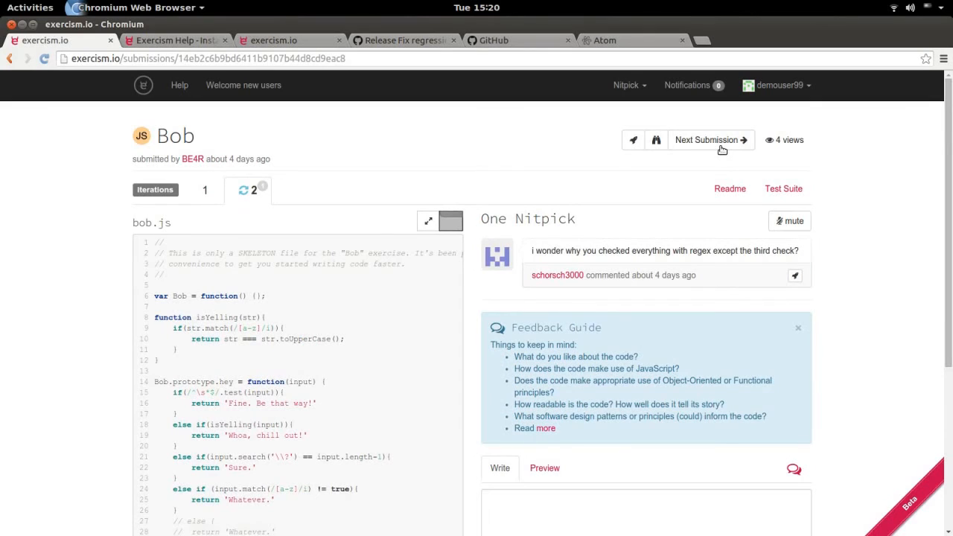
mouse_move(196, 351)
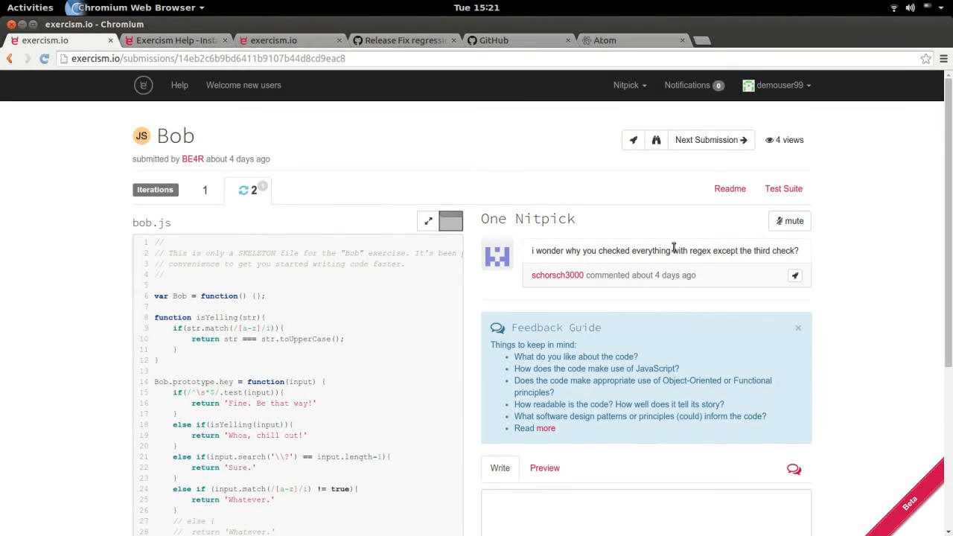
click(710, 140)
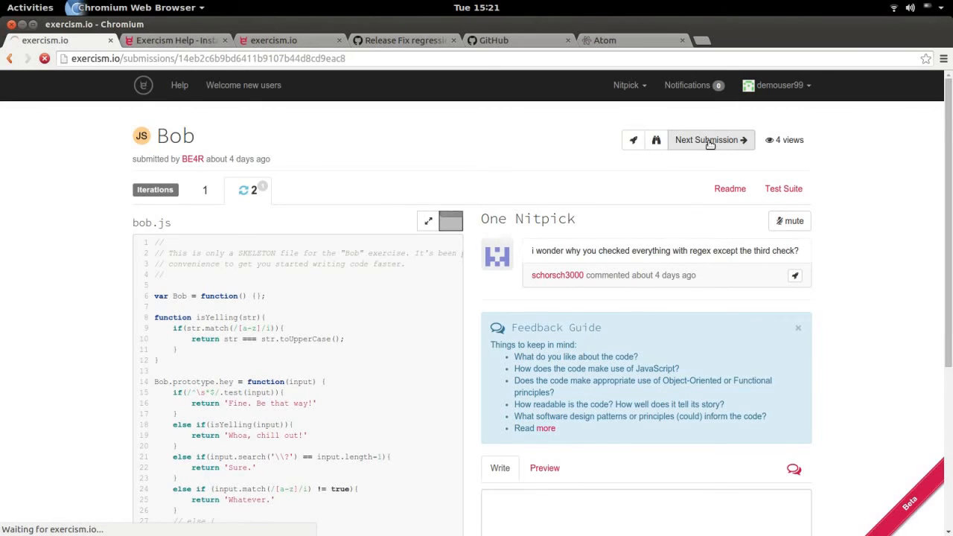
click(706, 140)
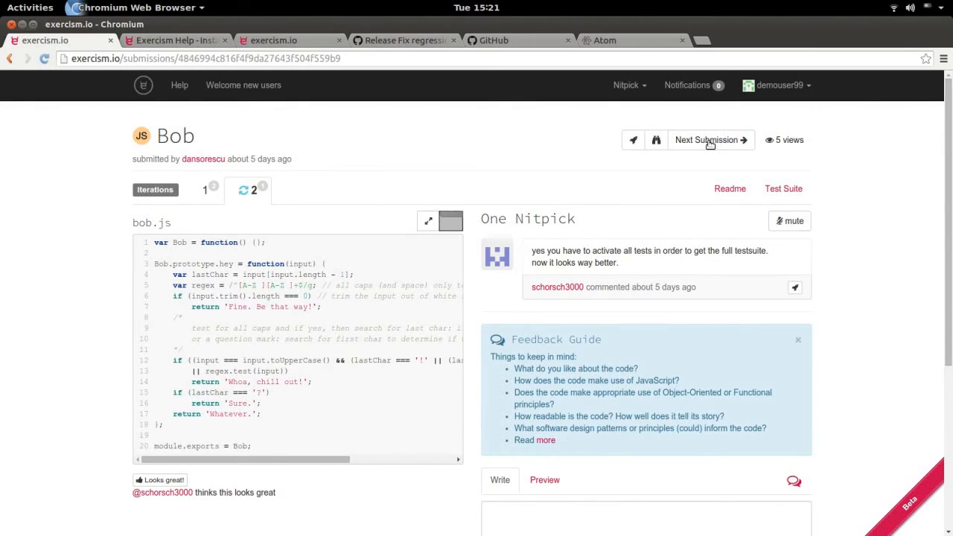
mouse_move(361, 256)
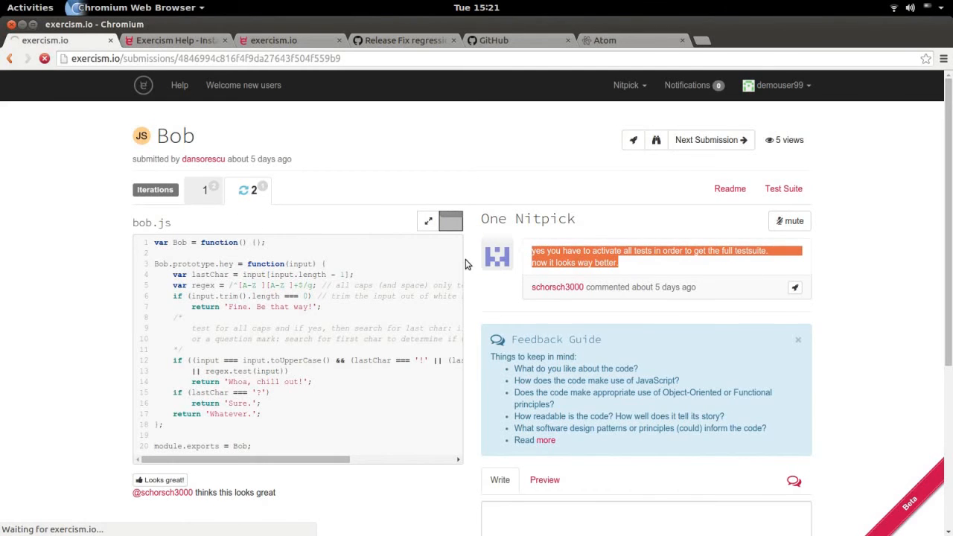
Step: View one solution's first iteration, then continue to further Bob solutions with their feedback forms
click(206, 191)
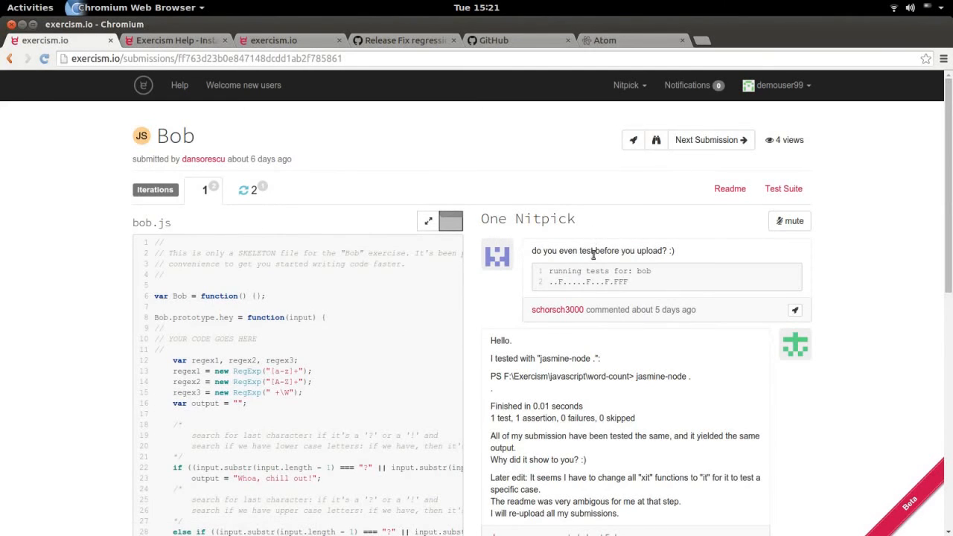
scroll(down, 3)
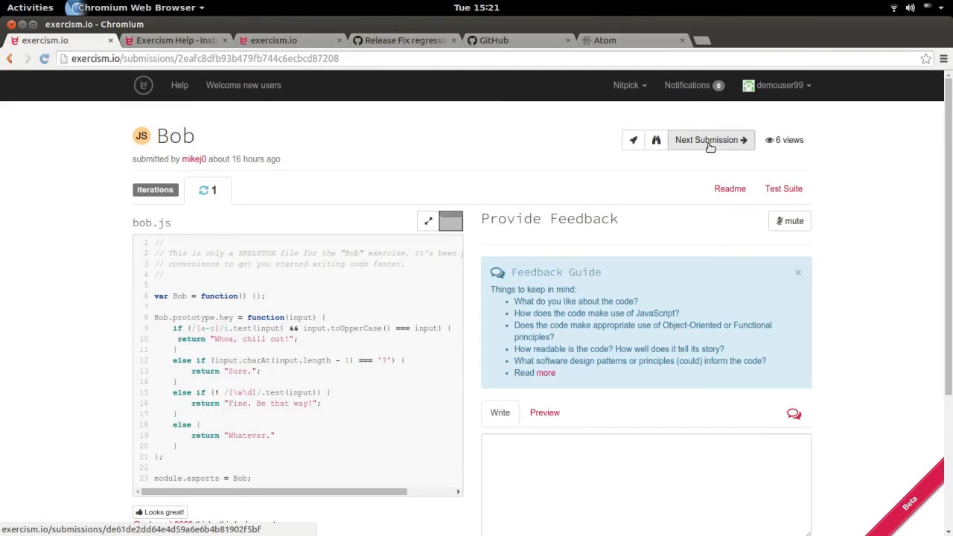
click(707, 139)
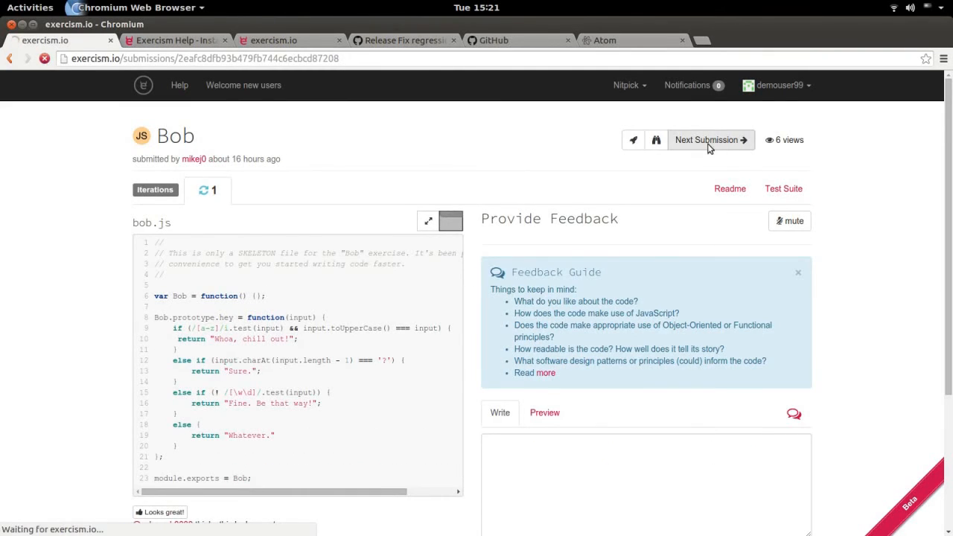
click(705, 140)
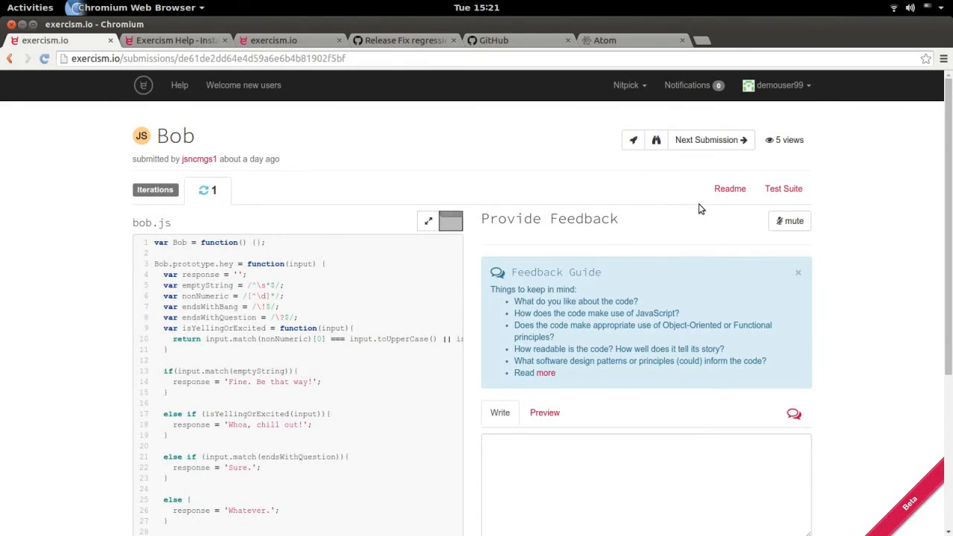
mouse_move(698, 249)
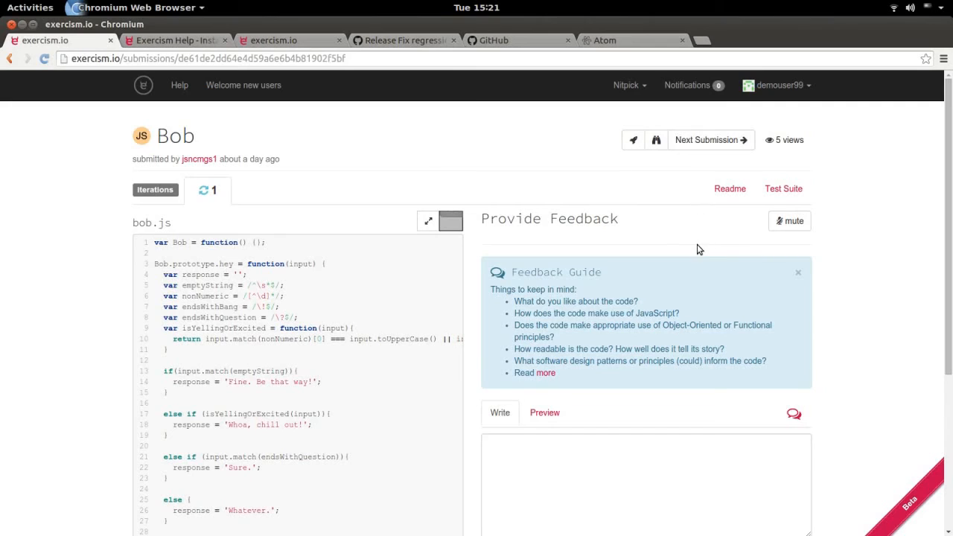
mouse_move(694, 250)
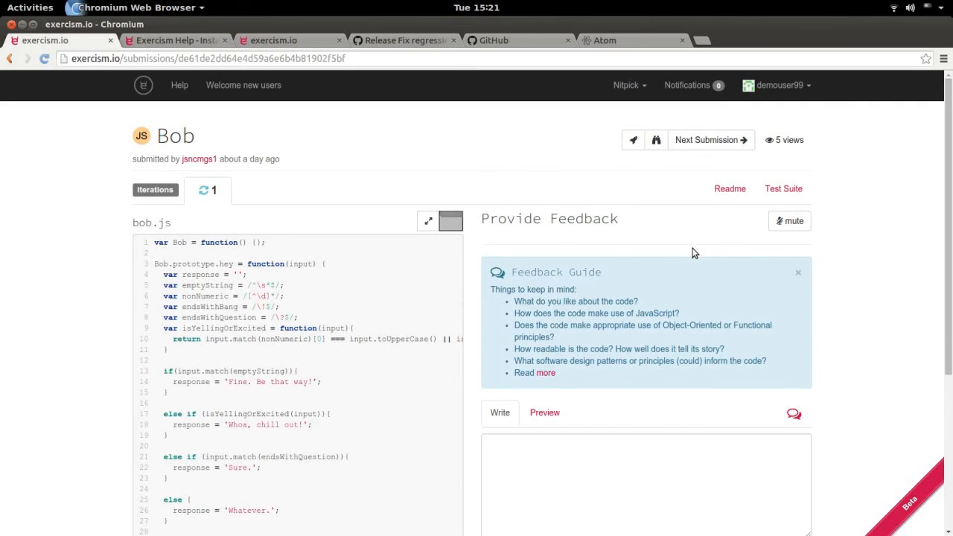
mouse_move(694, 252)
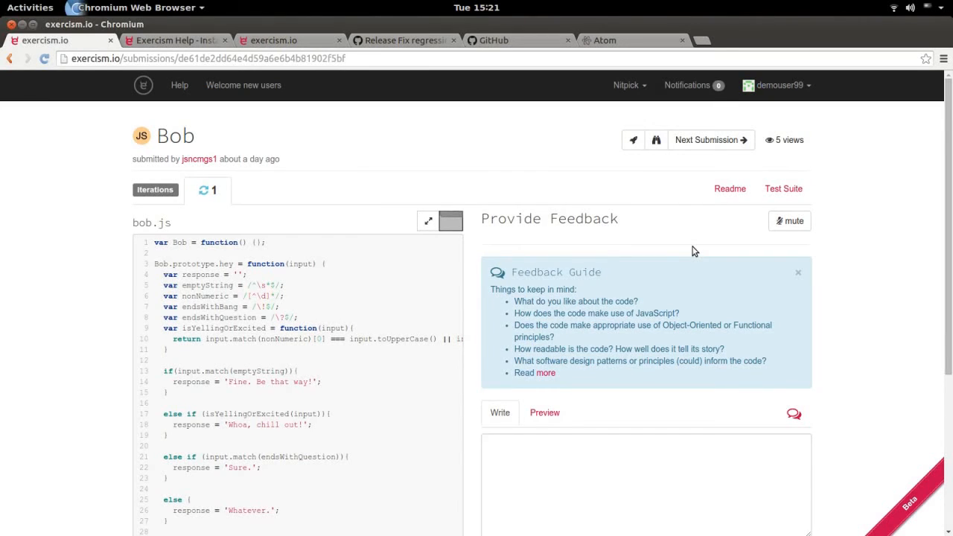
mouse_move(696, 216)
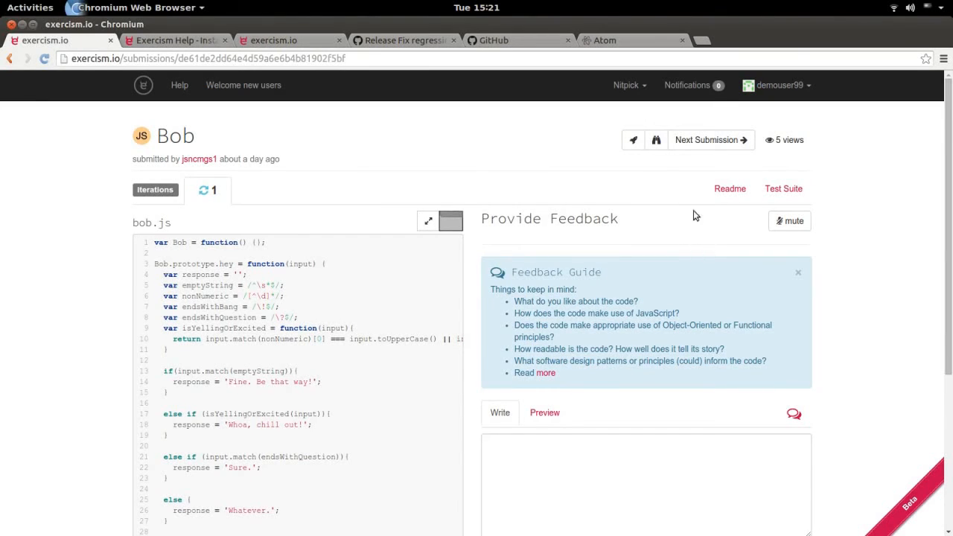
mouse_move(463, 195)
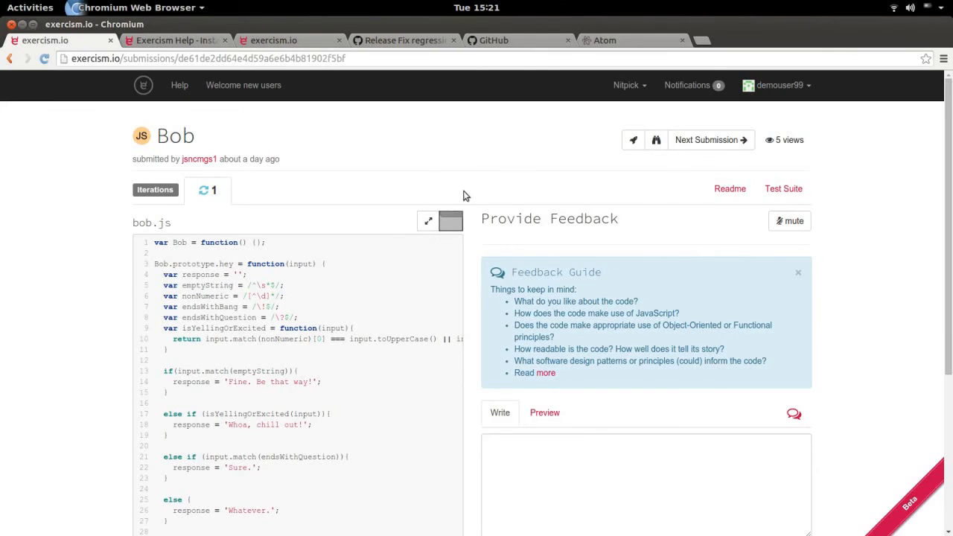
click(709, 140)
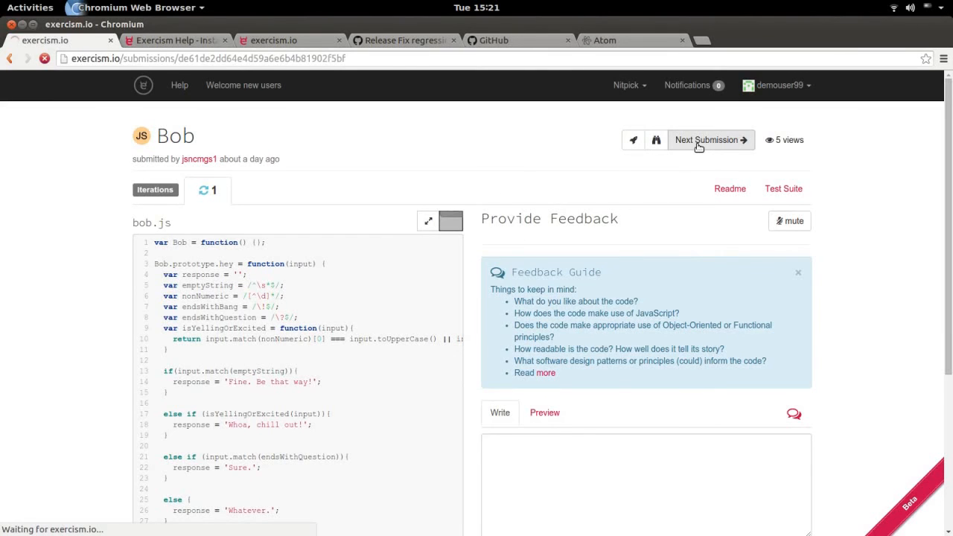
click(705, 140)
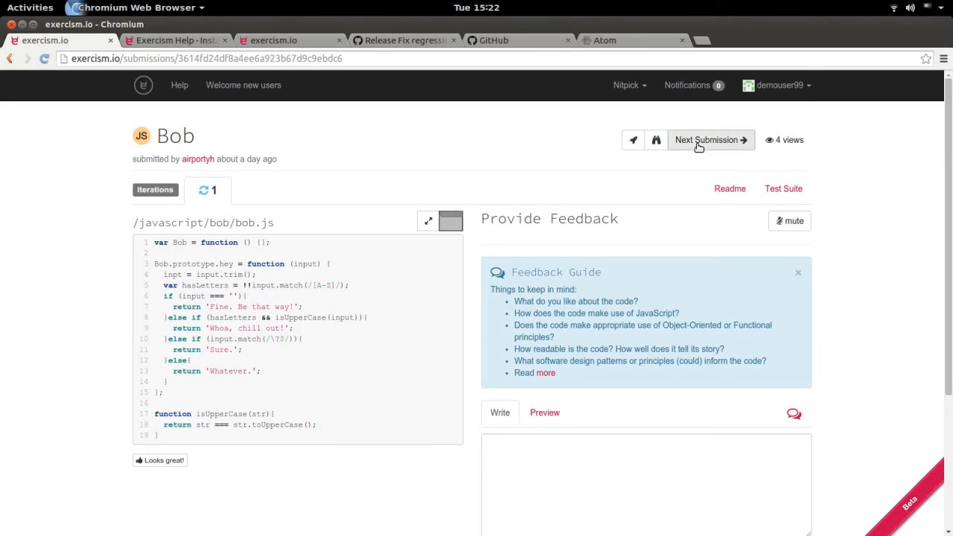
mouse_move(311, 302)
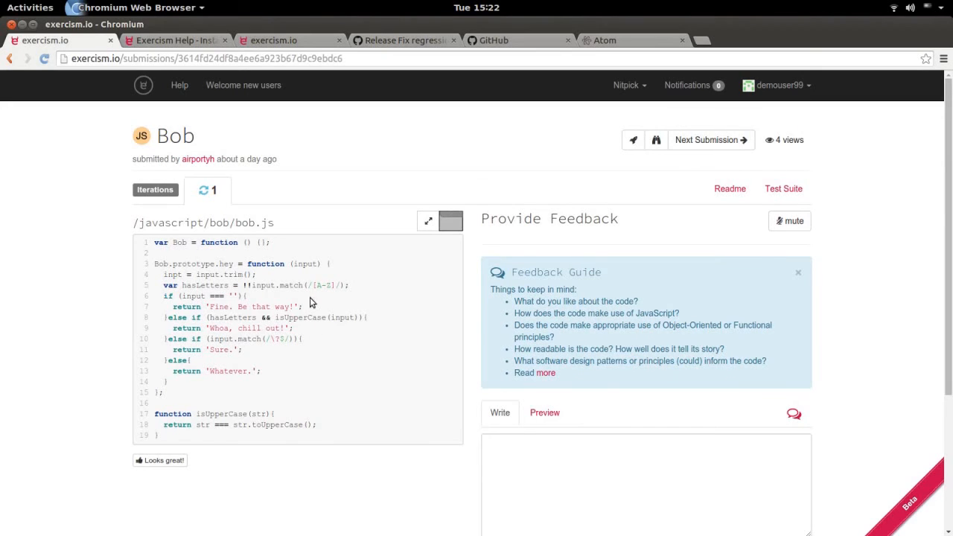
mouse_move(304, 308)
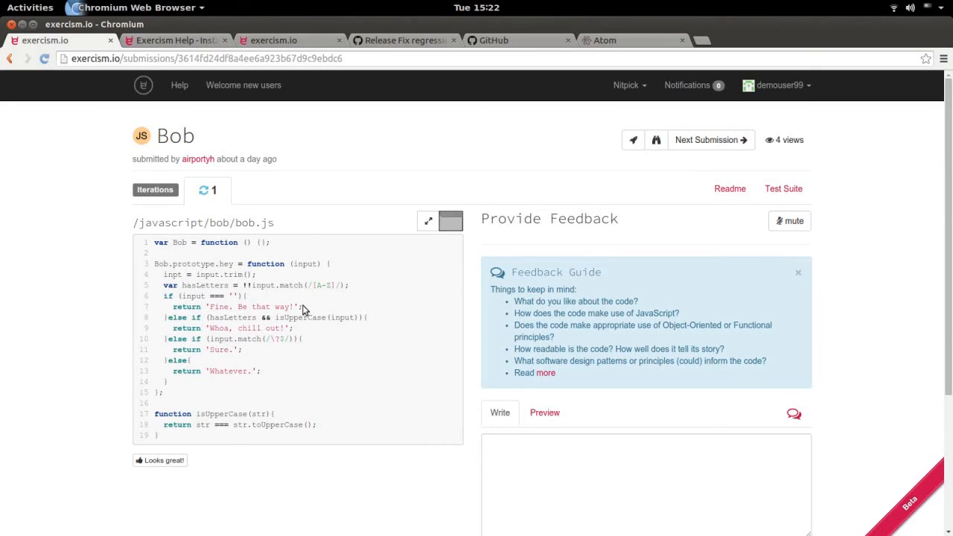
mouse_move(589, 259)
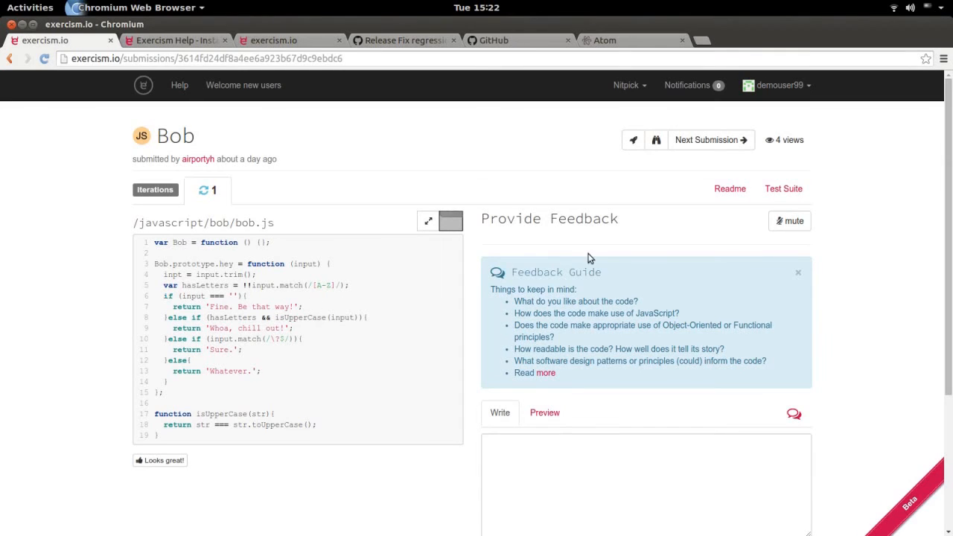
mouse_move(710, 140)
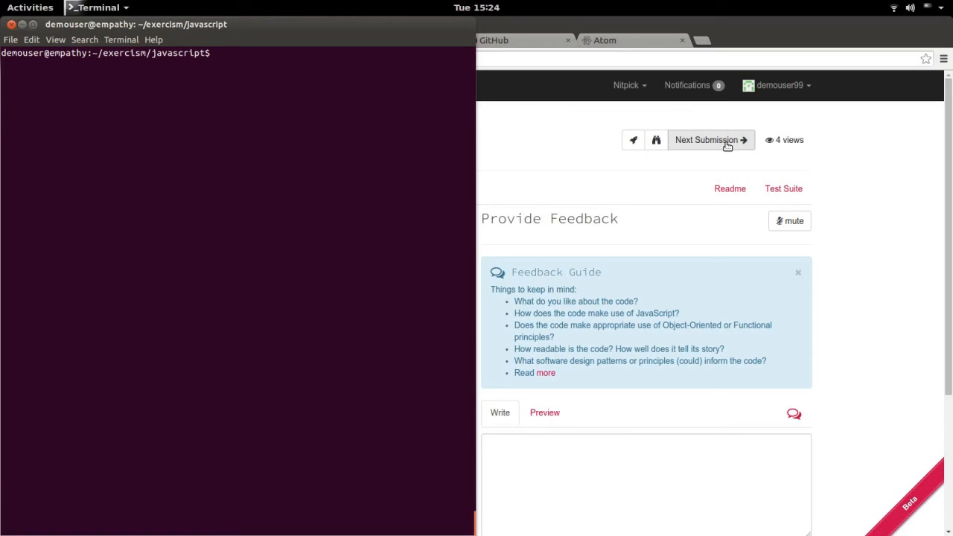
Step: List exercism's commands, then run 'exercism skip javascript hamming' to skip the hamming exercise
text(exercism)
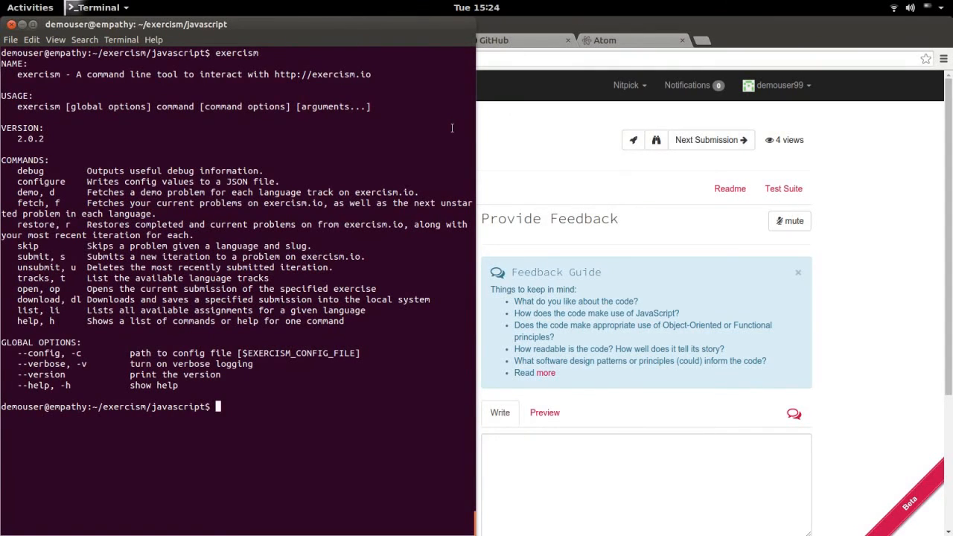
text(exercism skip)
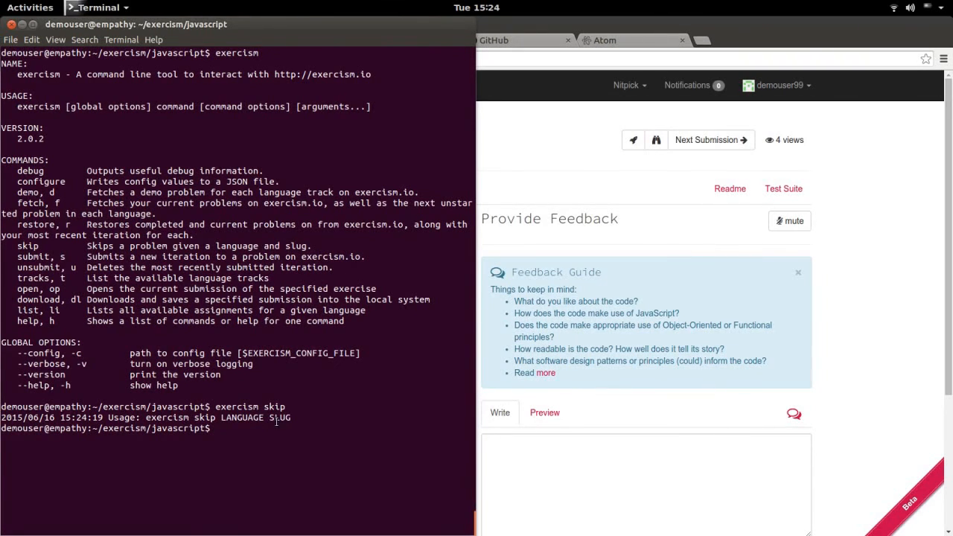
double_click(278, 416)
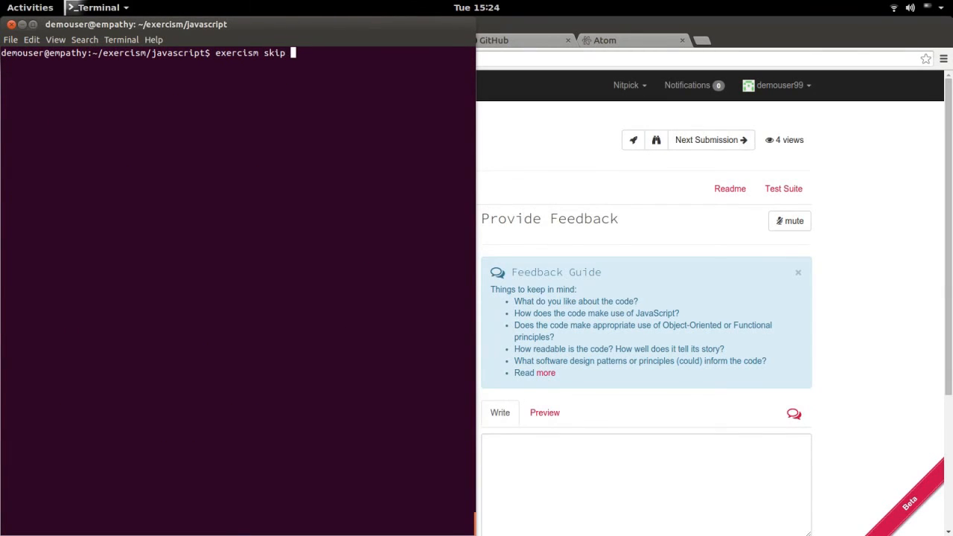
text(javsc)
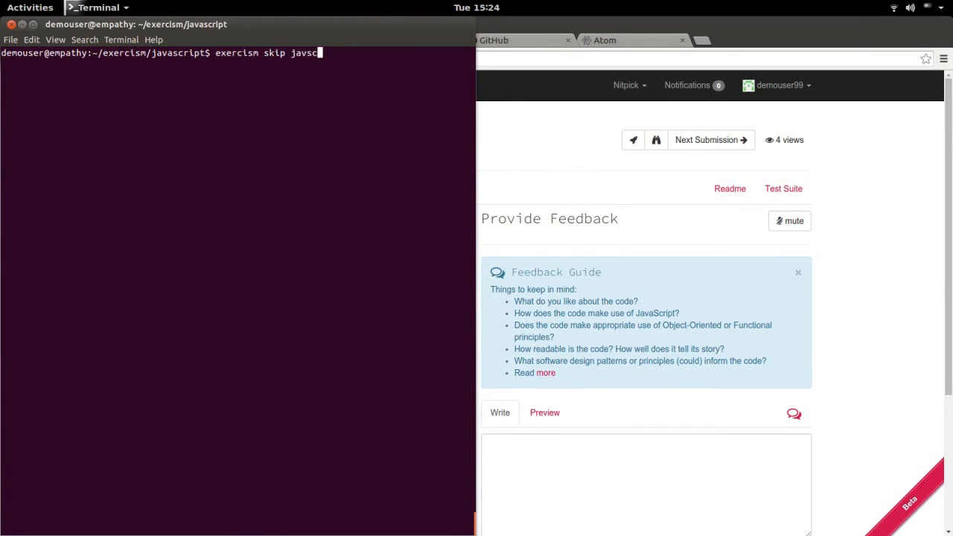
text(ript)
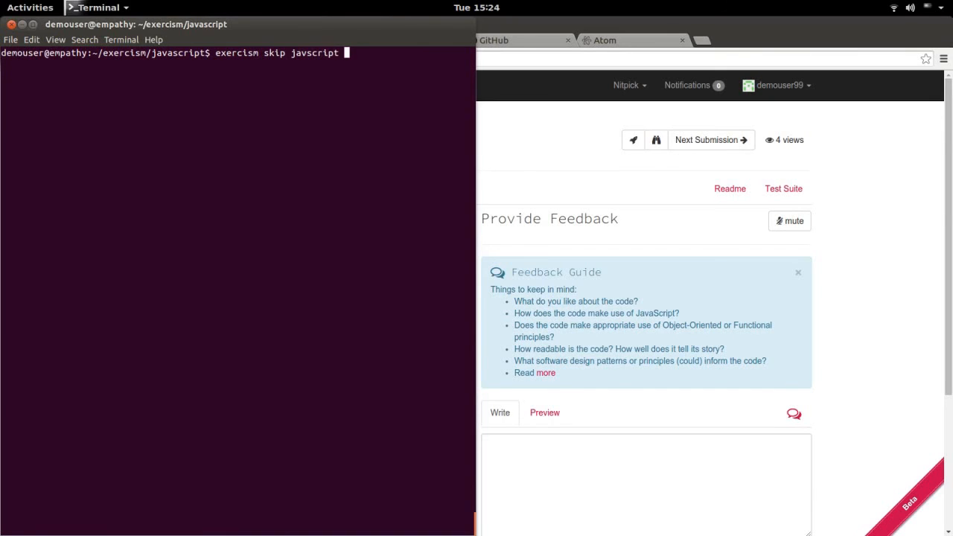
text(hamming)
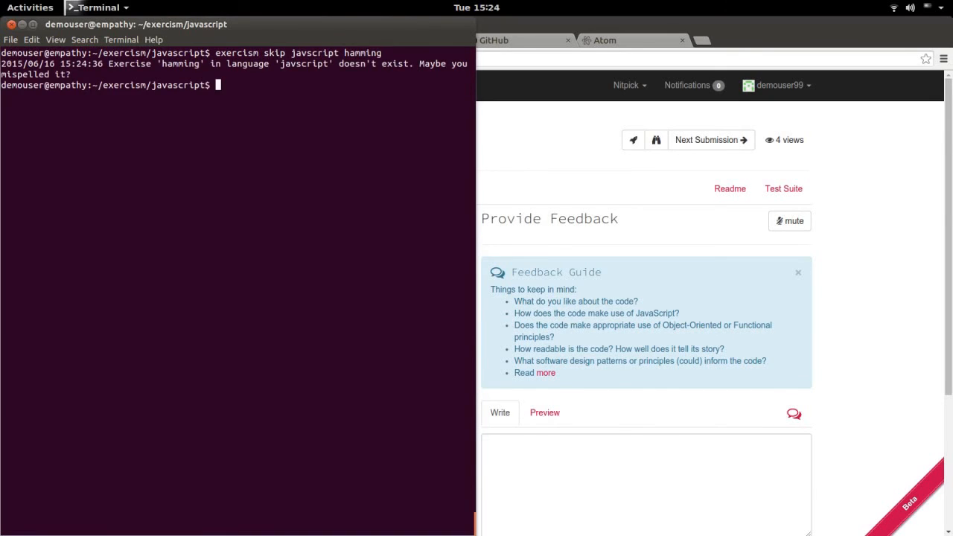
text(exercism skip javscript hamming)
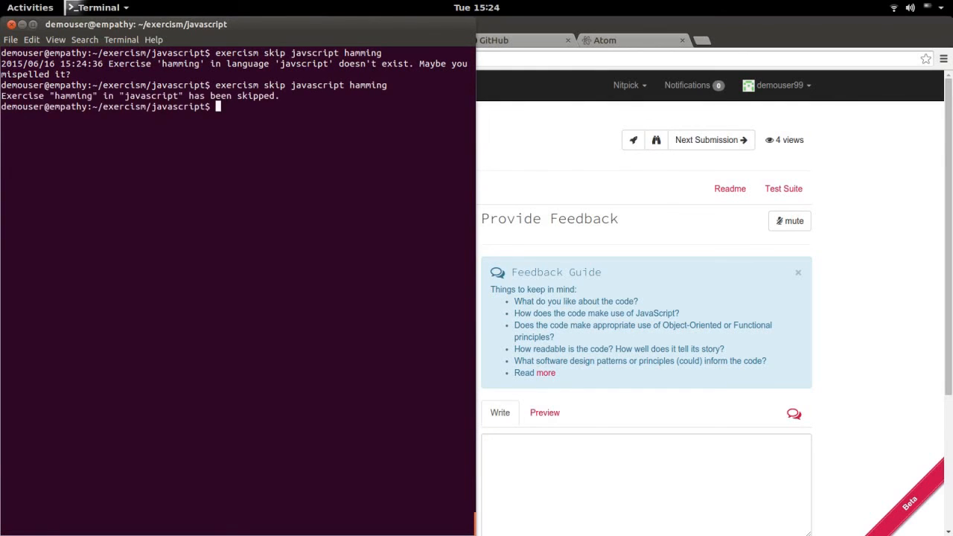
Step: Run 'exercism fetch', 'exercism skip javascript anagram', then 'exercism fetch' again in Terminal
text(exercis)
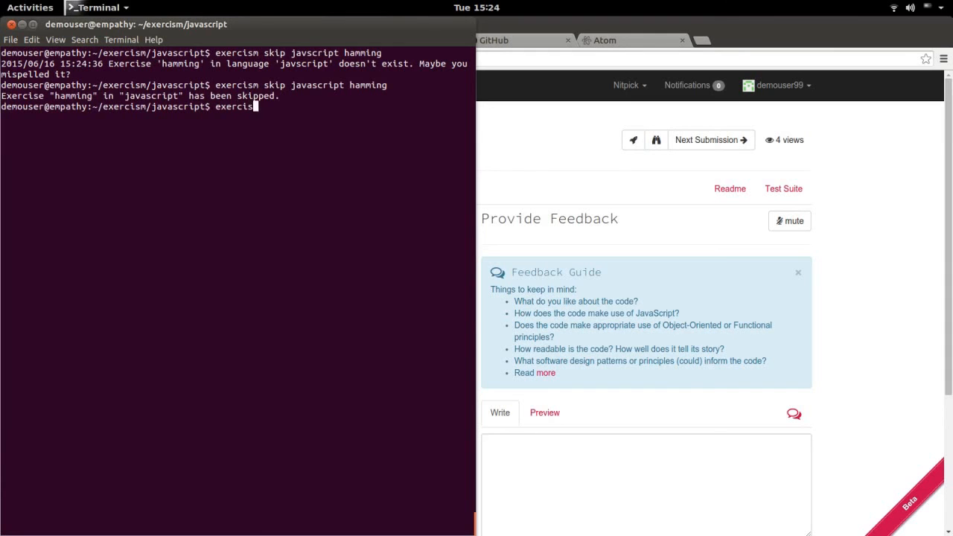
text(fetch)
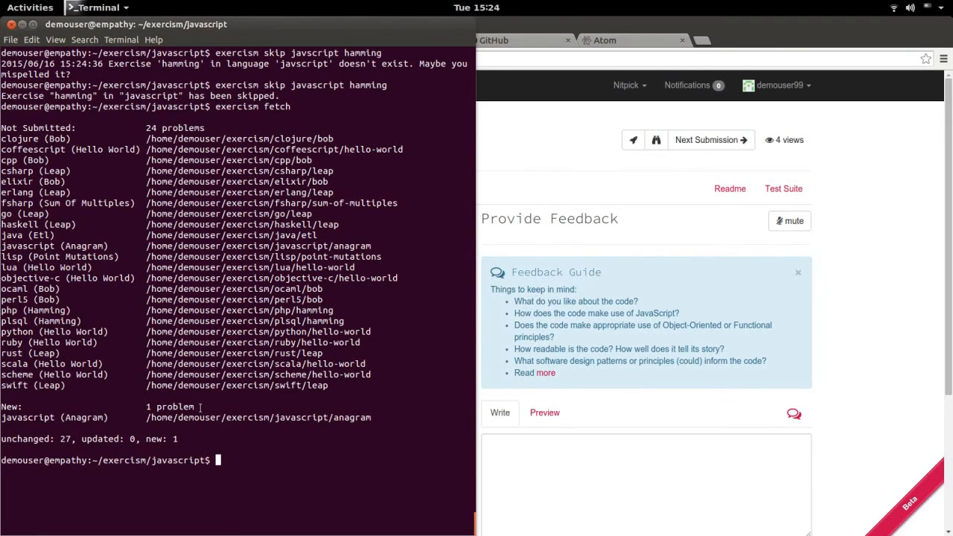
text(c)
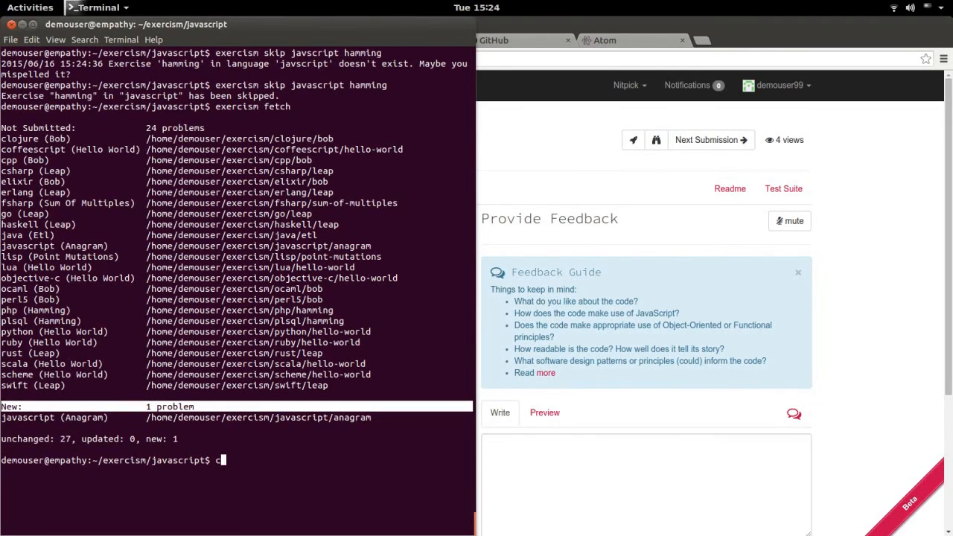
text(exercism skip javascript hamming)
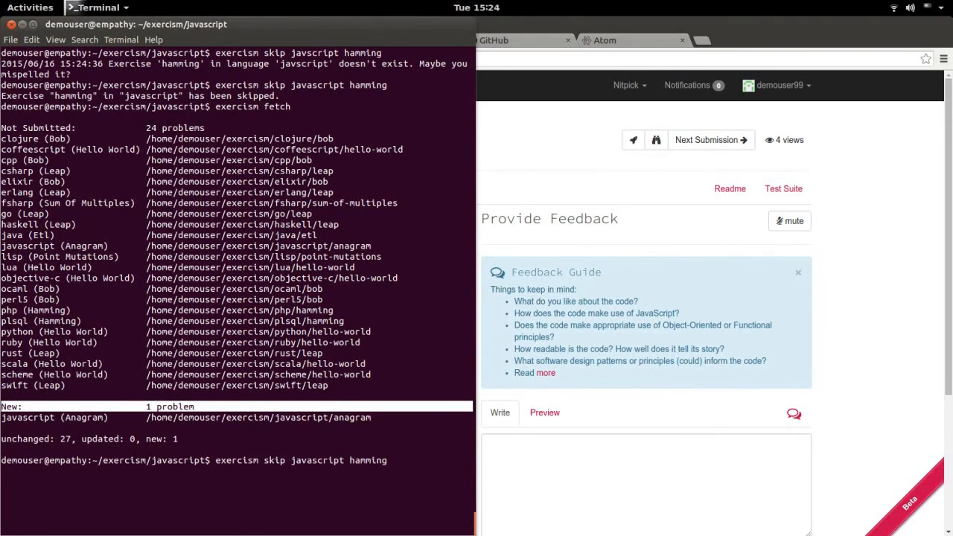
text(anagram)
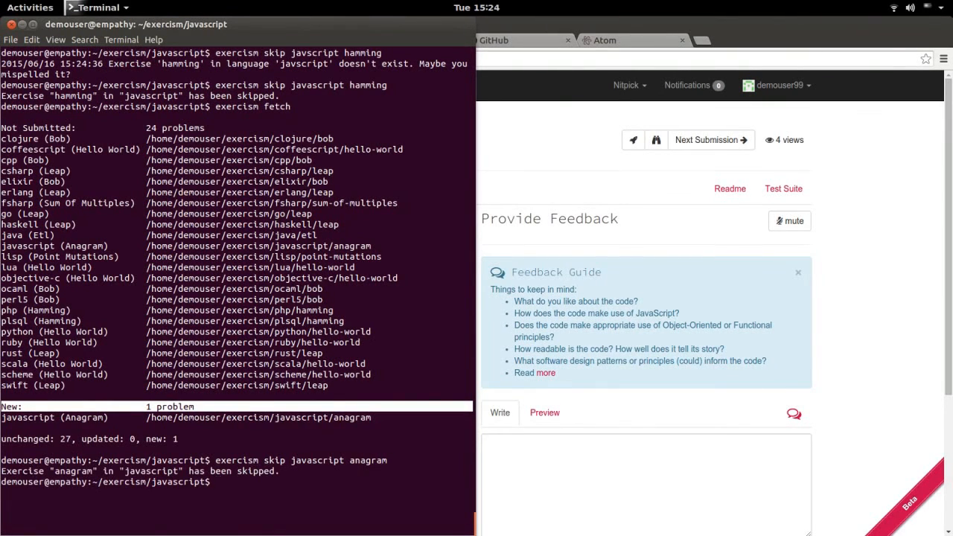
text(exercism fetch)
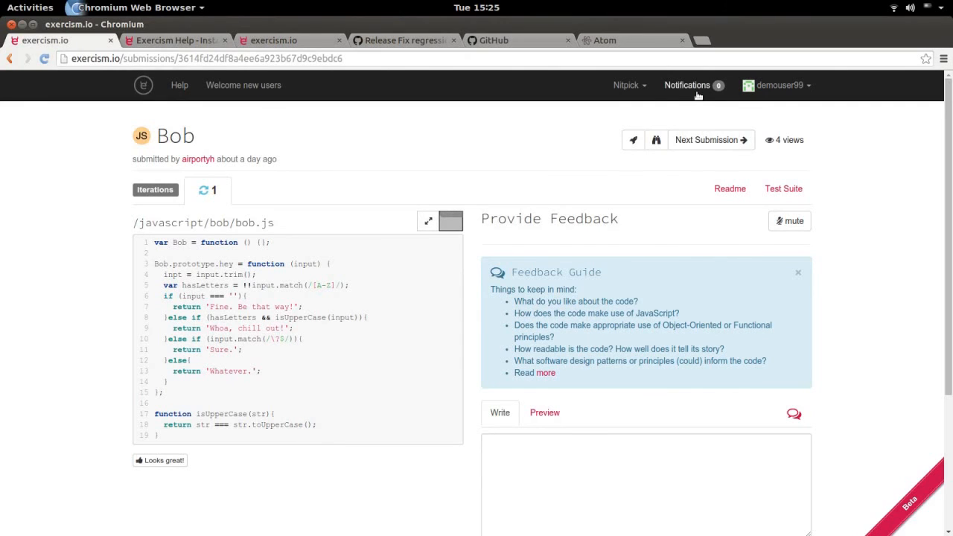
Step: Show the empty Notifications page, then head into the Nitpick menu toward Nit Stats
click(628, 85)
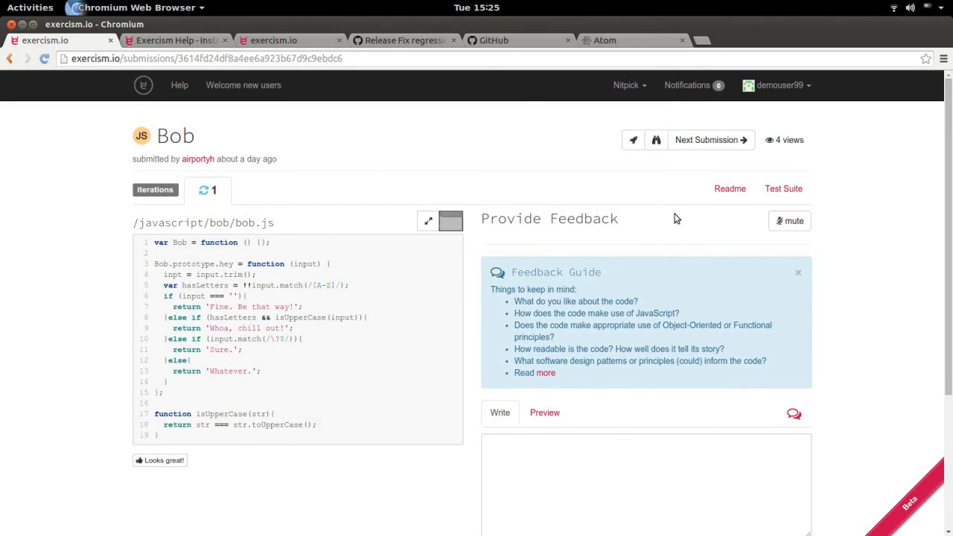
scroll(down, 3)
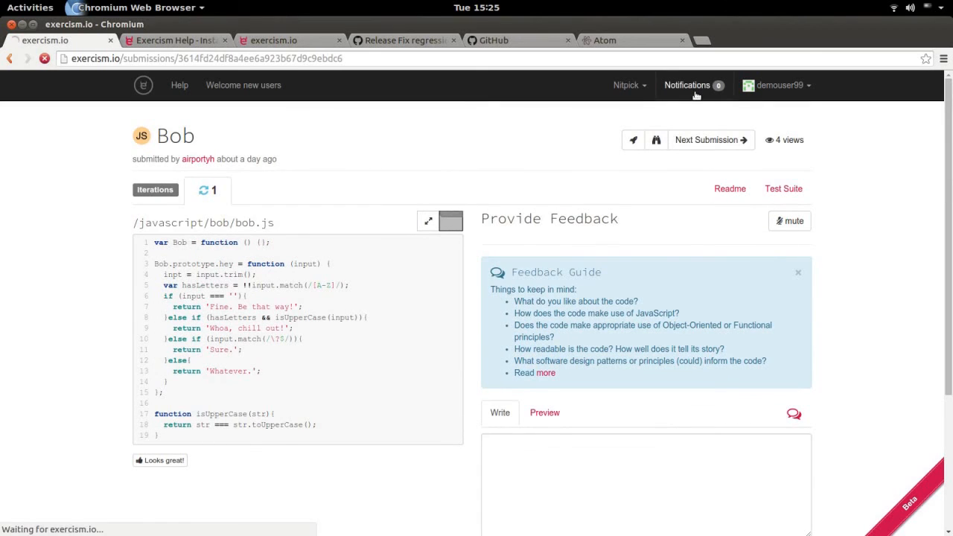
click(687, 85)
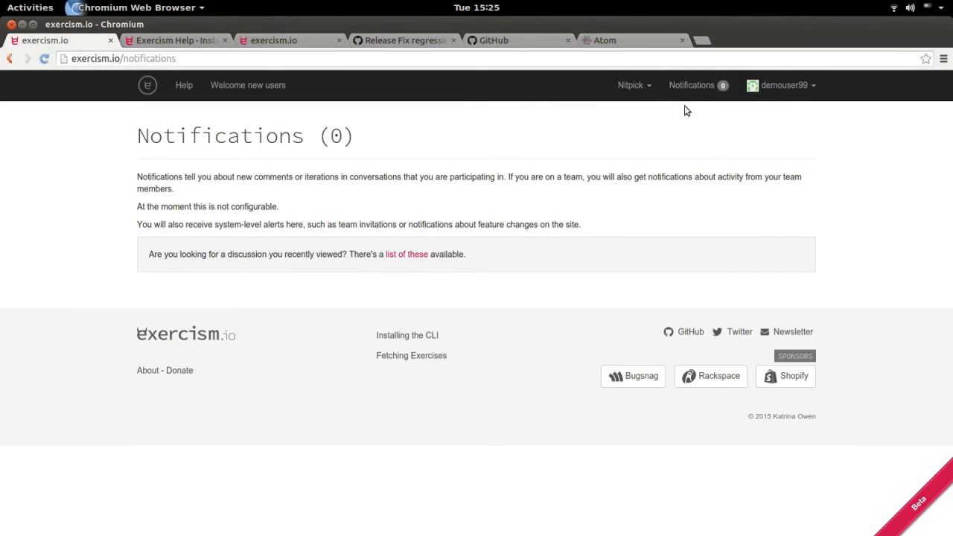
click(780, 85)
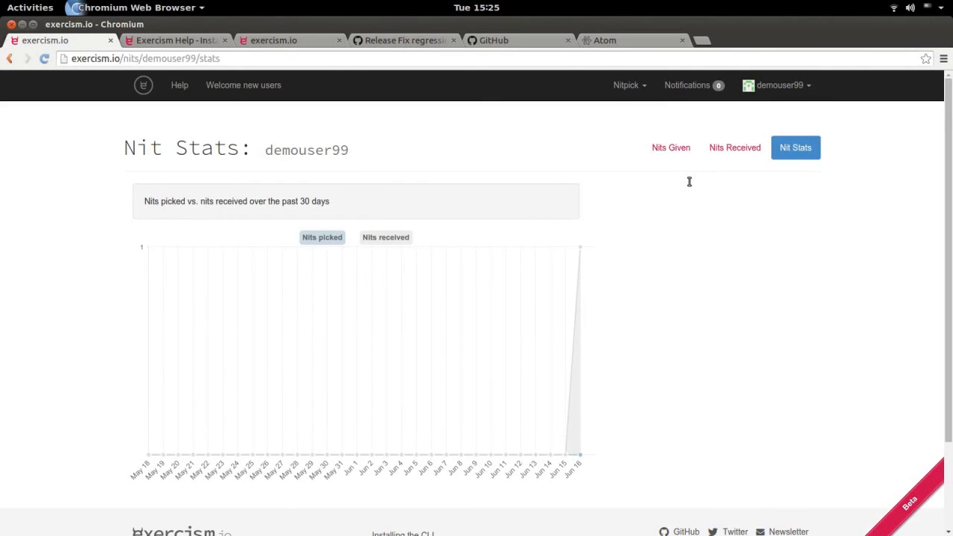
mouse_move(372, 237)
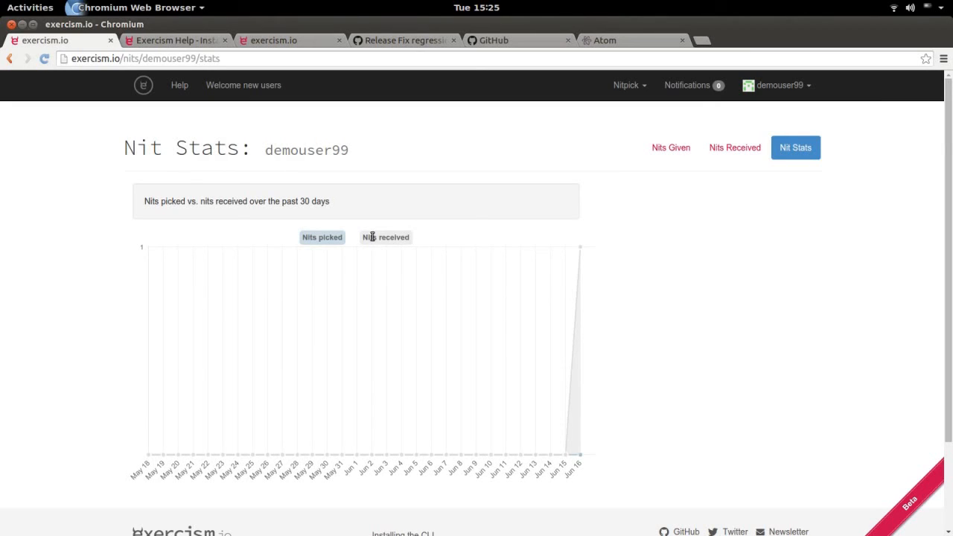
mouse_move(372, 111)
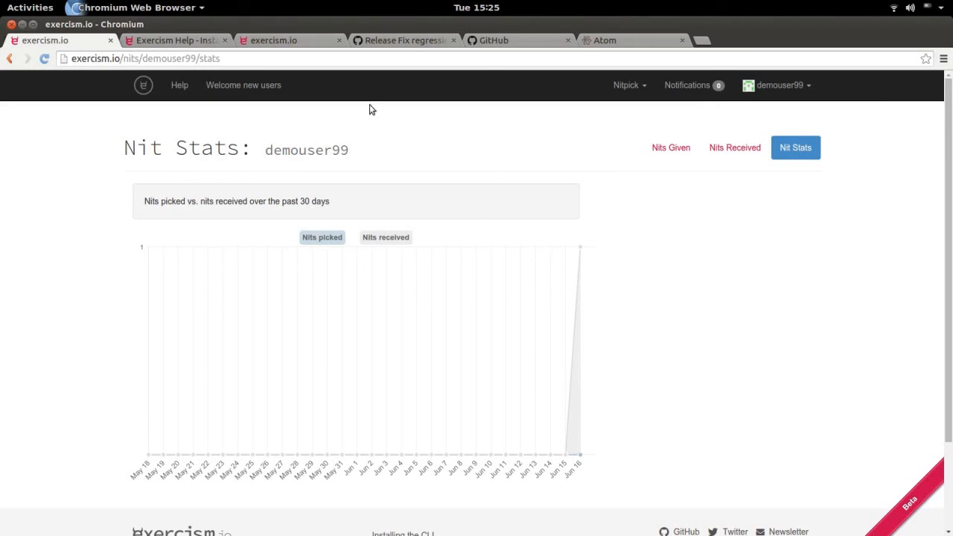
mouse_move(492, 161)
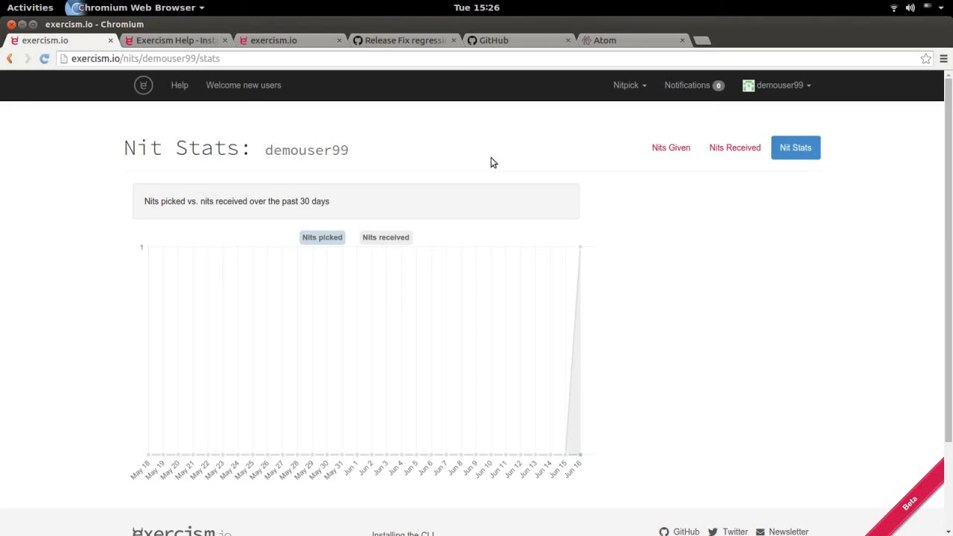
Step: Scroll down the Nit Stats page showing the 30-day picked-versus-received chart
scroll(down, 3)
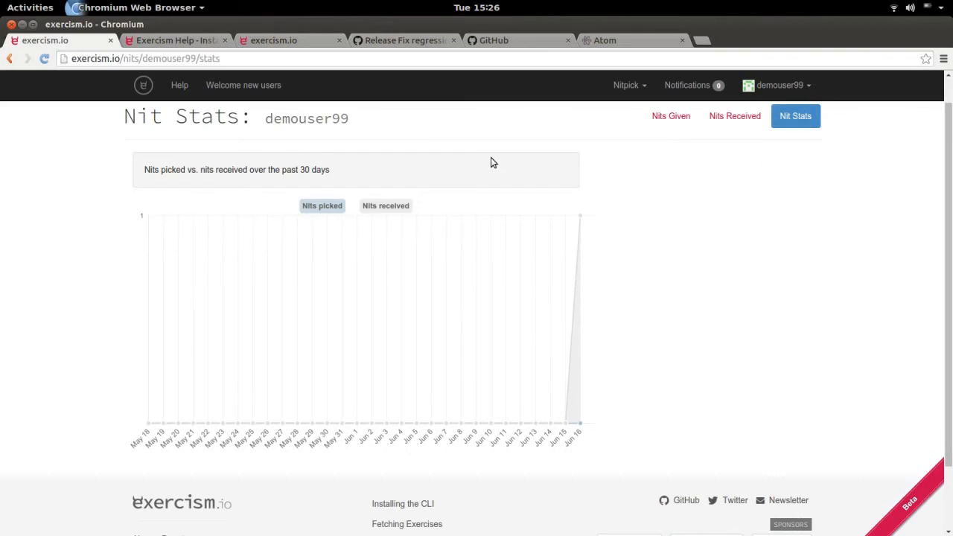